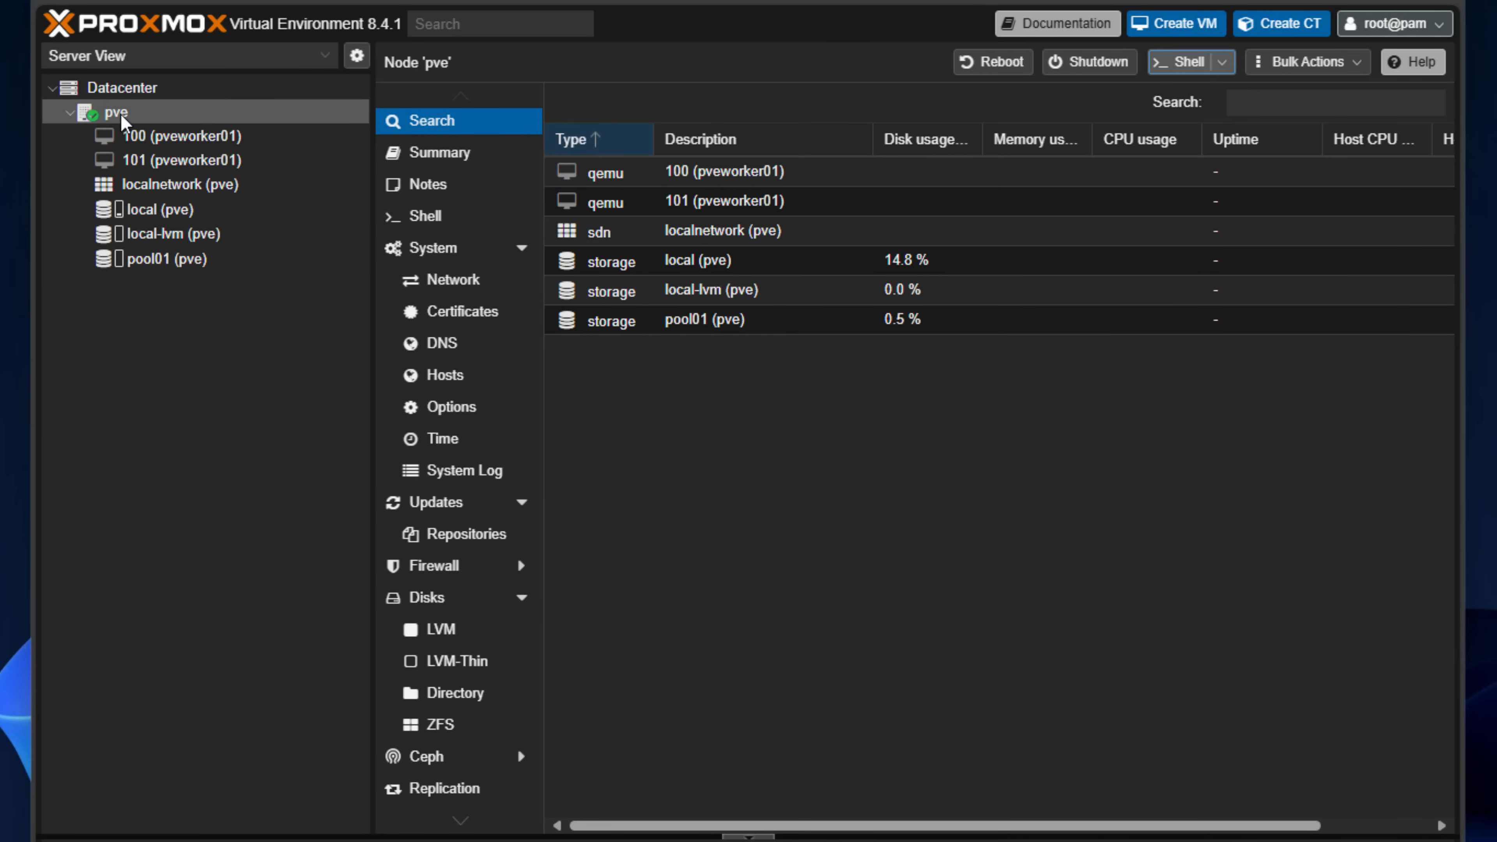
mouse_move(1183, 62)
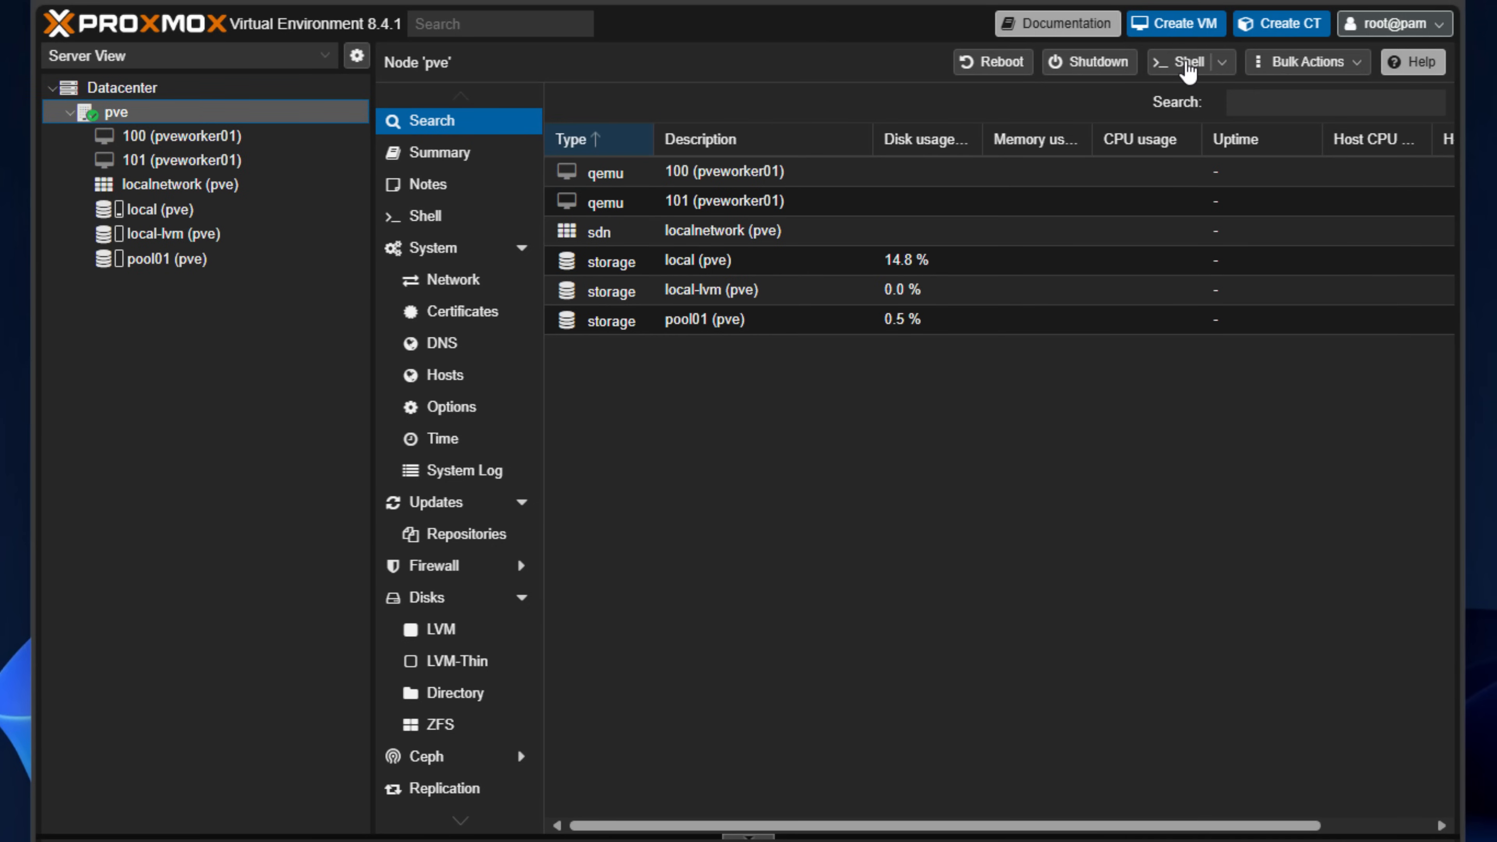
Step: Open a root shell console on the pve node
click(1183, 61)
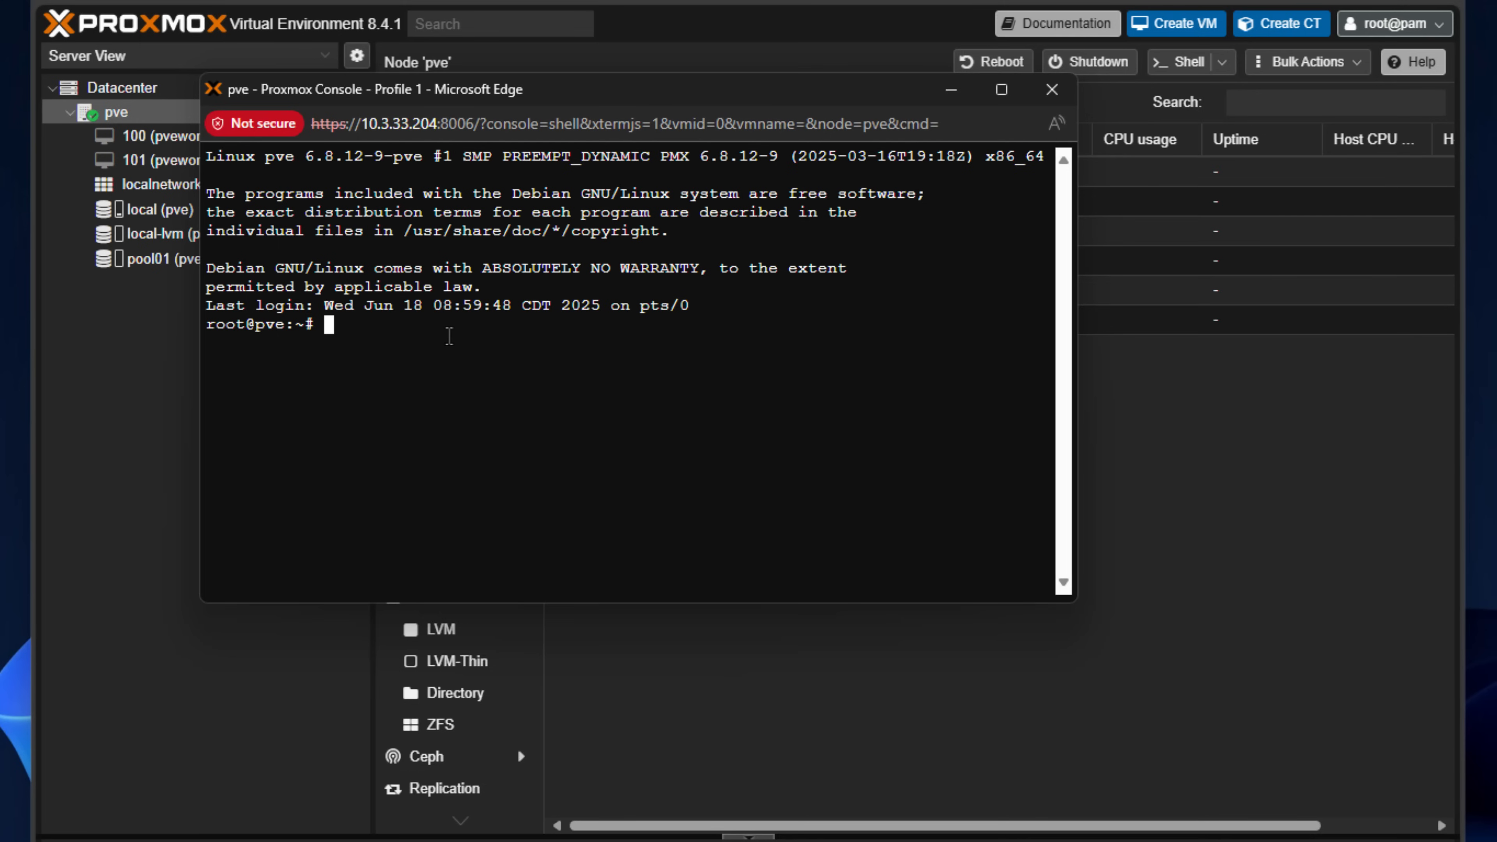
Step: Paste the bash -c wget install_proxmenux.sh command into the console and run it
right_click(450, 334)
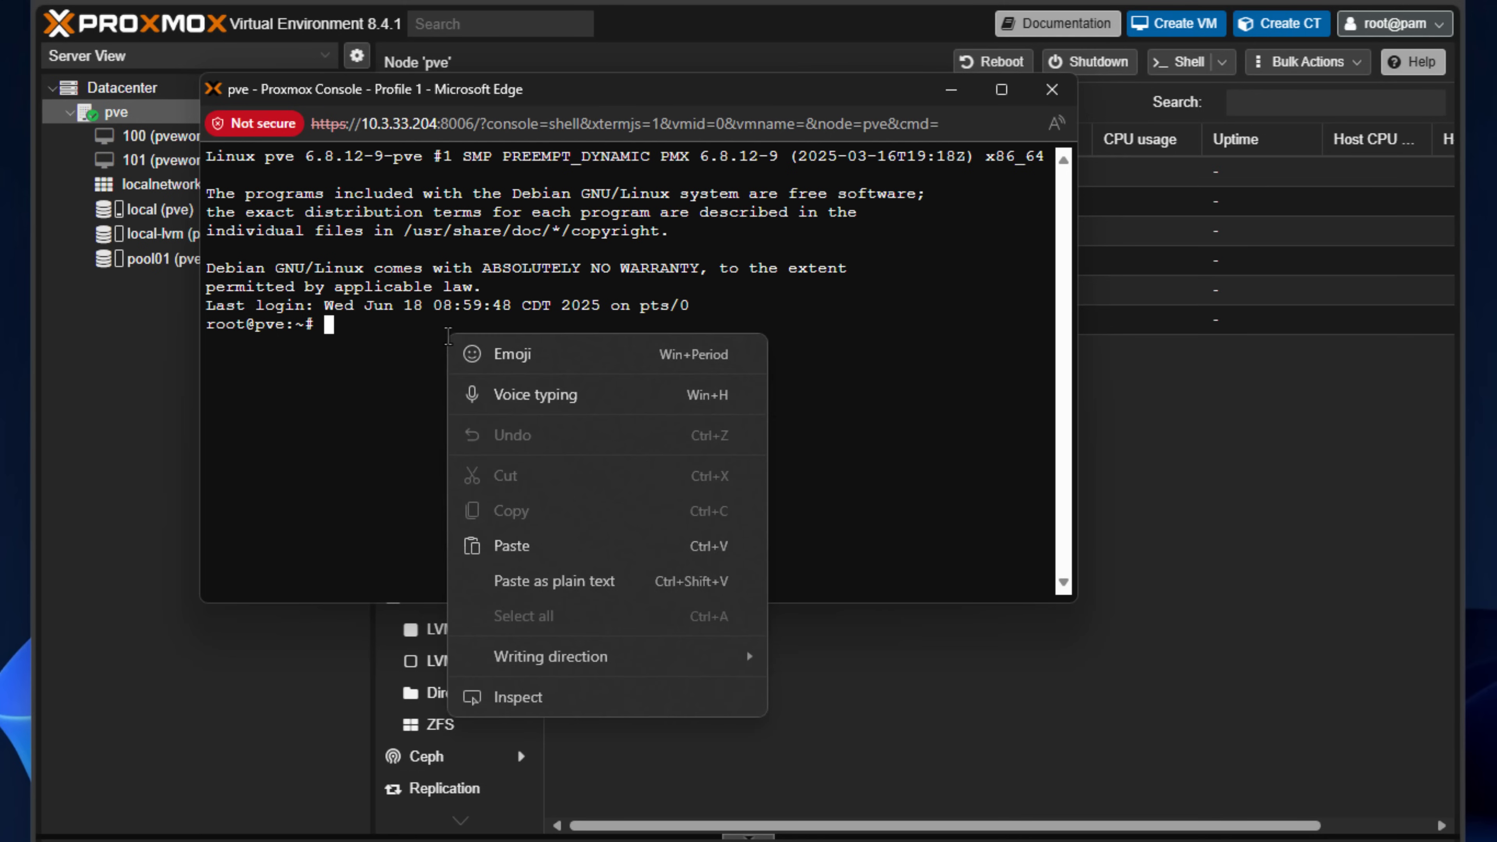
click(510, 545)
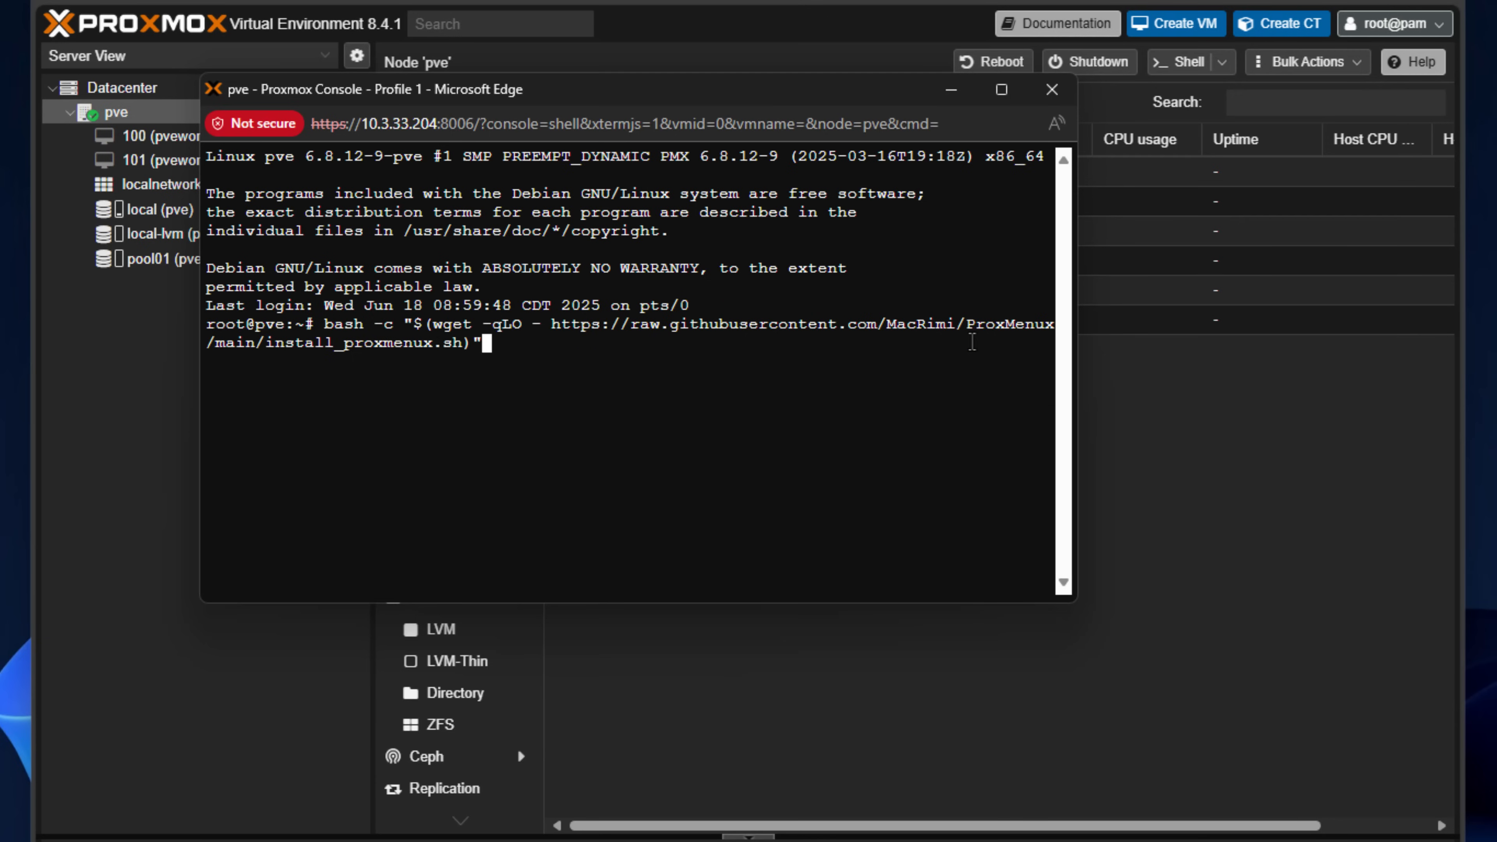
mouse_move(265, 346)
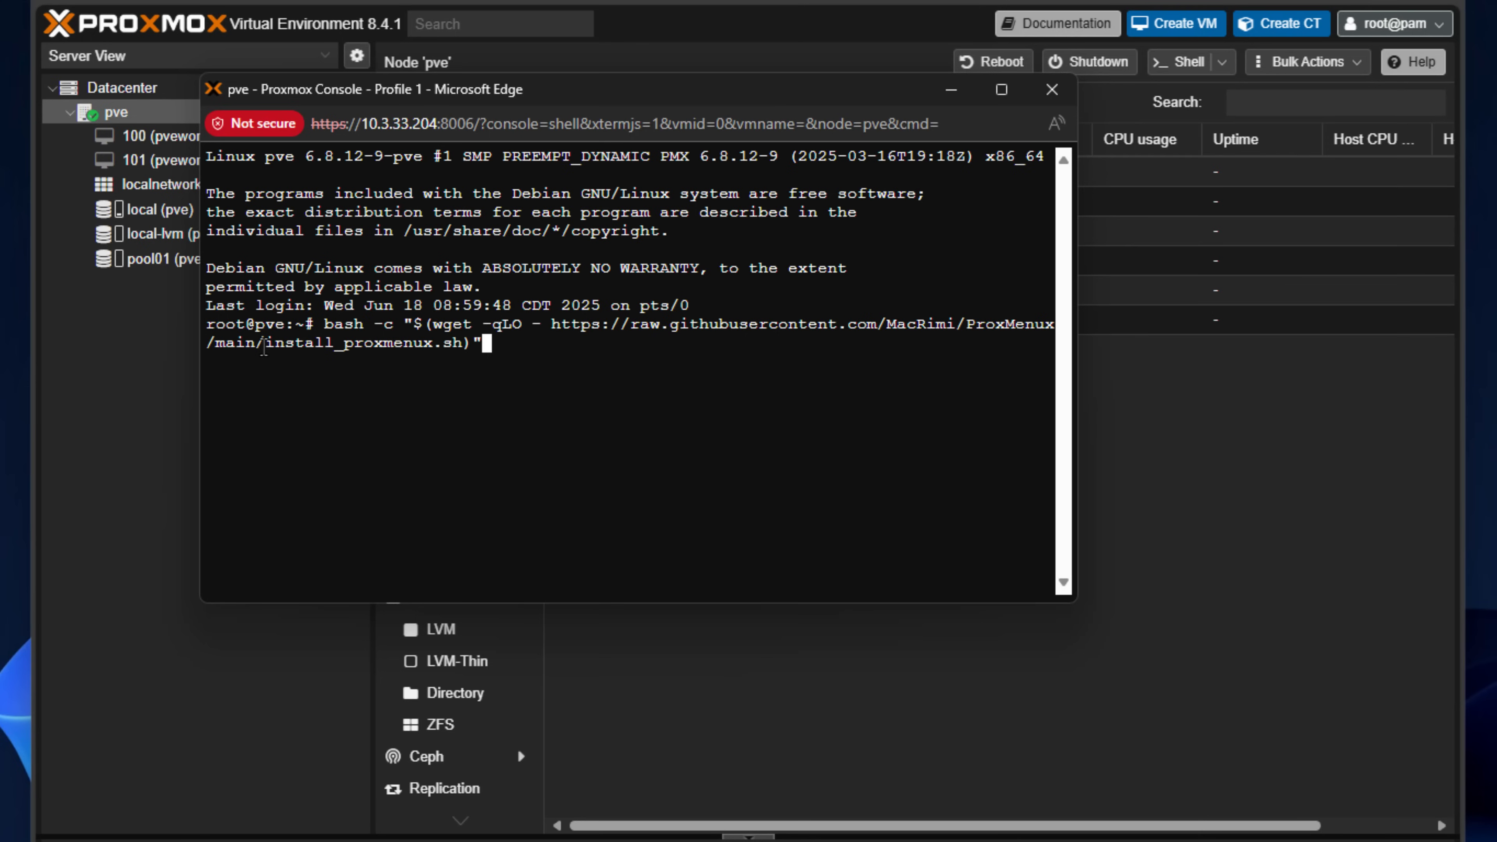
mouse_move(307, 349)
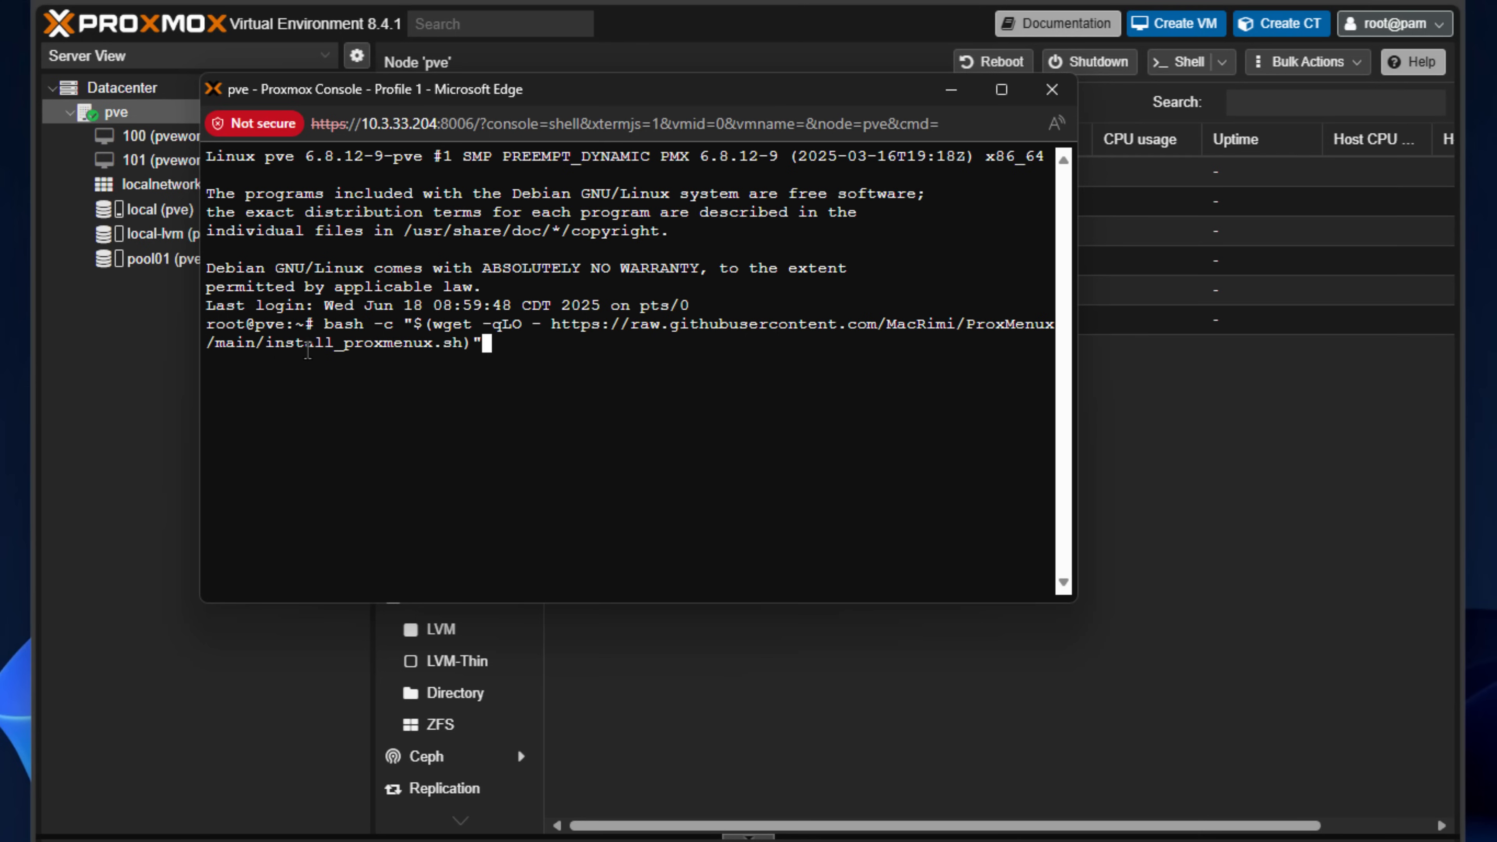
mouse_move(576, 339)
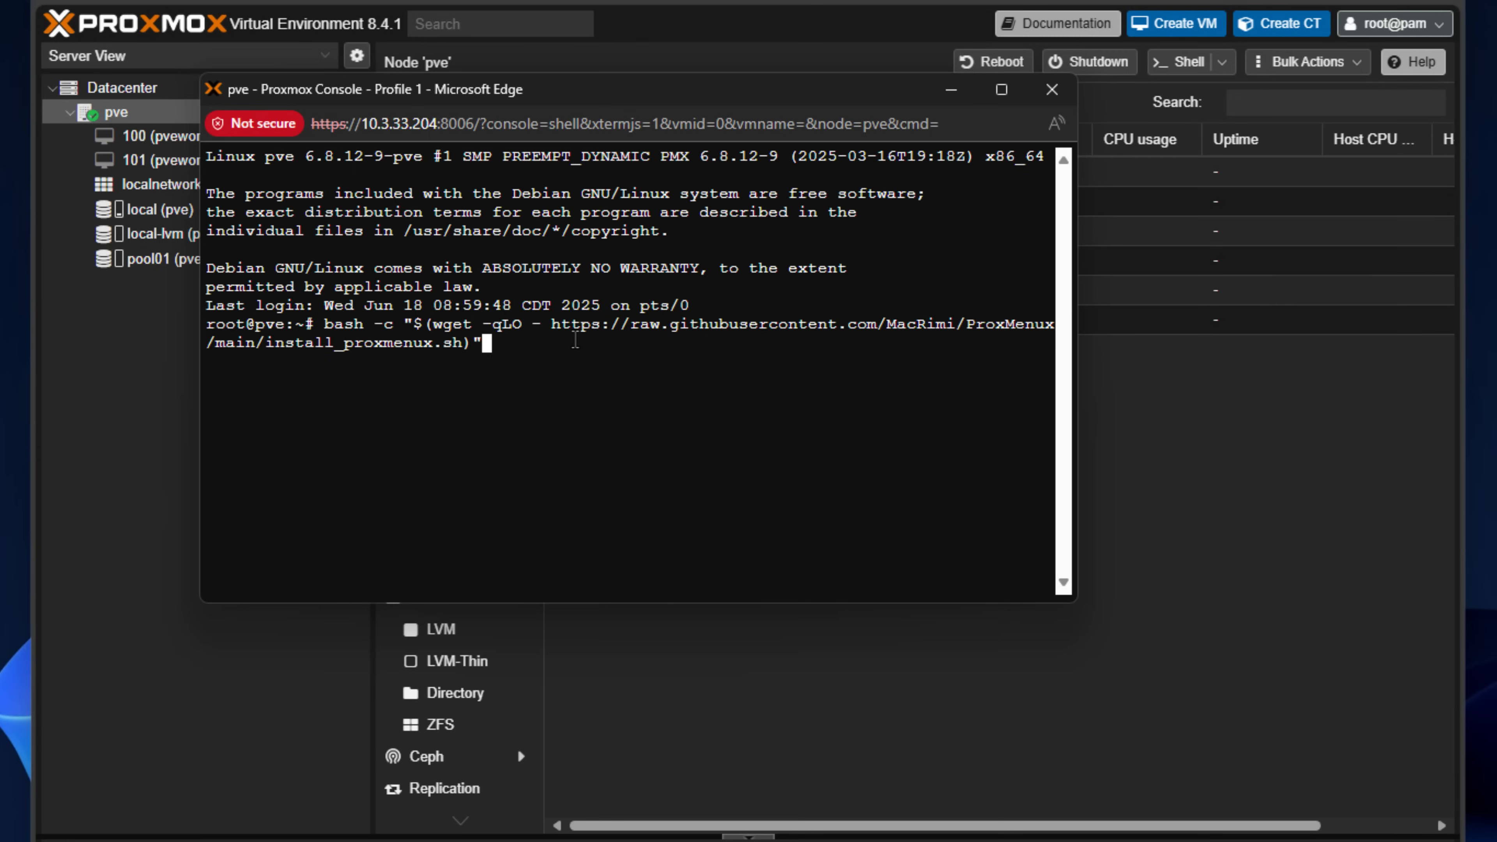
key(Return)
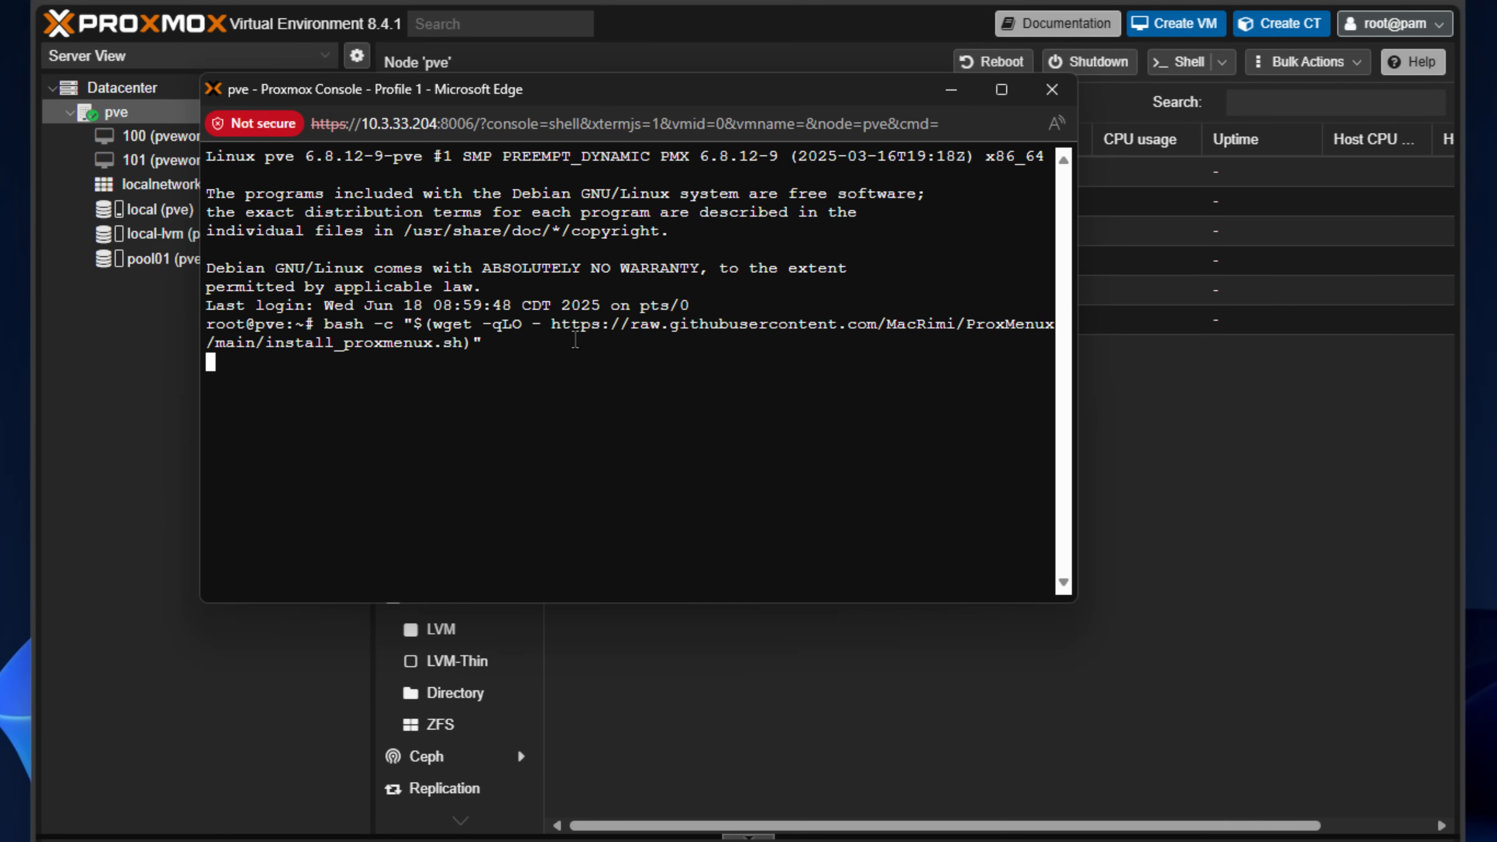
Step: Confirm the ProxMenux installation prompt and let all four install steps complete
key(Return)
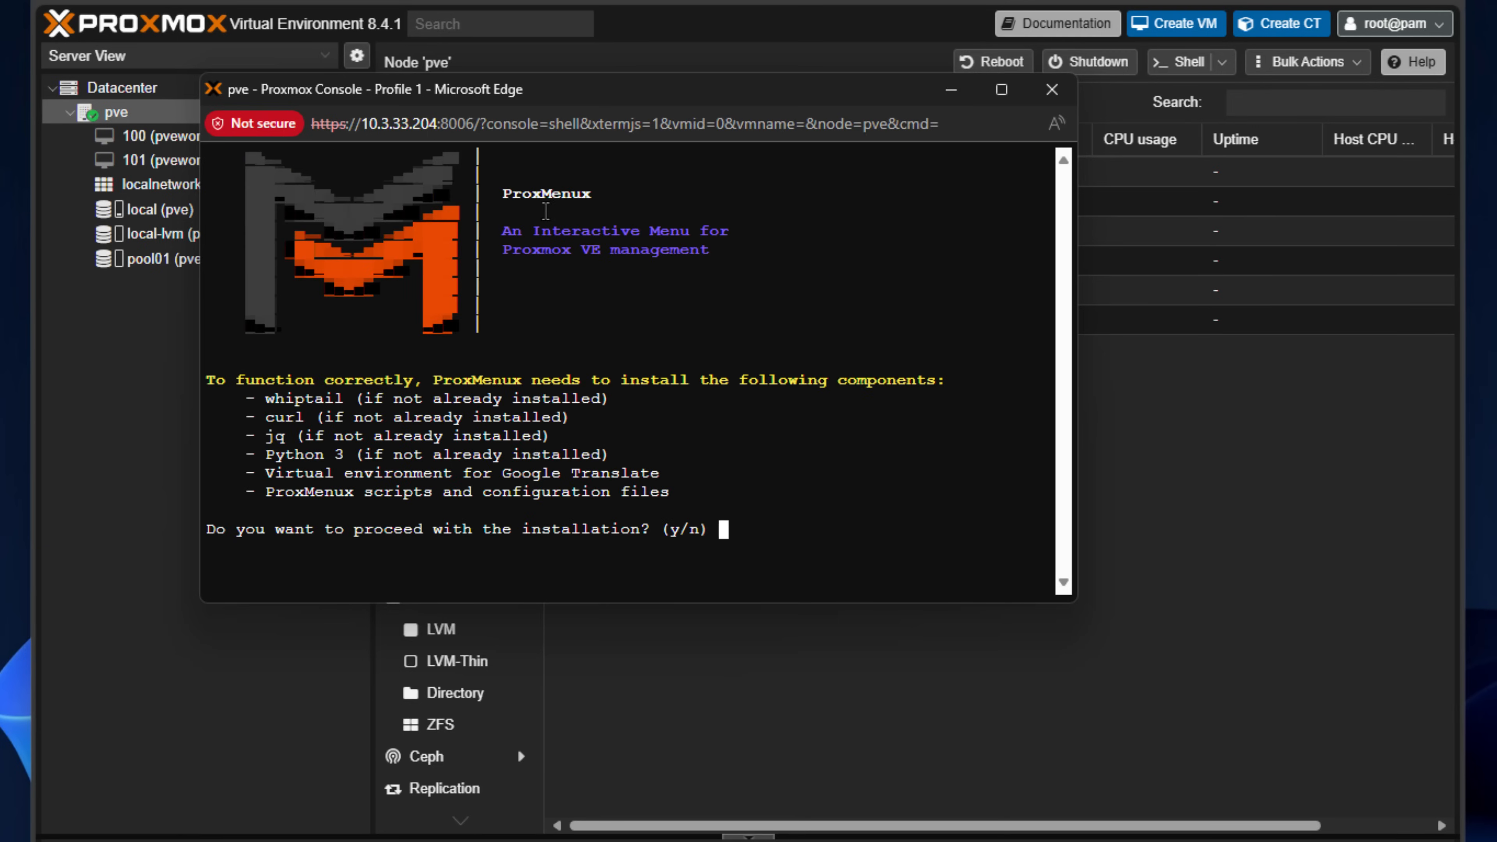
mouse_move(388, 554)
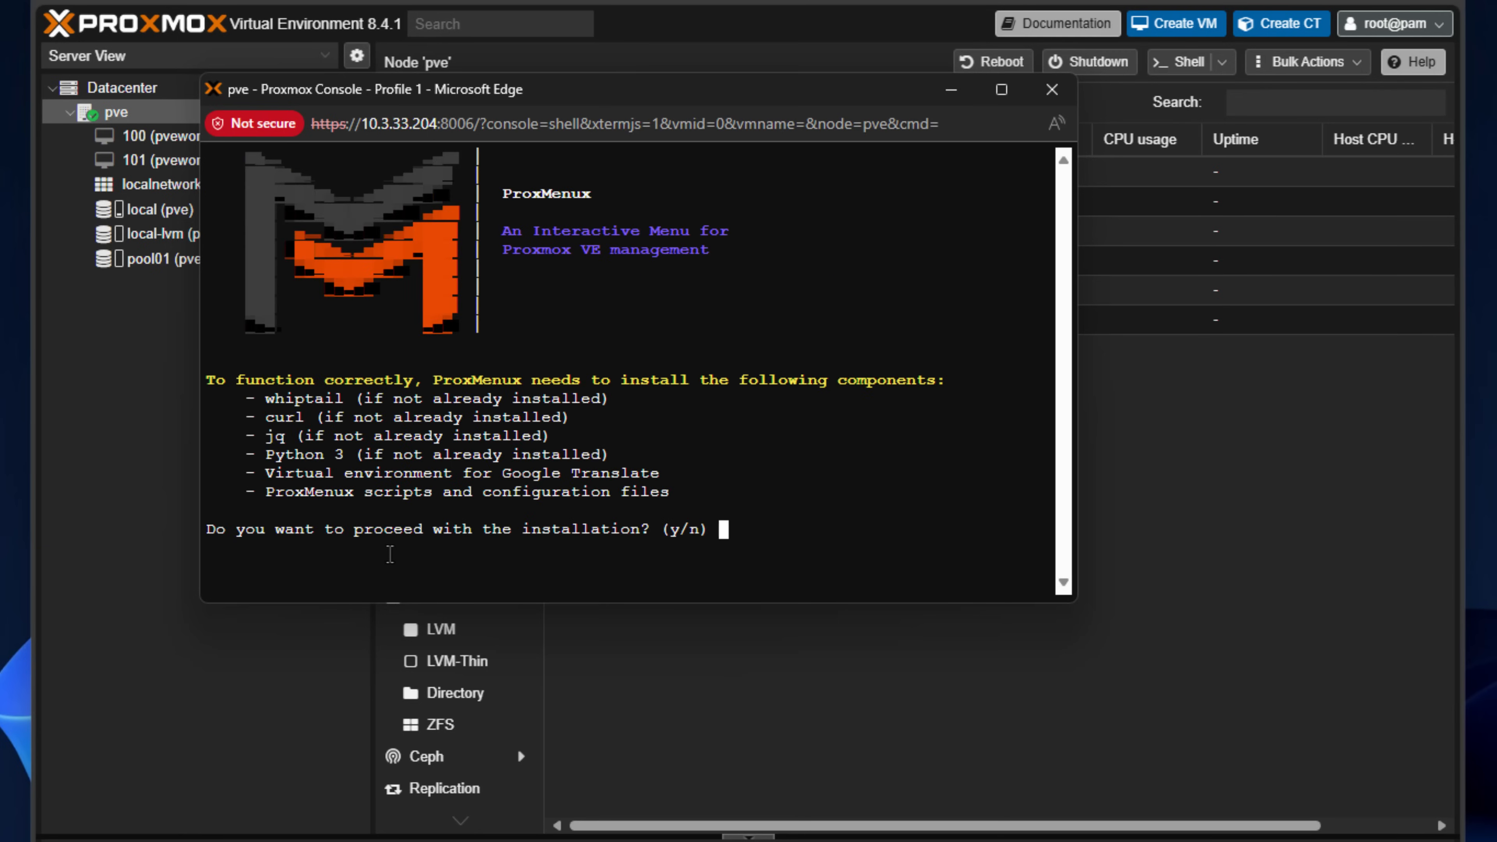
mouse_move(544, 484)
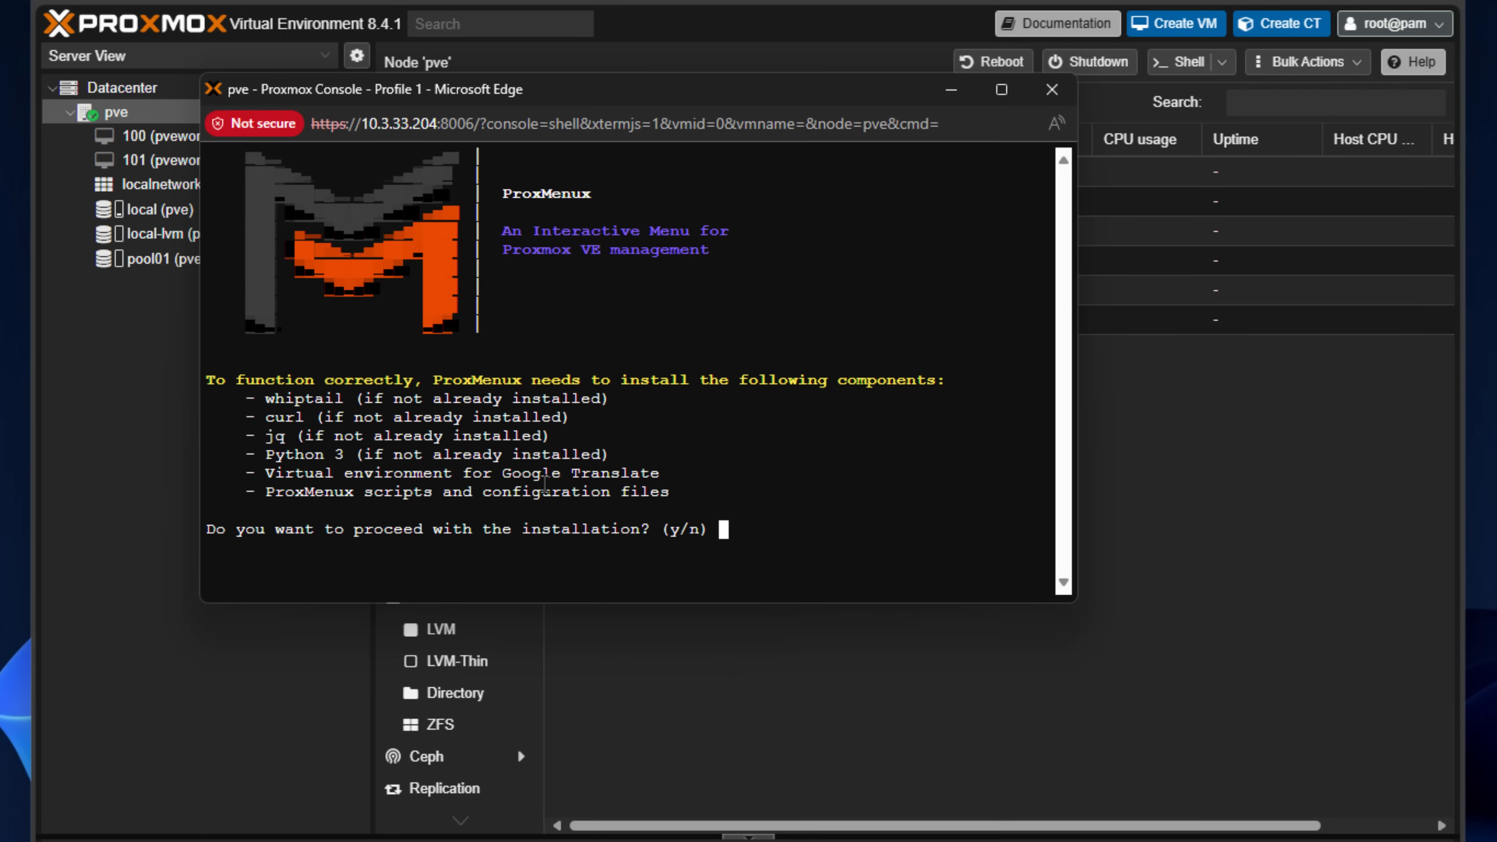
mouse_move(813, 463)
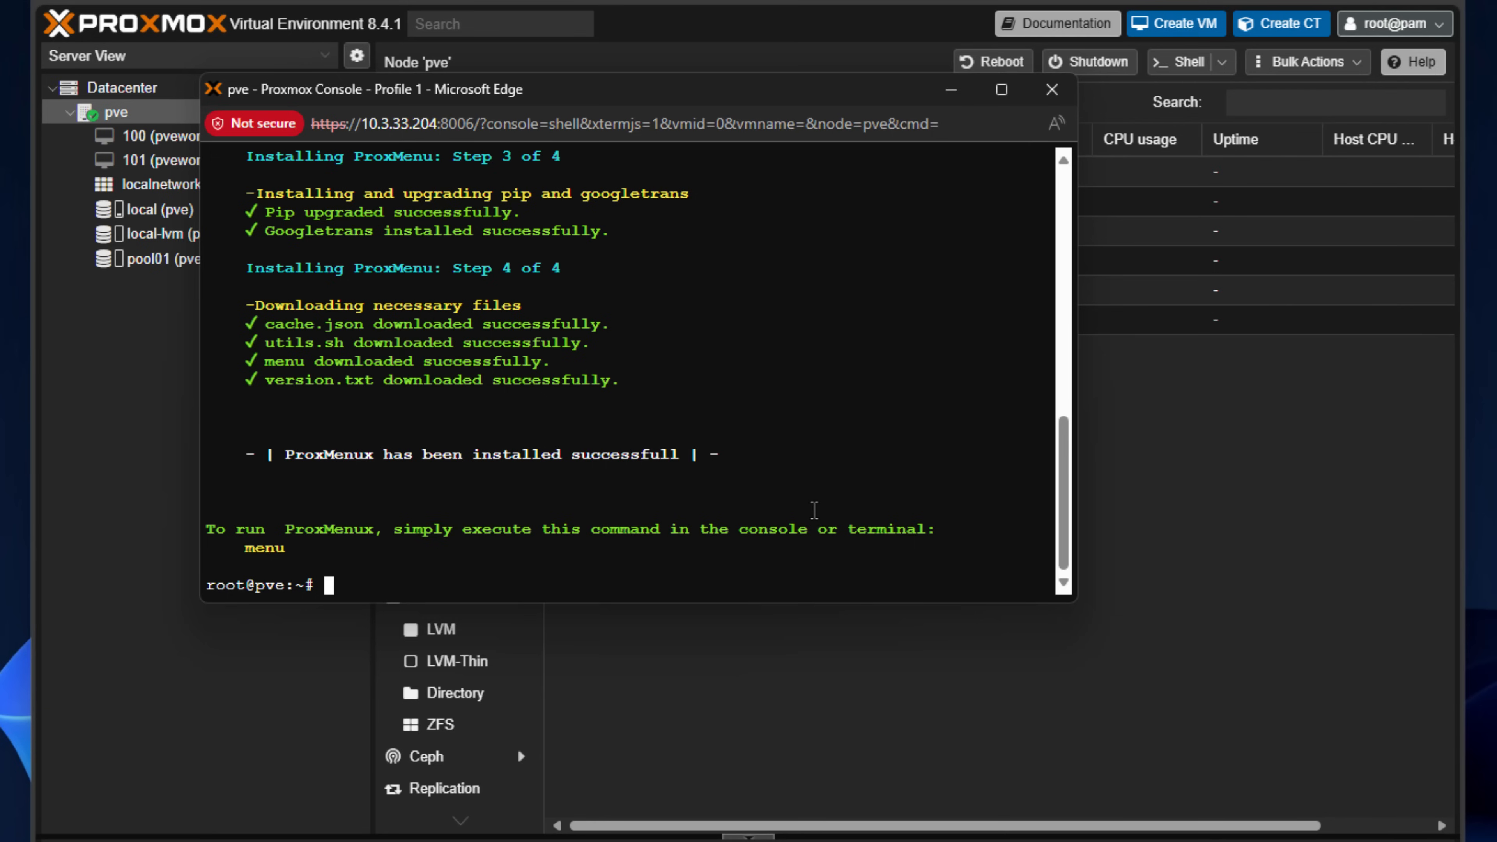
mouse_move(208, 528)
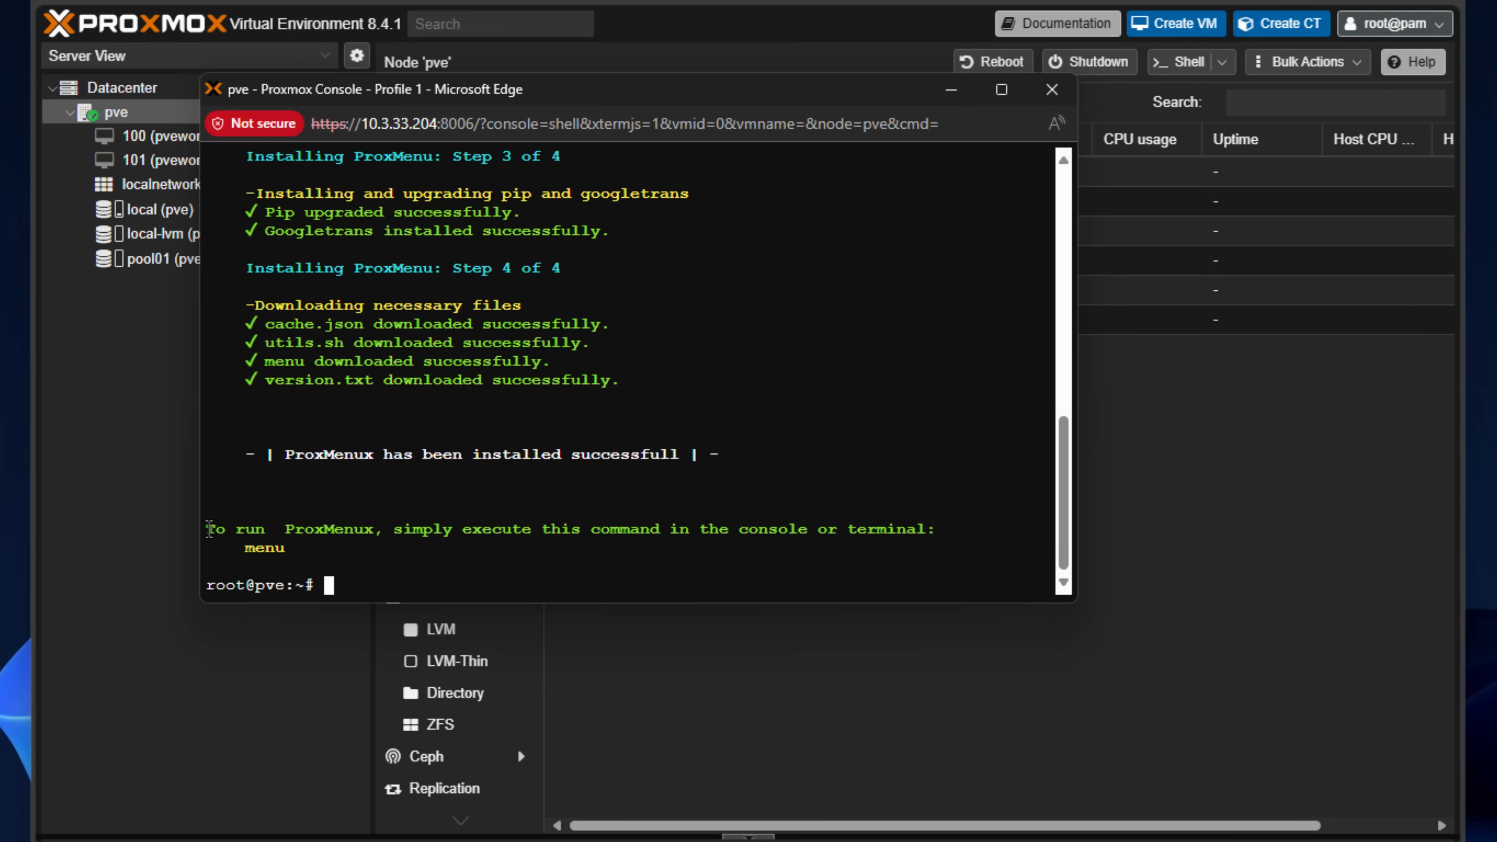
double_click(216, 528)
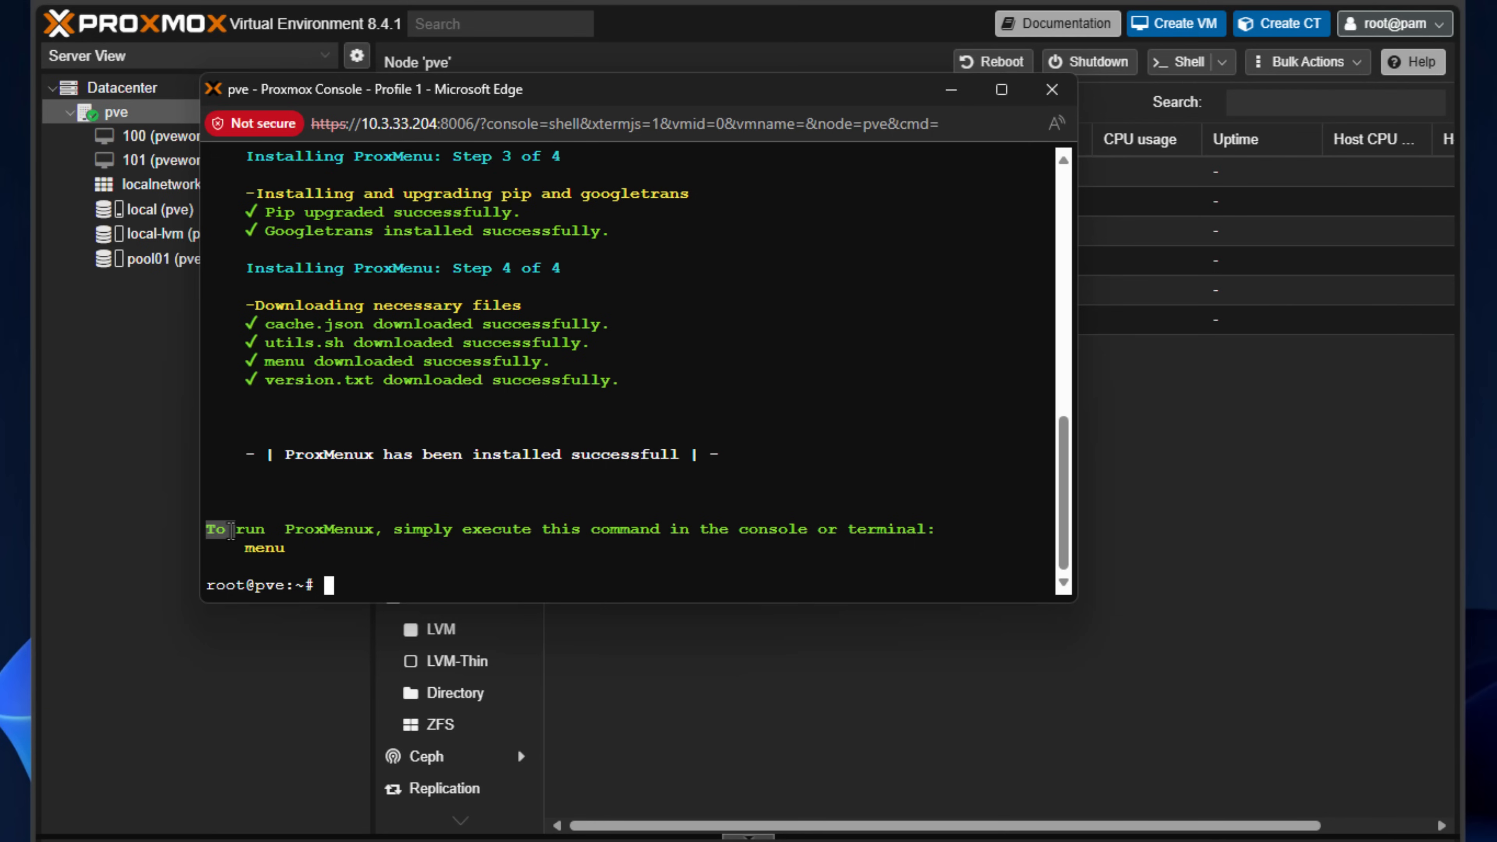
mouse_move(573, 537)
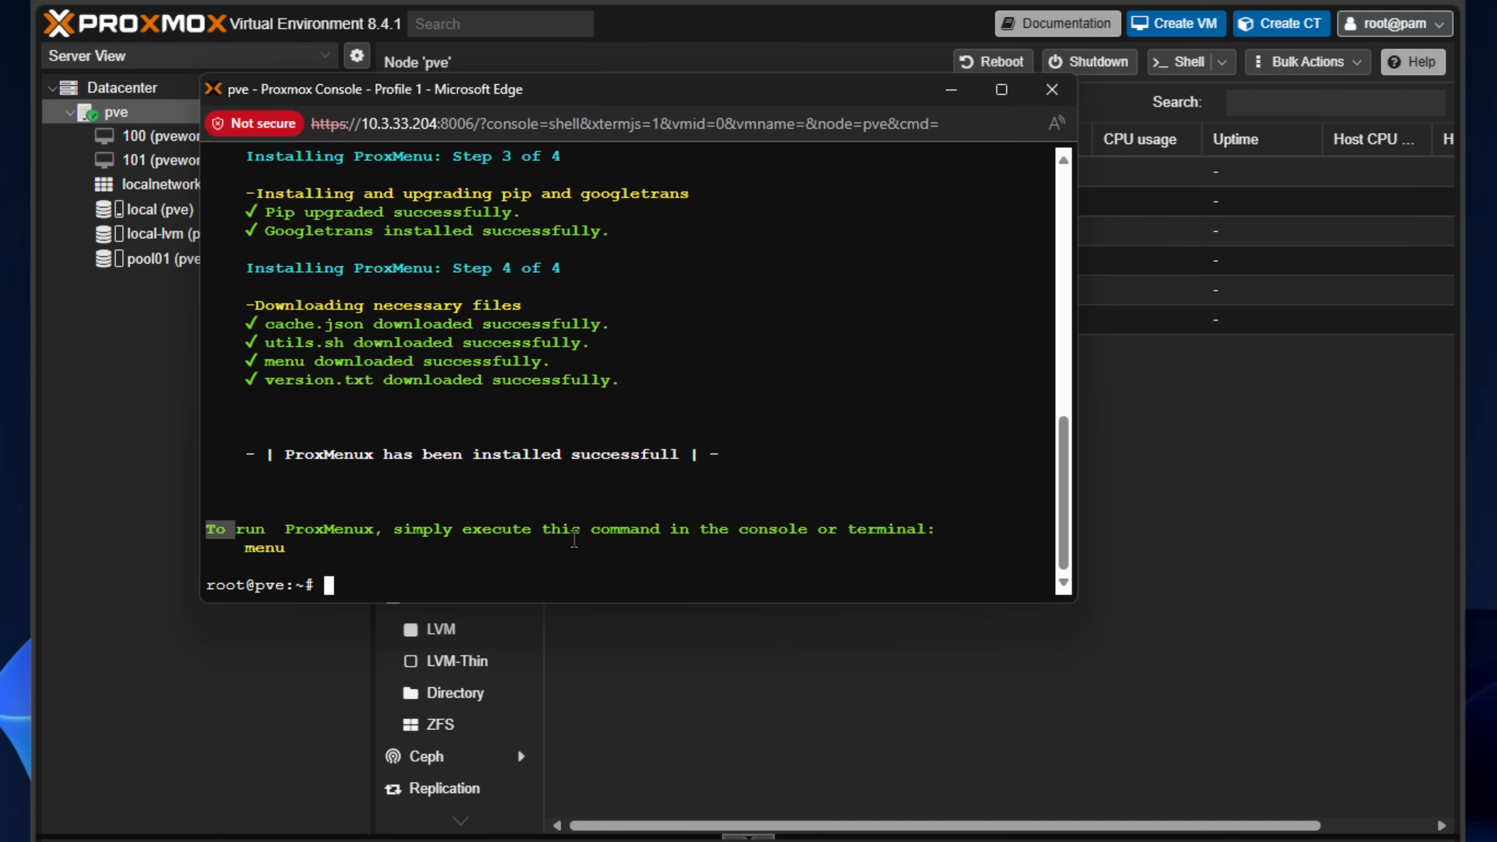
mouse_move(621, 577)
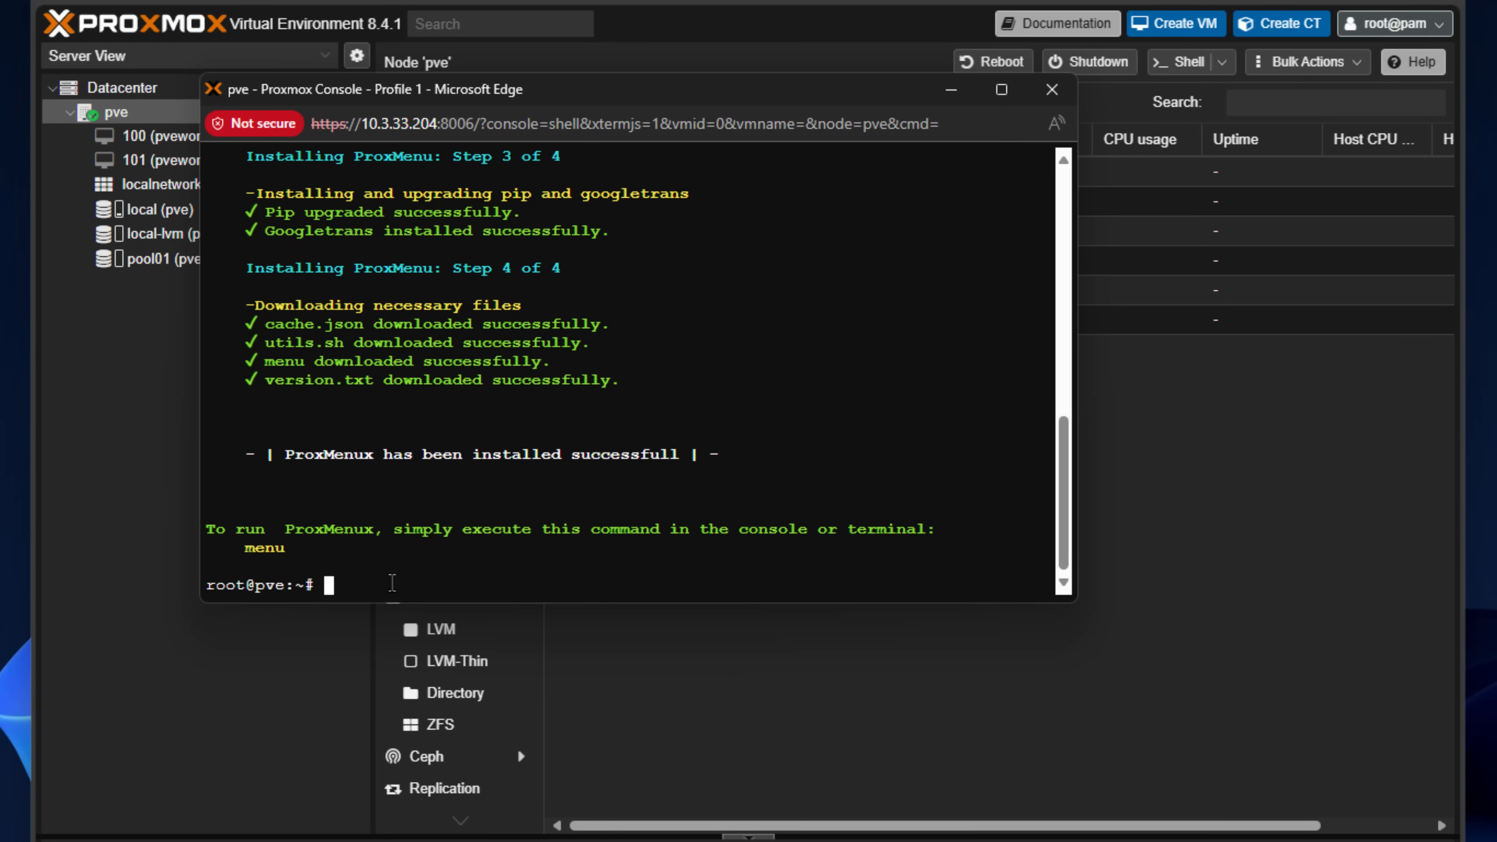
Step: Run the menu command and choose English (Recommended) to reach the ProxMenux main menu
text(menu)
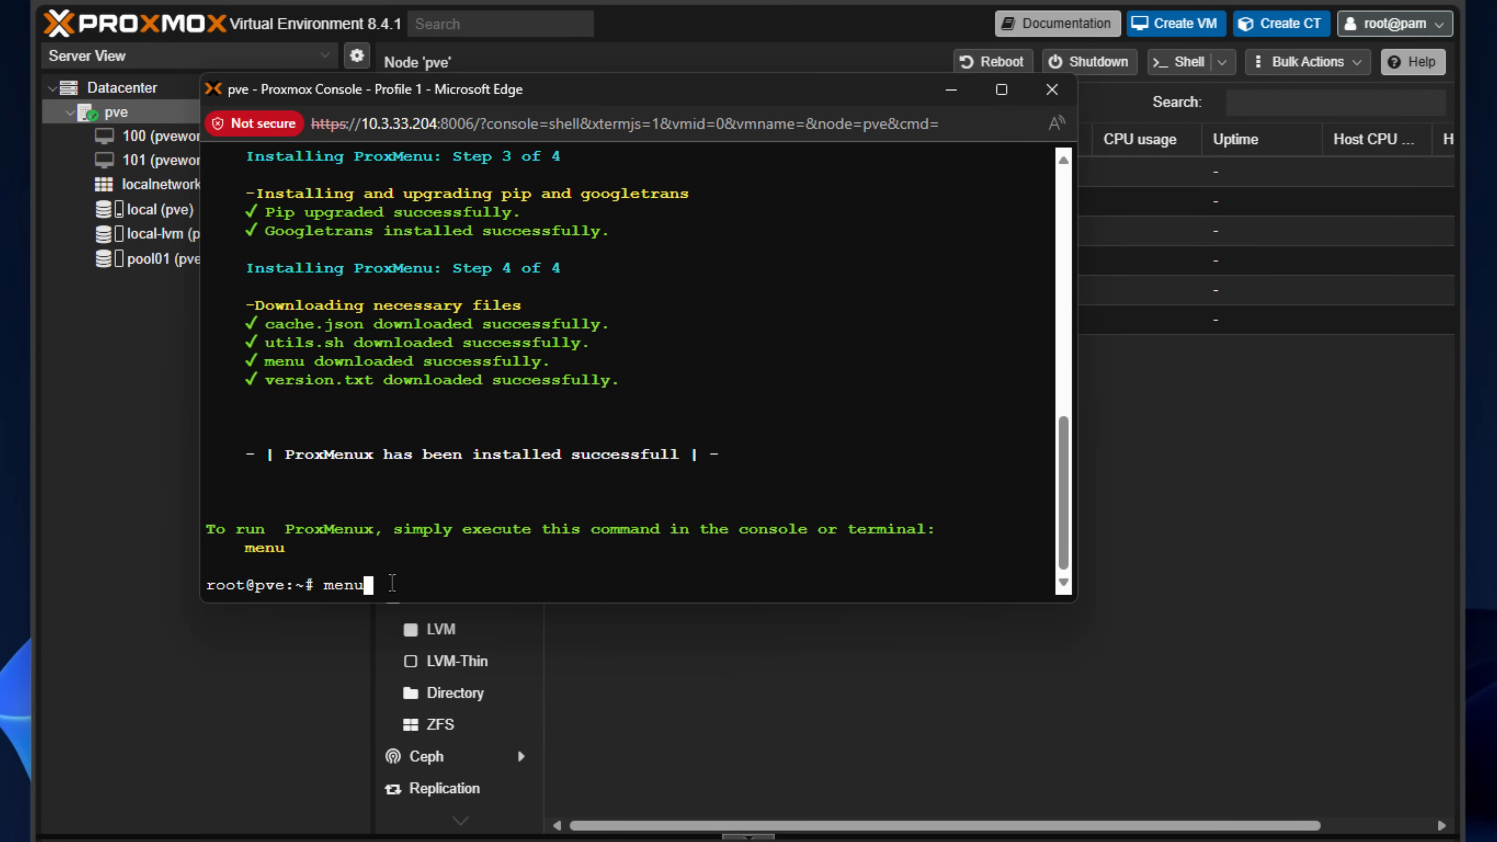
key(Return)
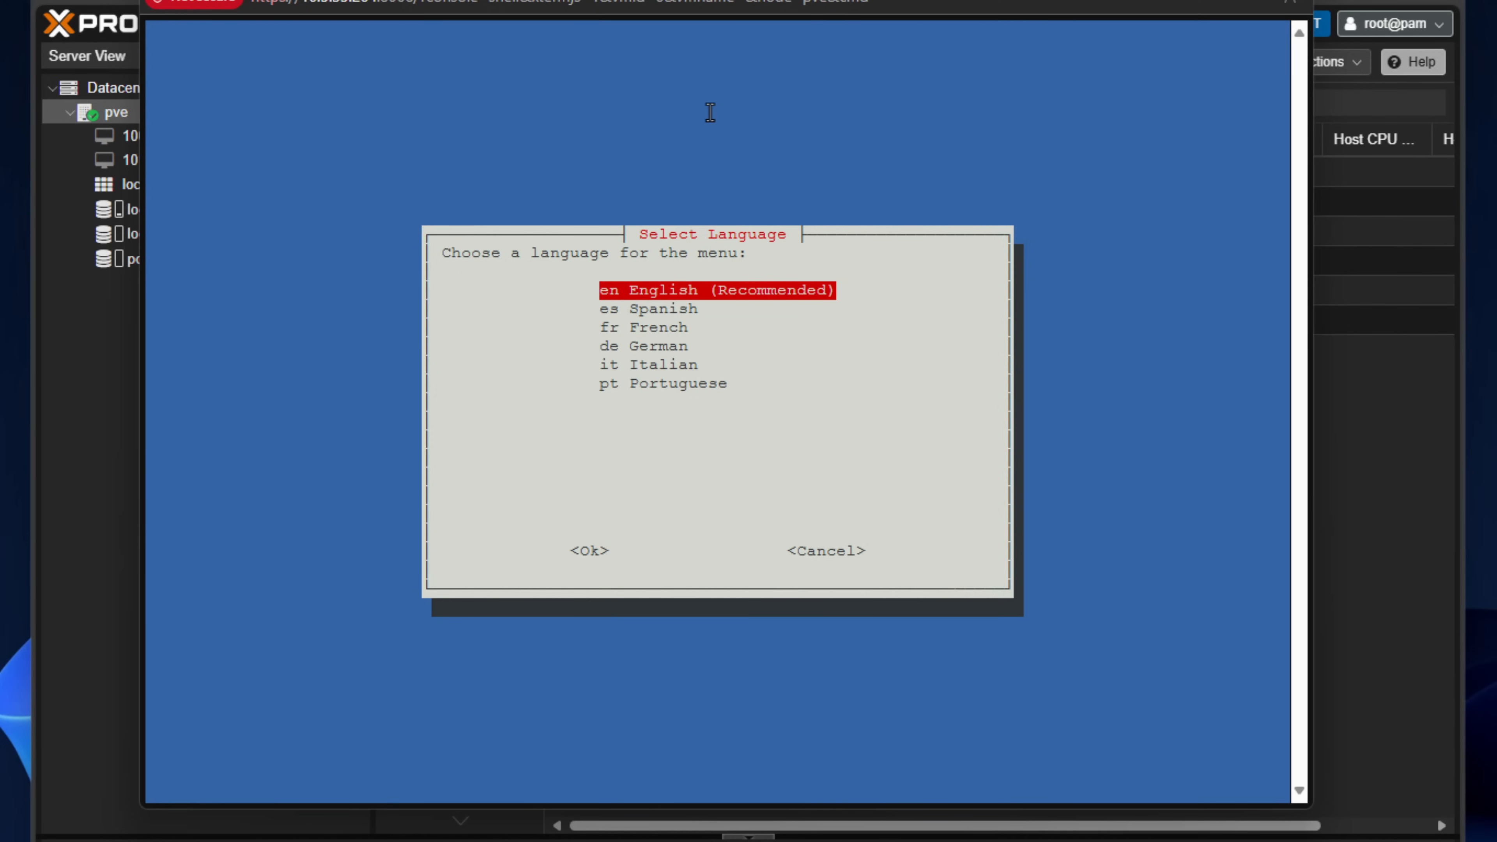
click(588, 550)
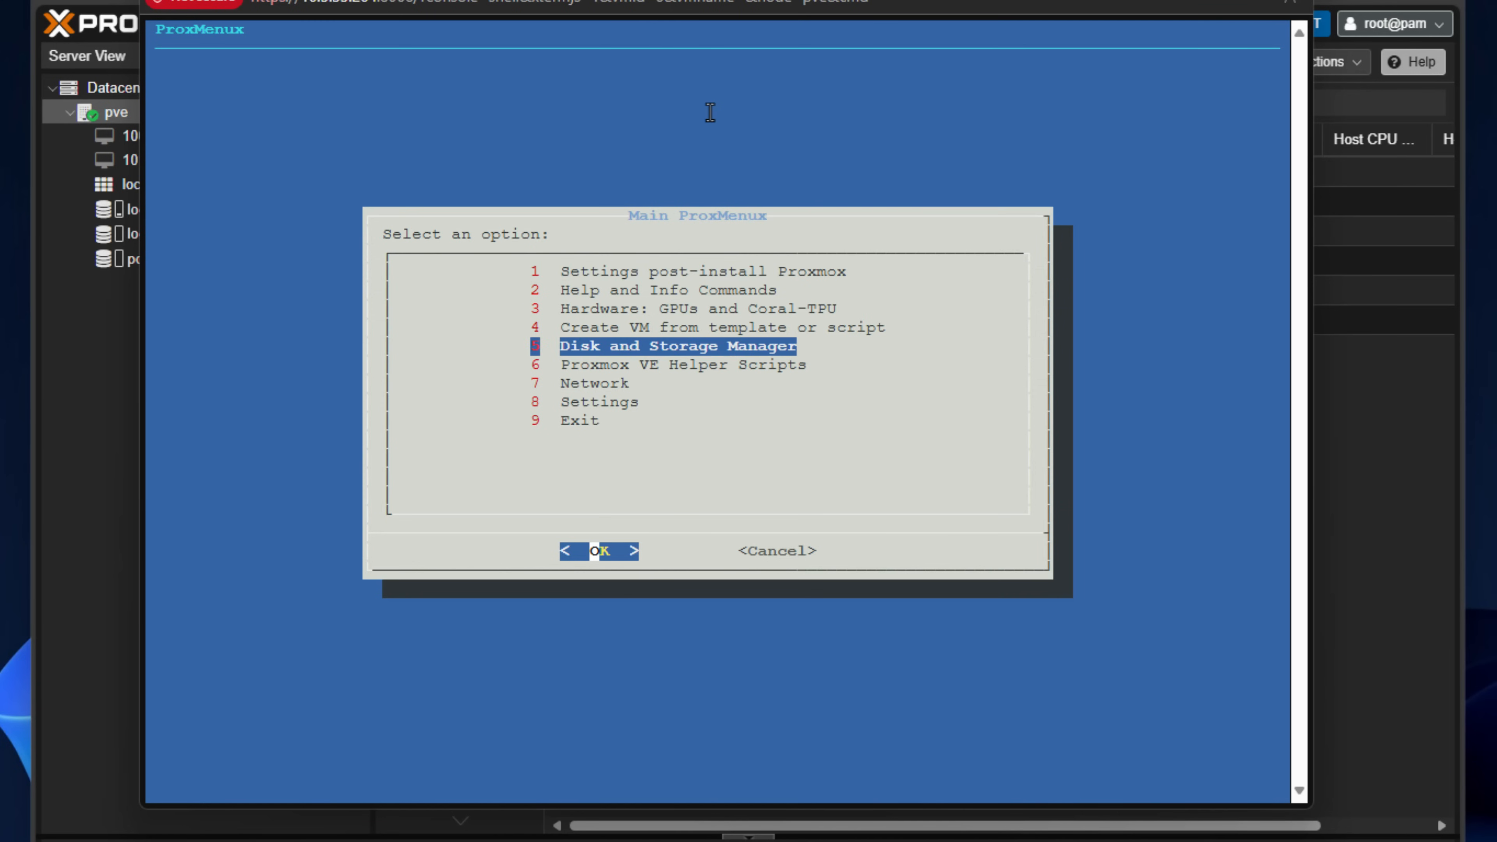
Step: Browse the main ProxMenux options and enter the Settings post-install Proxmox submenu
key(Up)
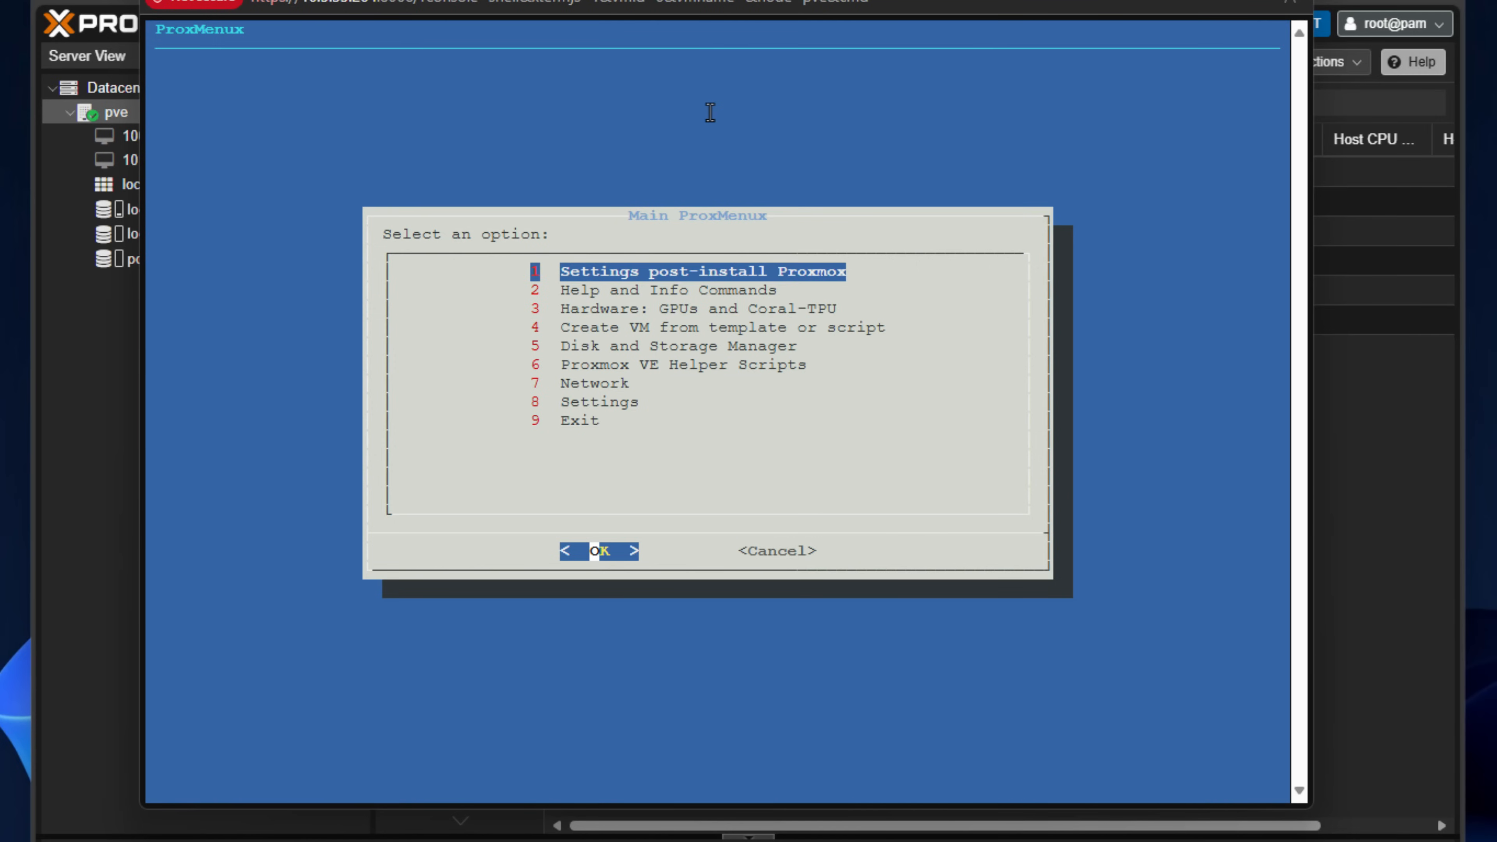
key(Down)
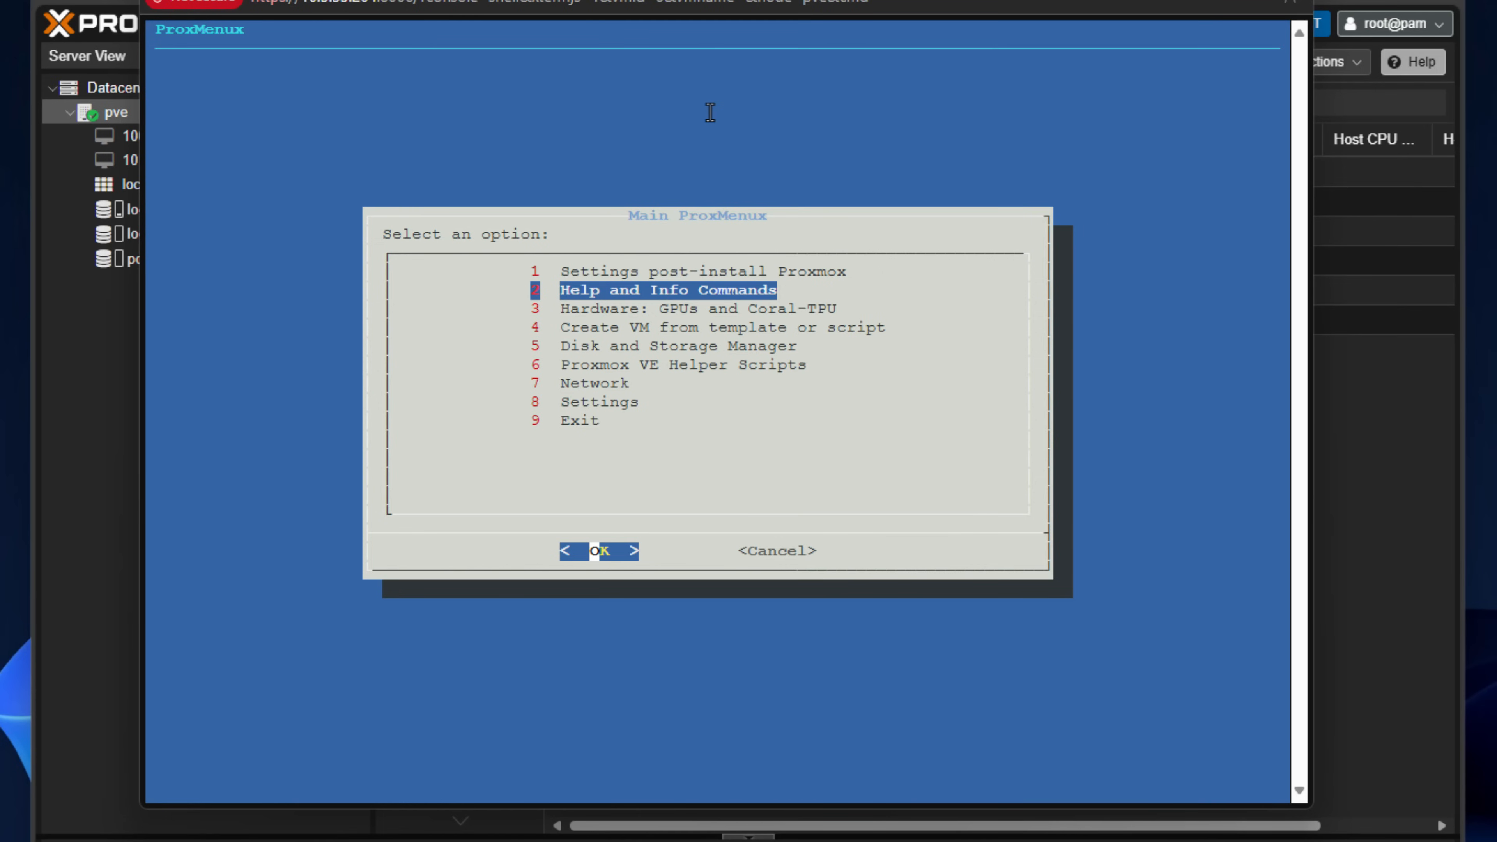
key(Down)
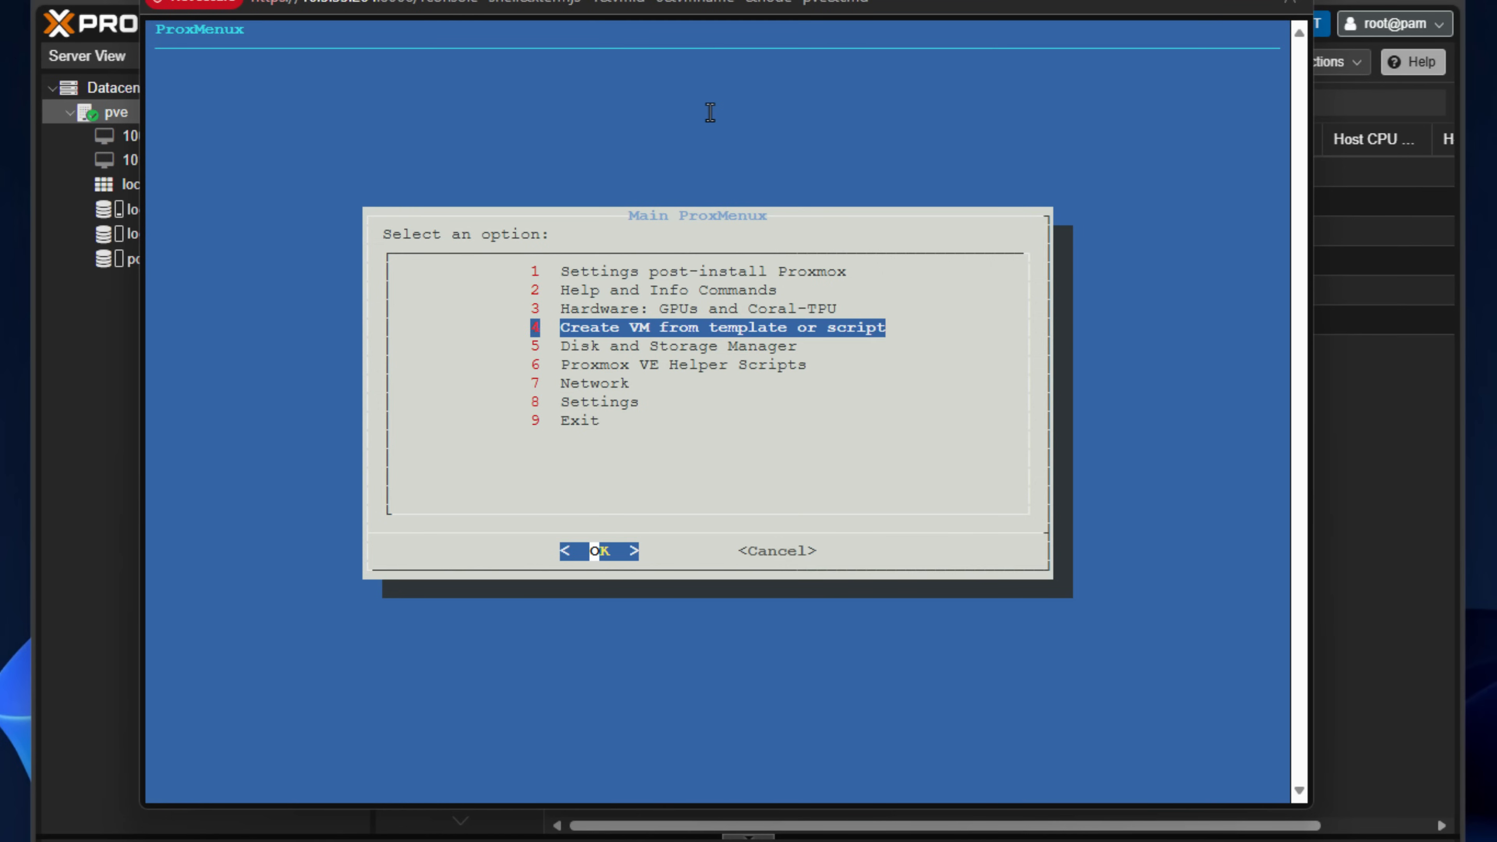
key(Down)
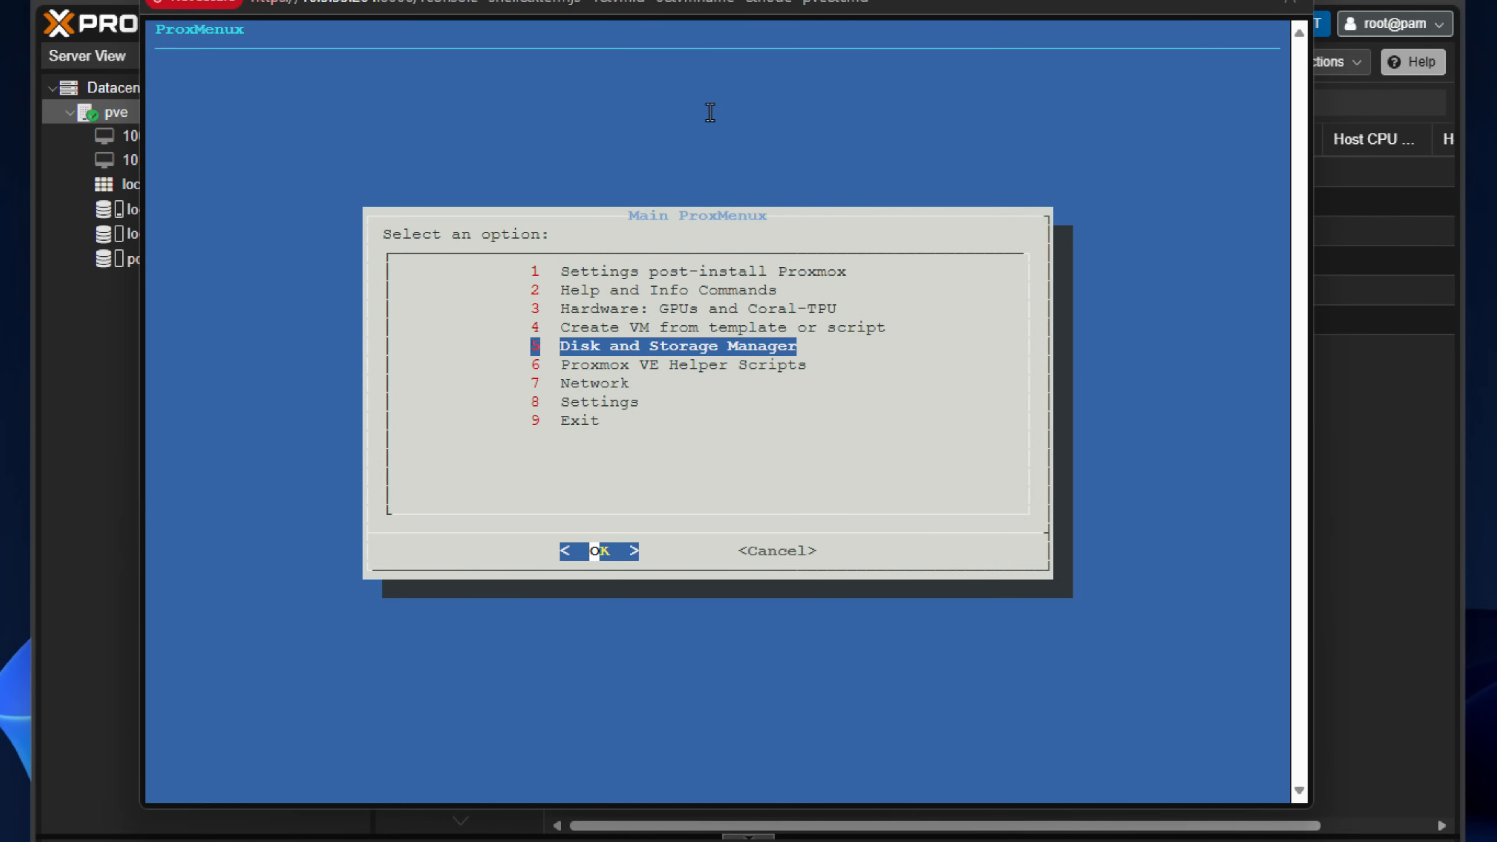
key(Down)
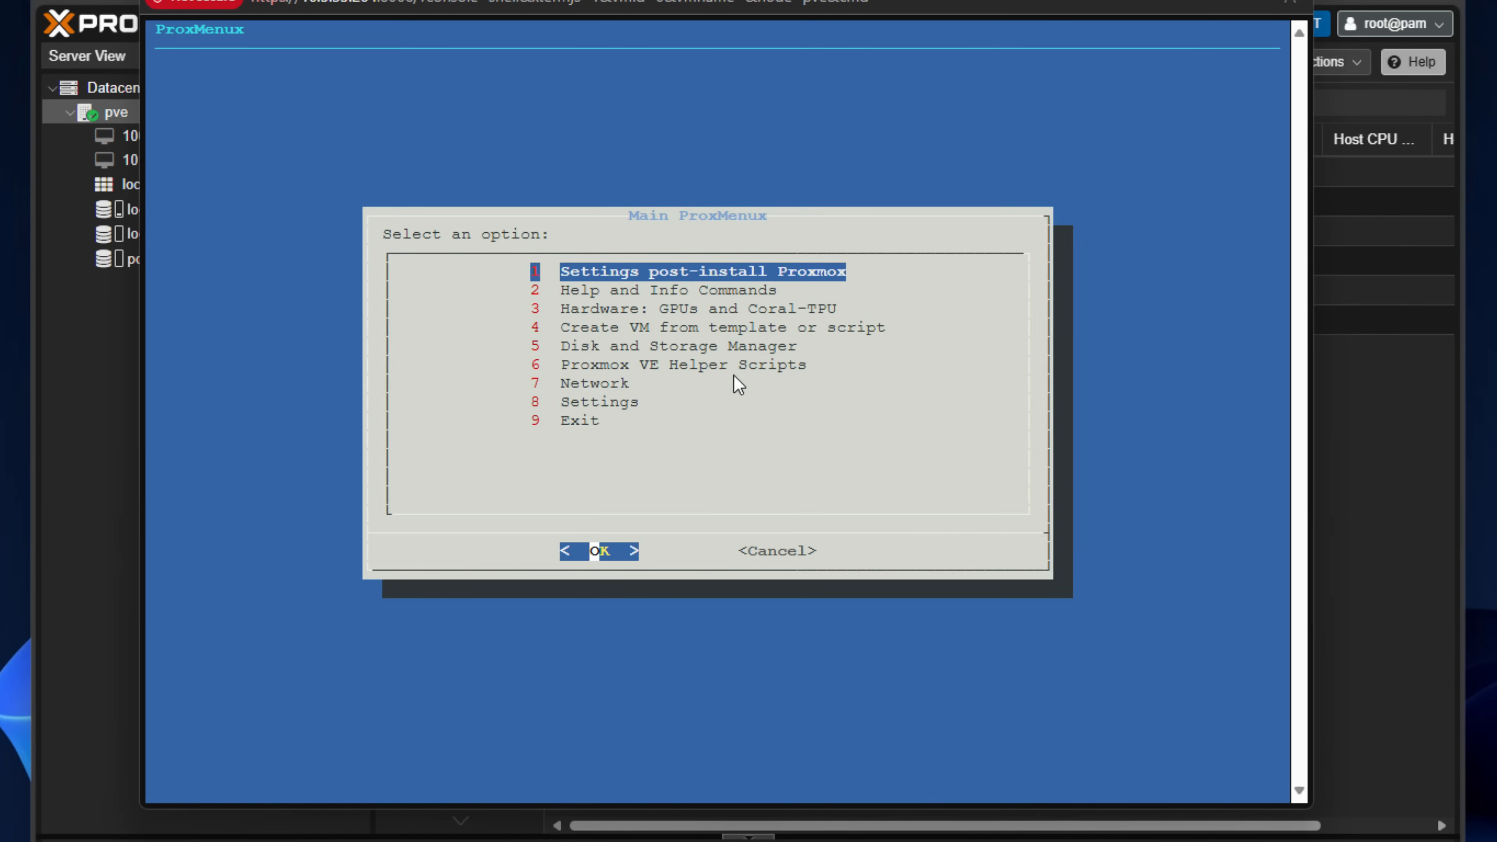
click(603, 552)
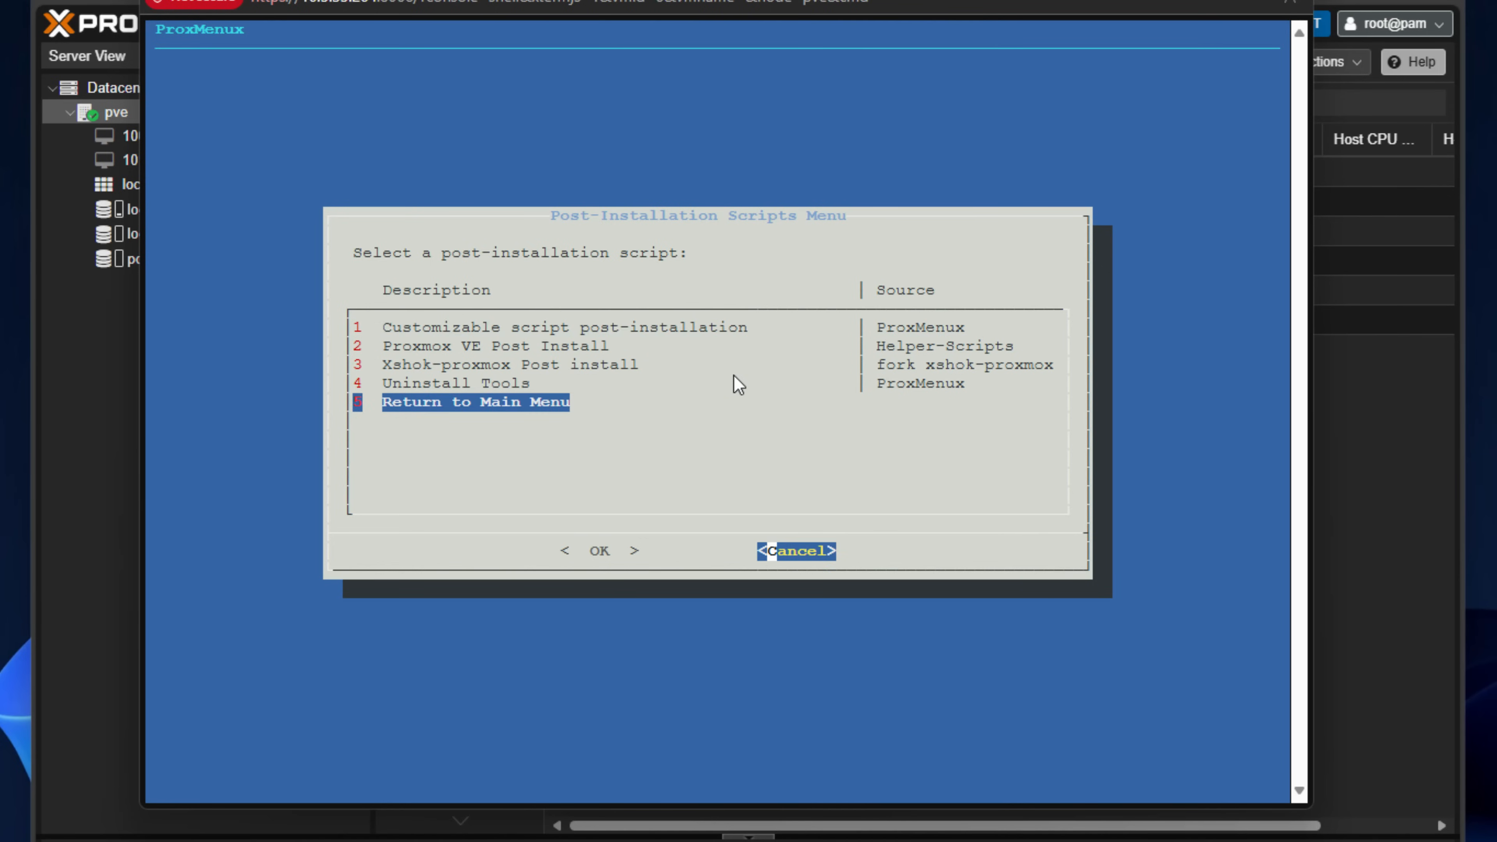
Step: Cancel back to the main menu and enter option 2 Help and Info Commands
click(797, 551)
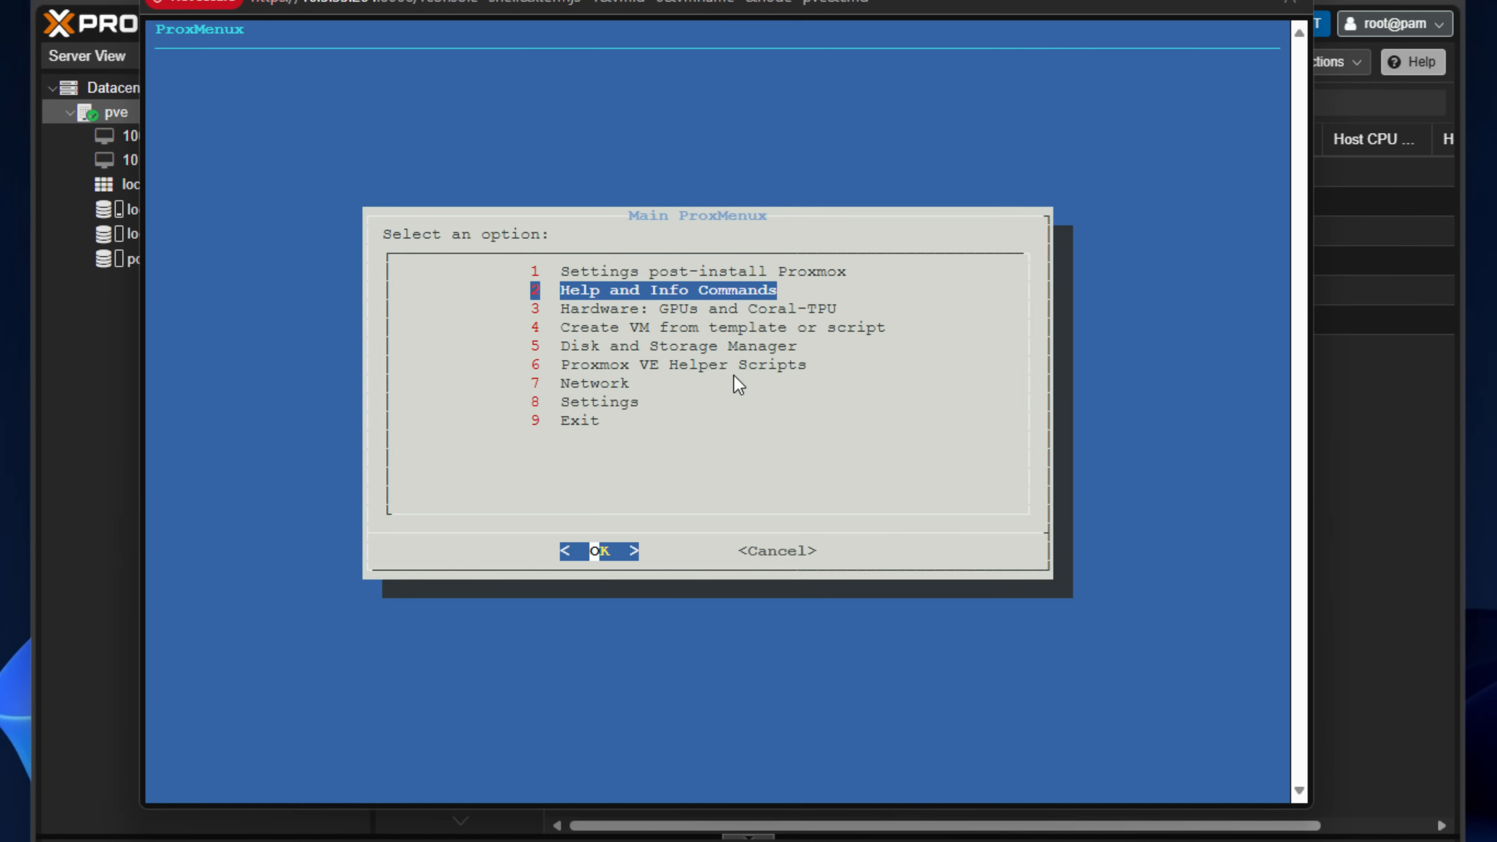
click(601, 551)
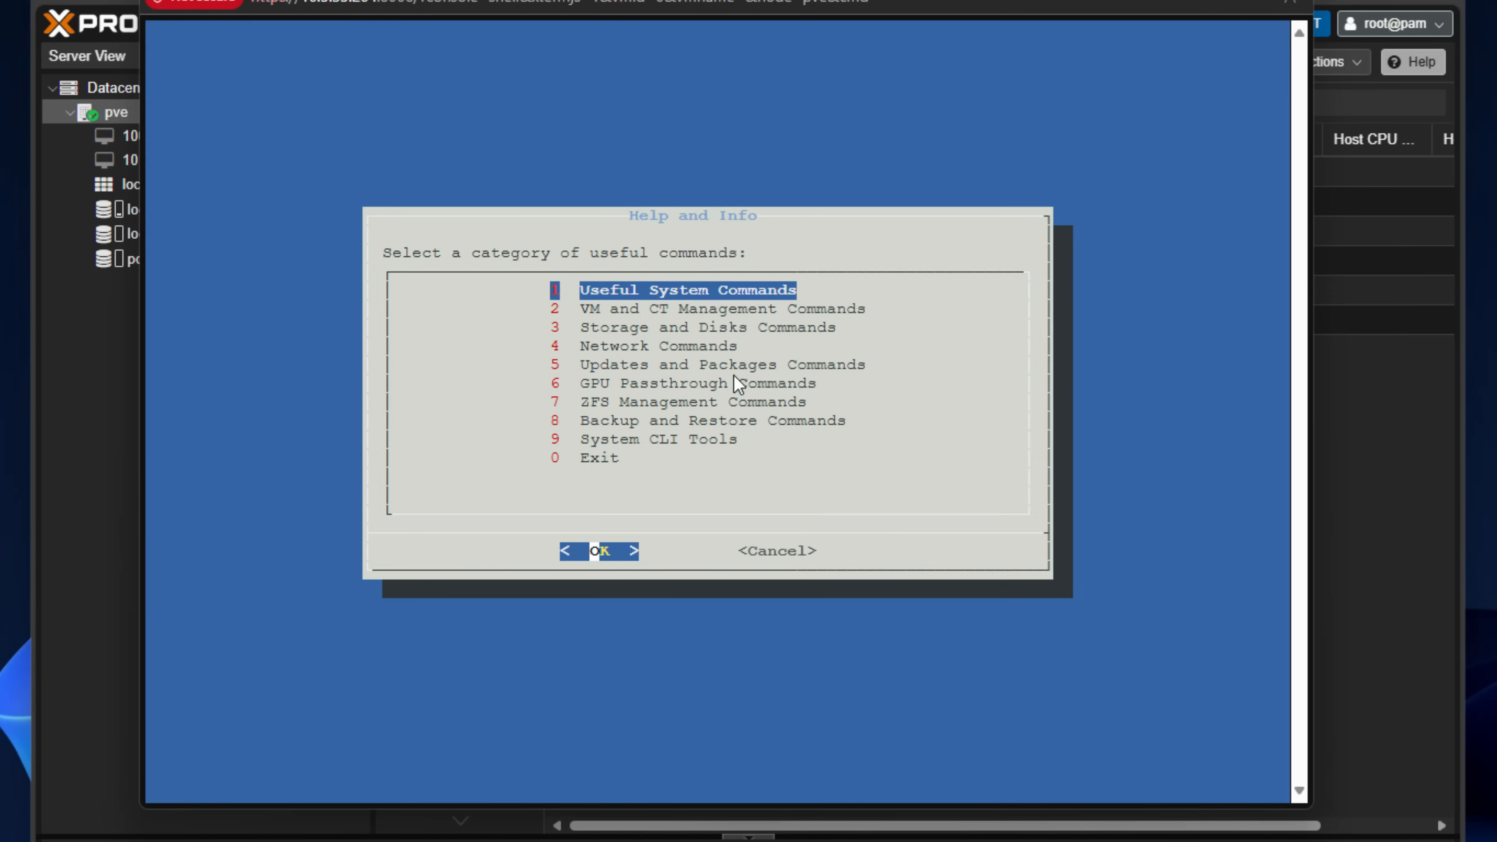
Step: View the Useful System Commands list, then enter 0 to return to the Help and Info menu
click(600, 551)
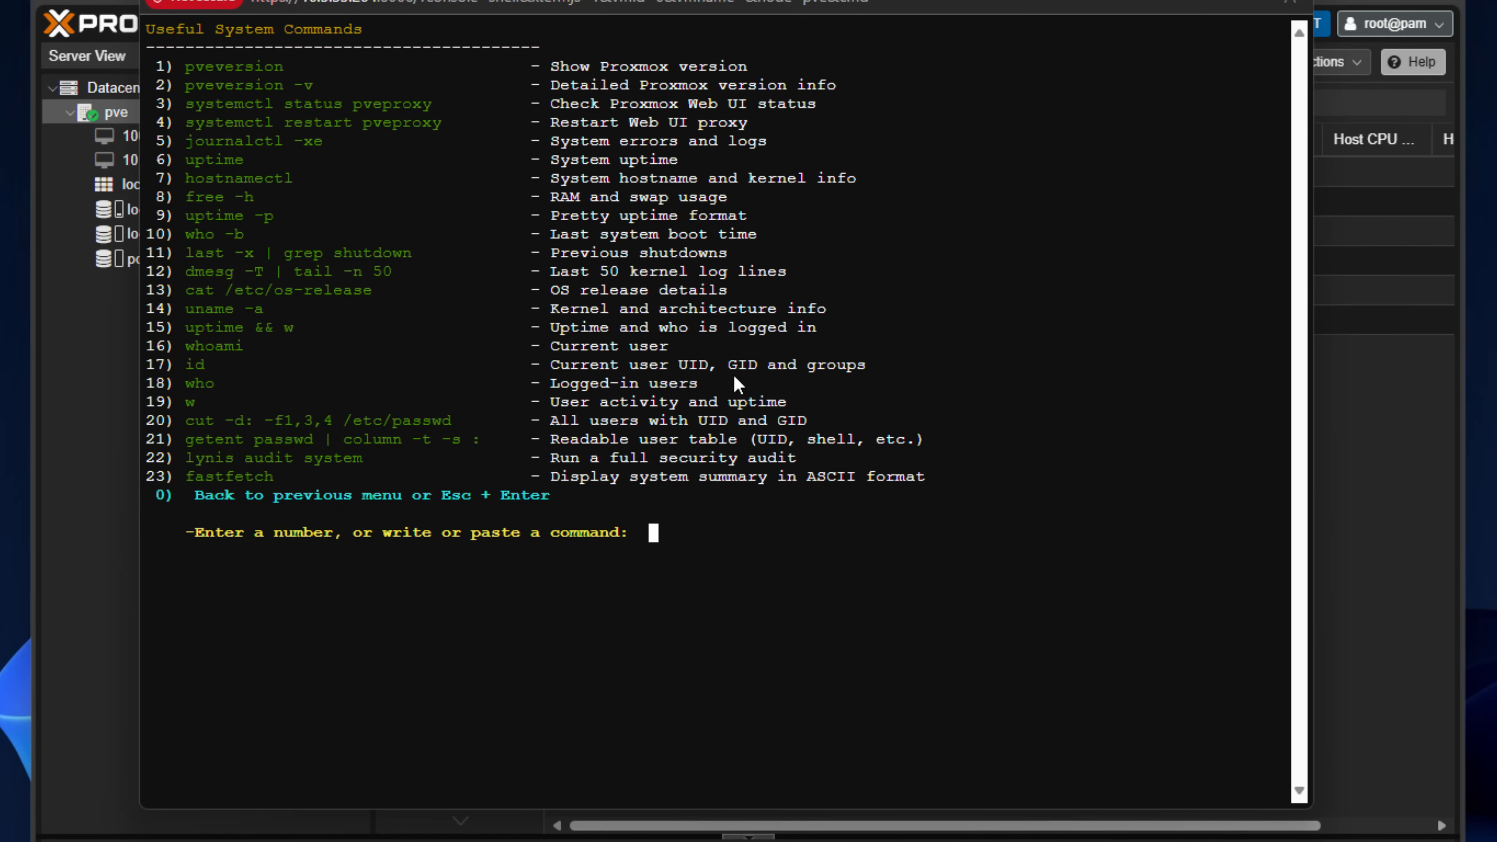
text(0)
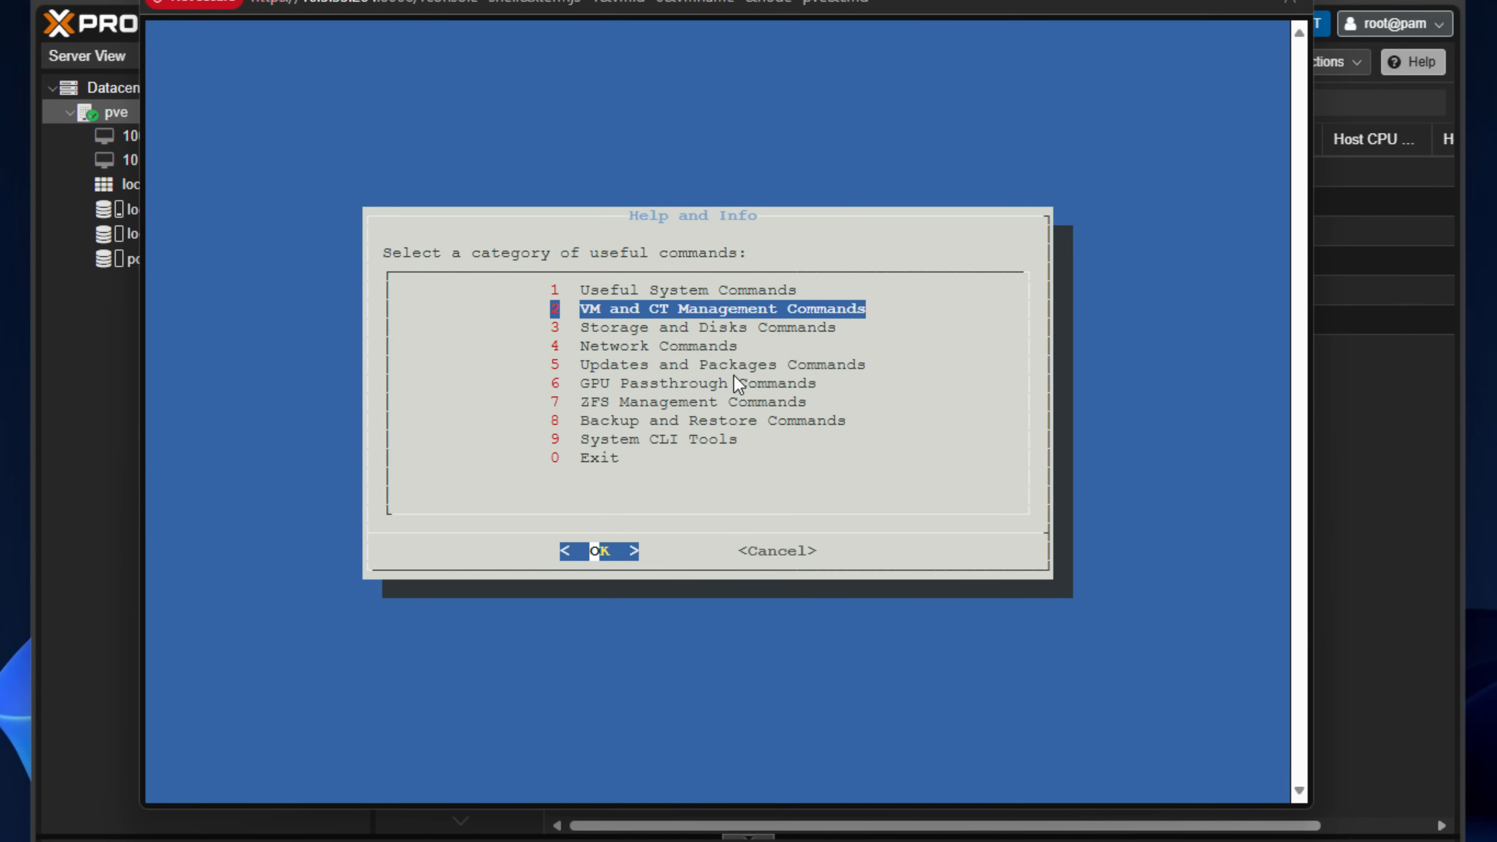
click(601, 551)
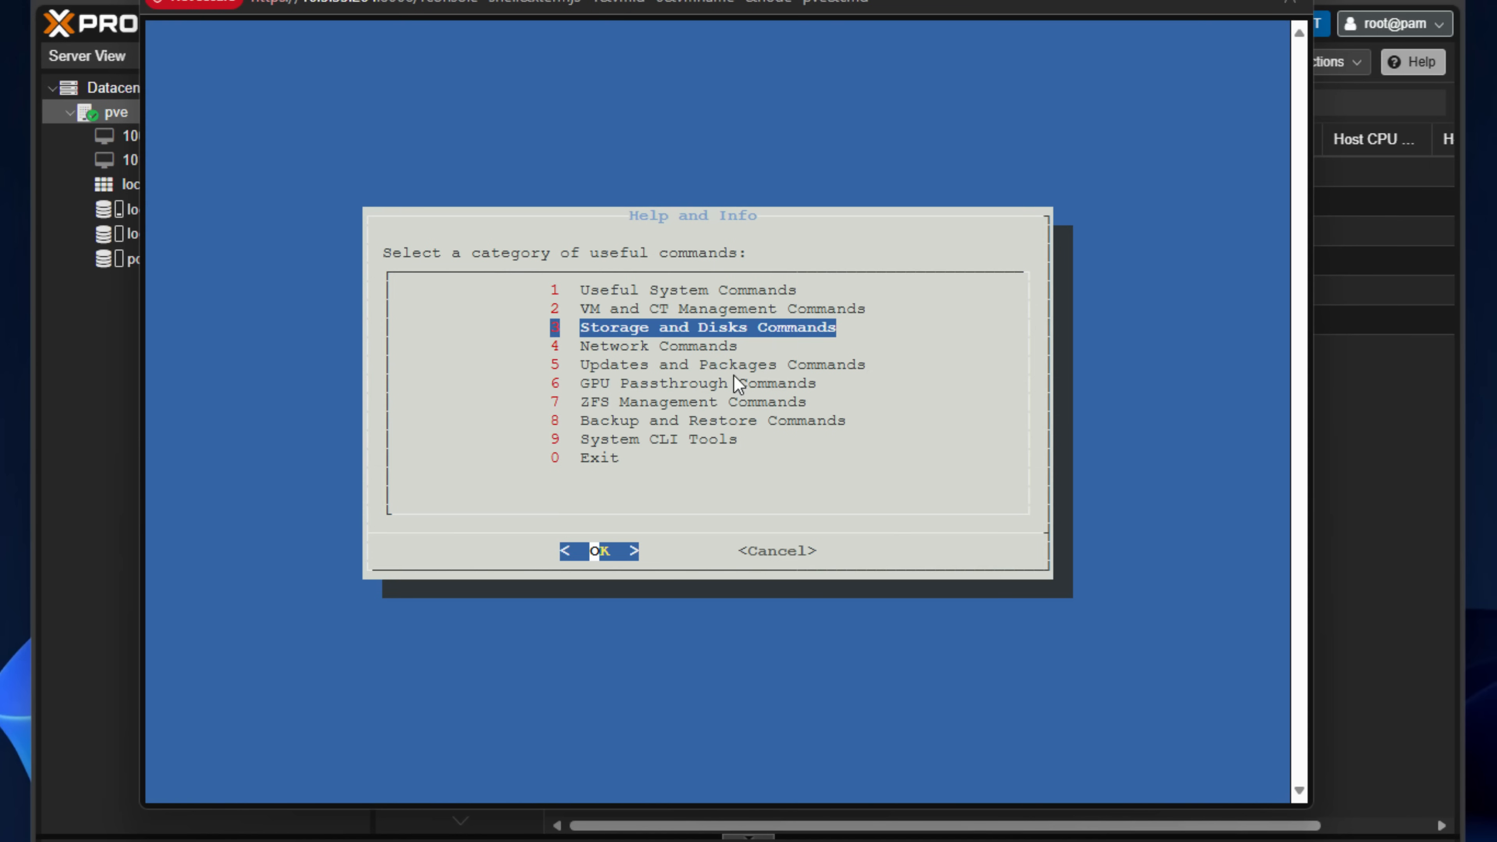
click(601, 551)
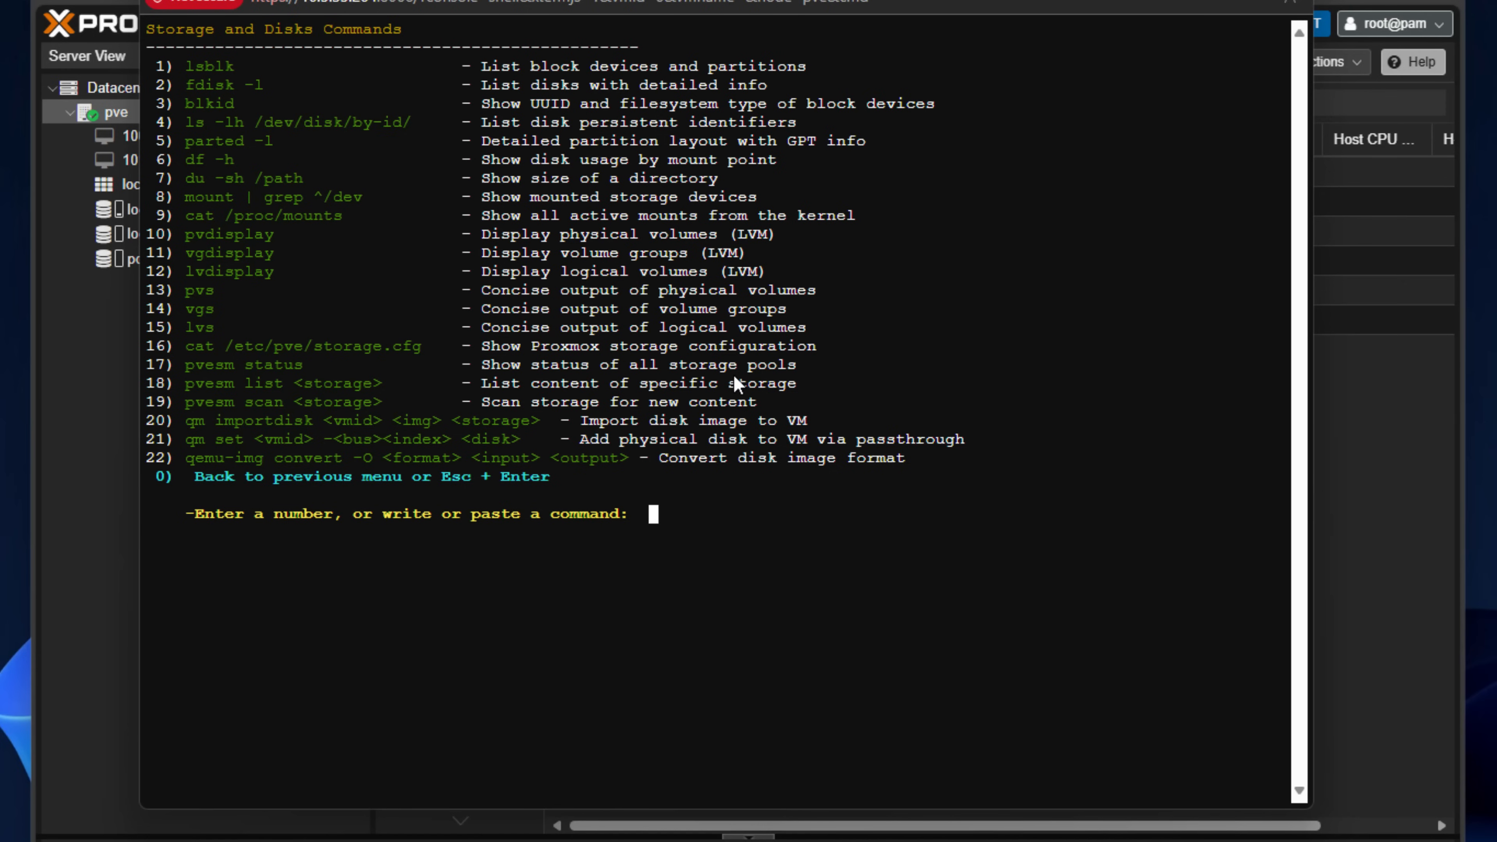
text(1)
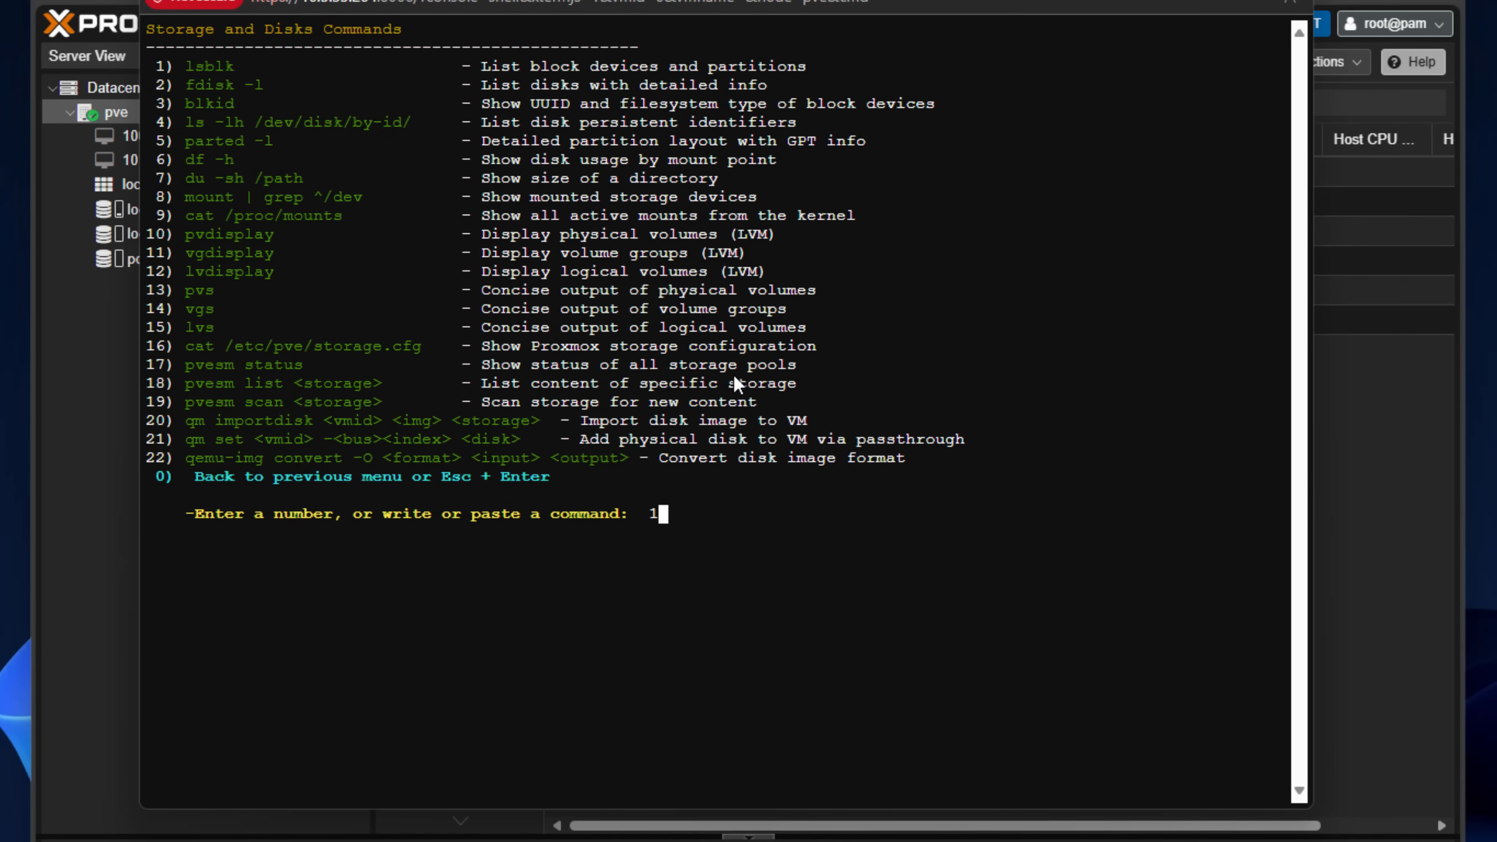
text(9)
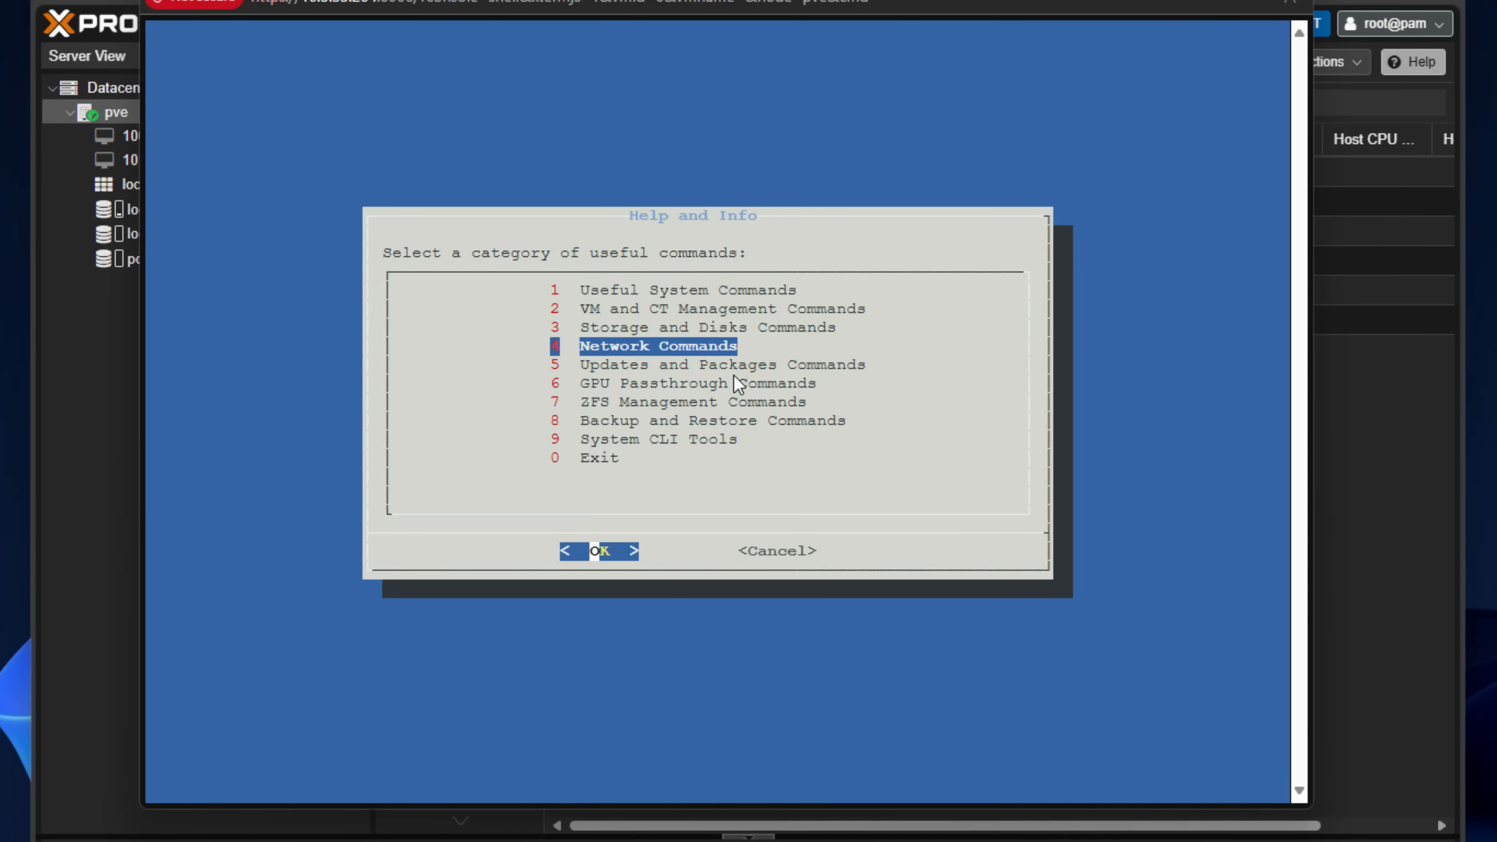
click(603, 551)
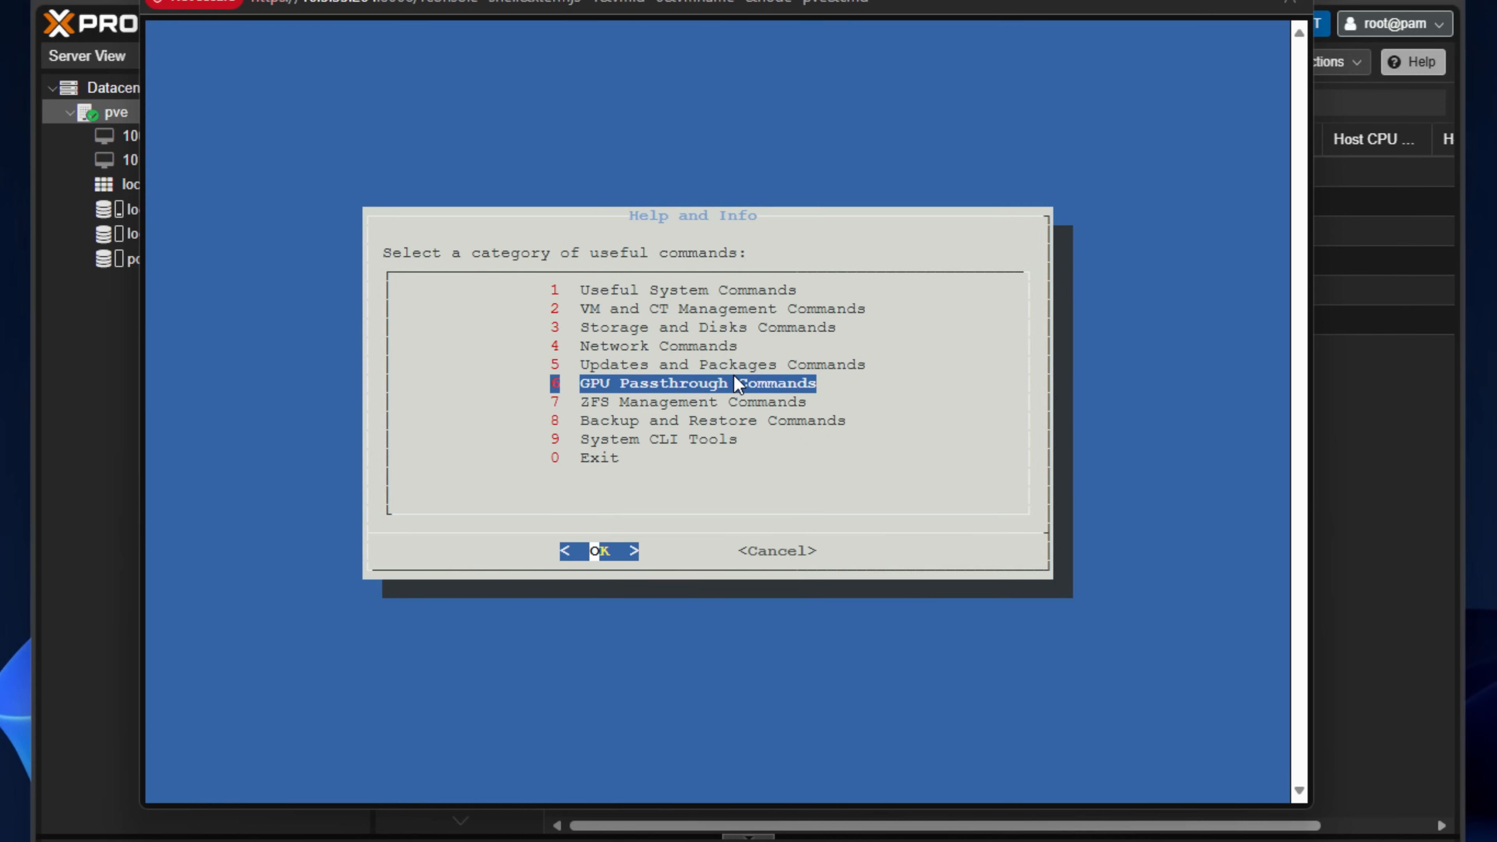
Step: View the 6 GPU Passthrough and 8 Backup and Restore command lists, returning with 0 after each
click(601, 551)
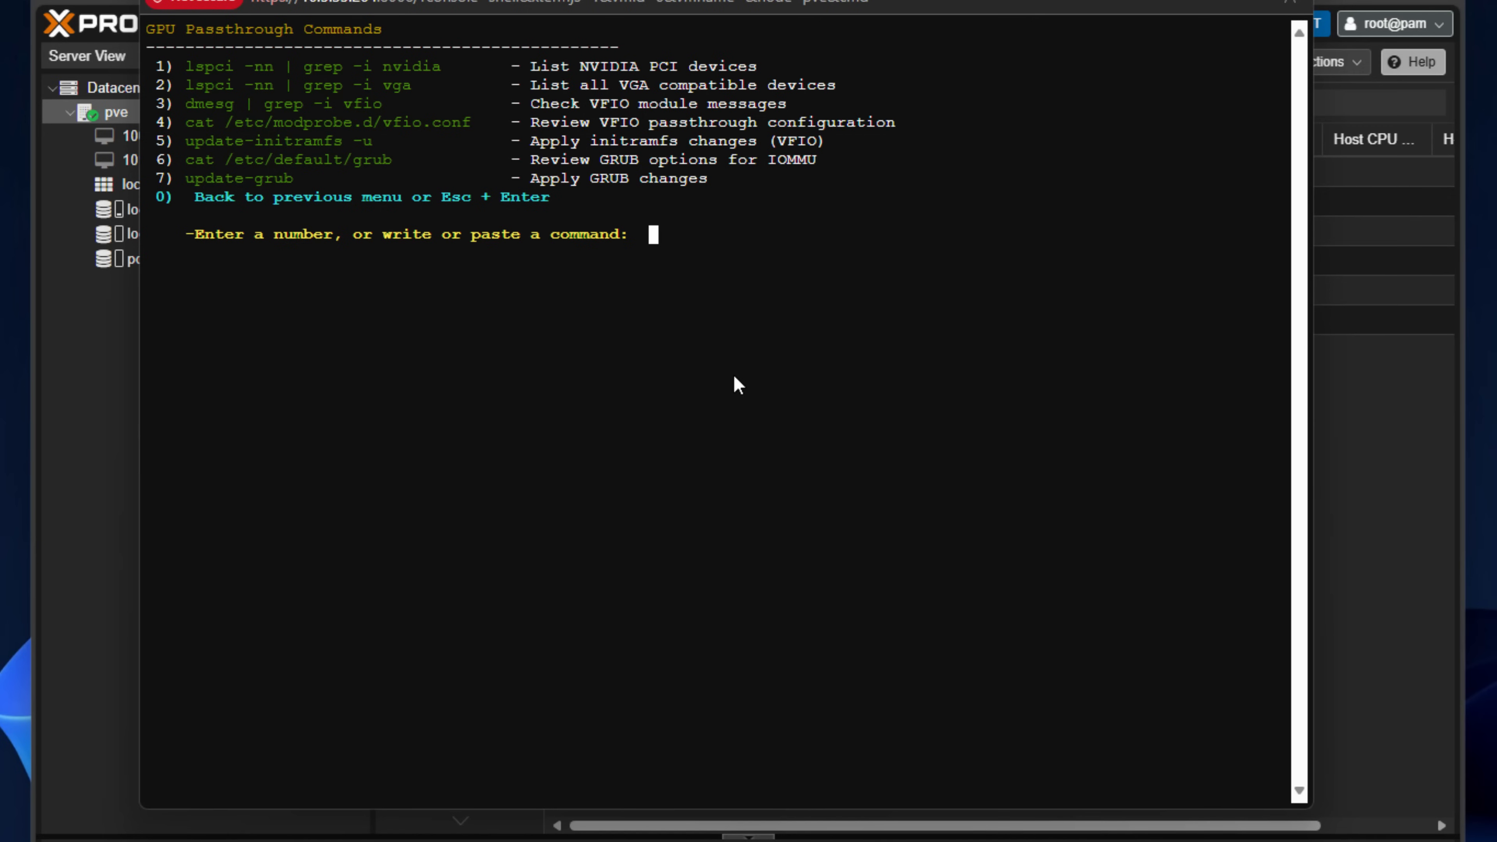
text(0)
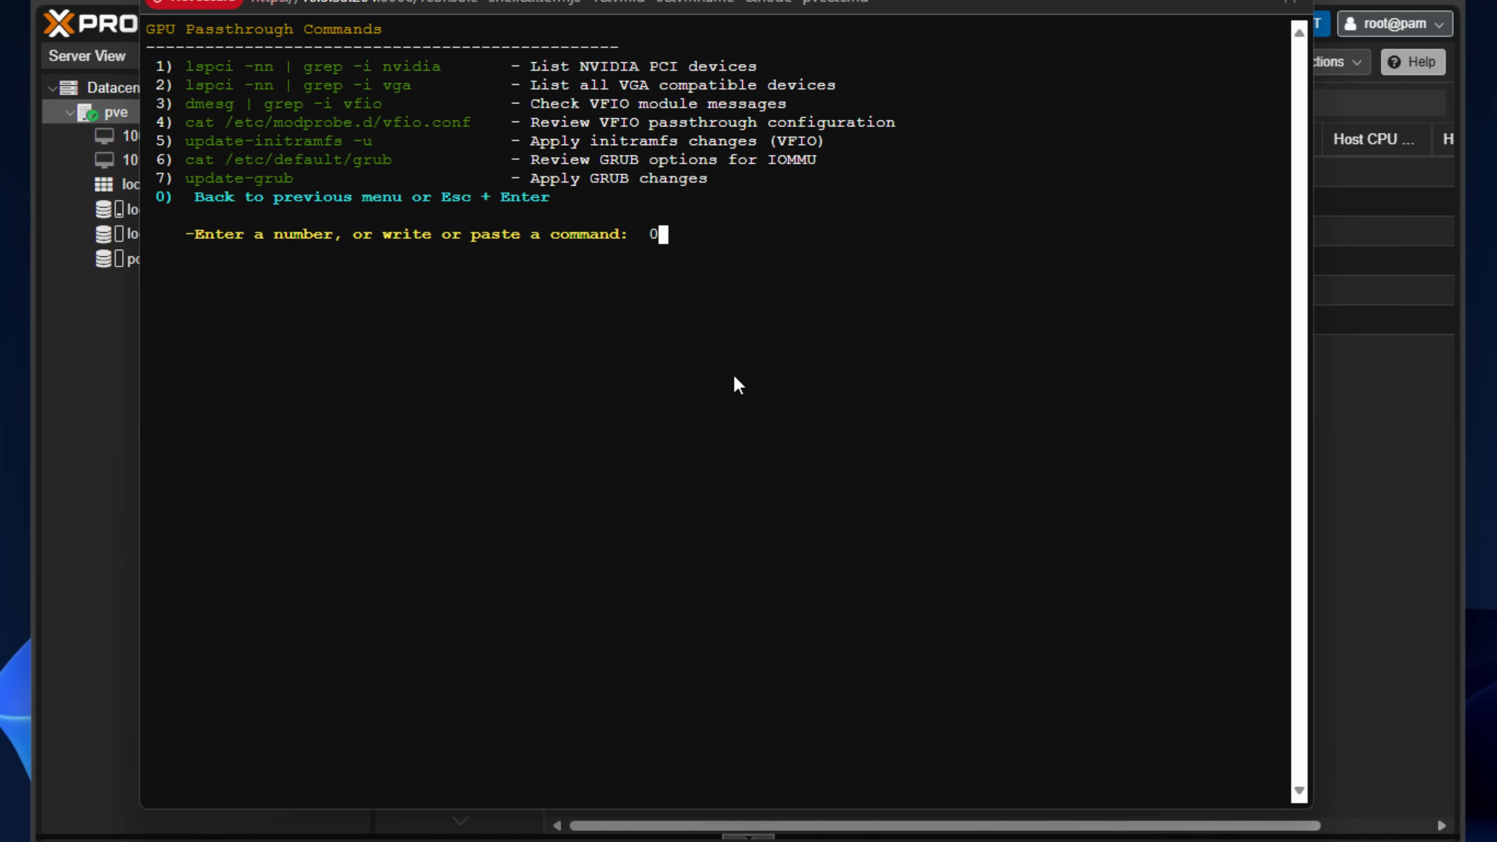
key(Return)
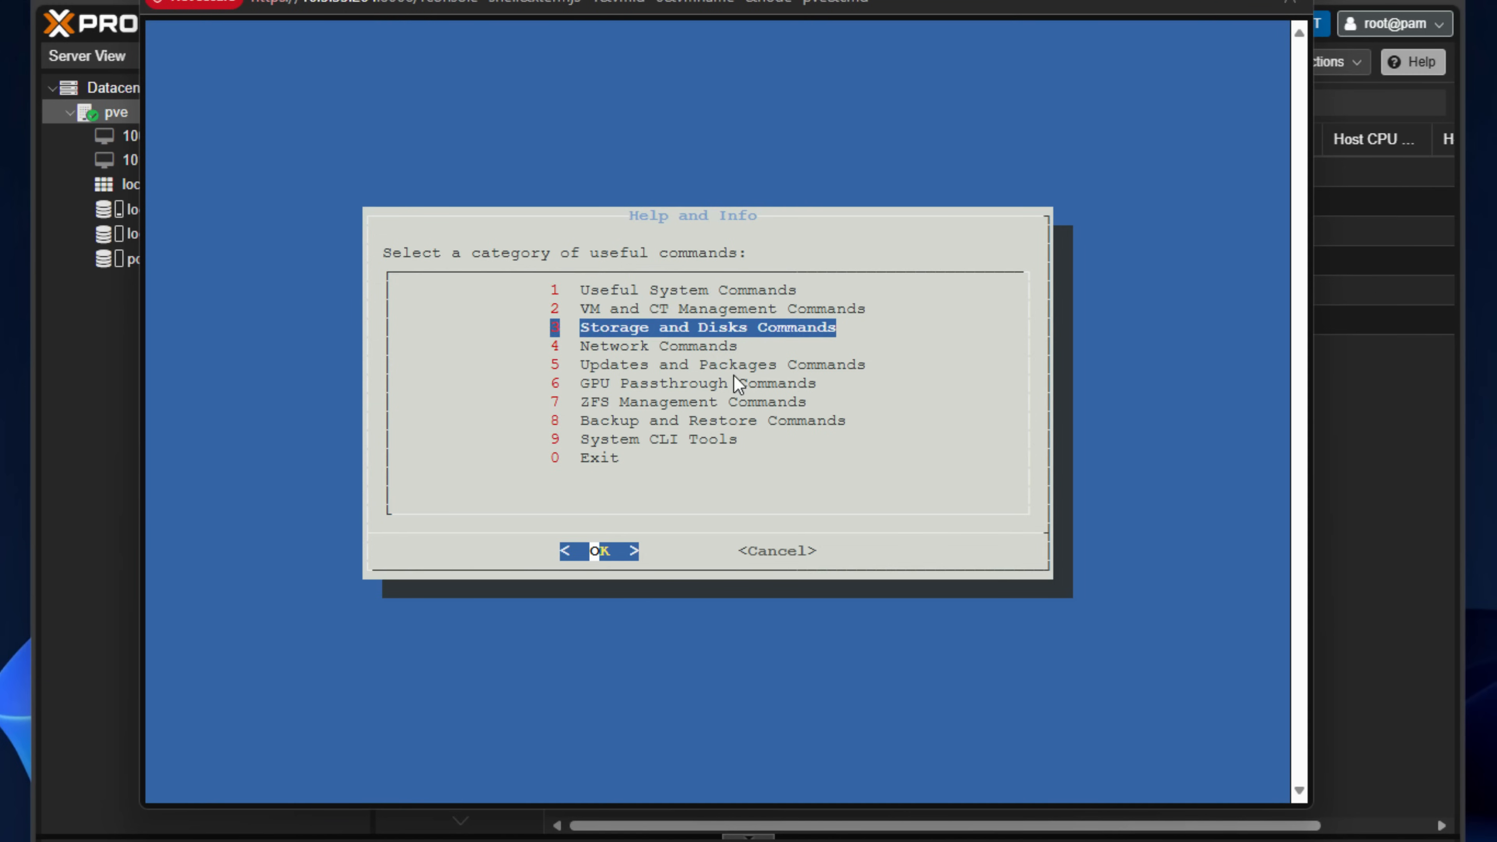
click(602, 551)
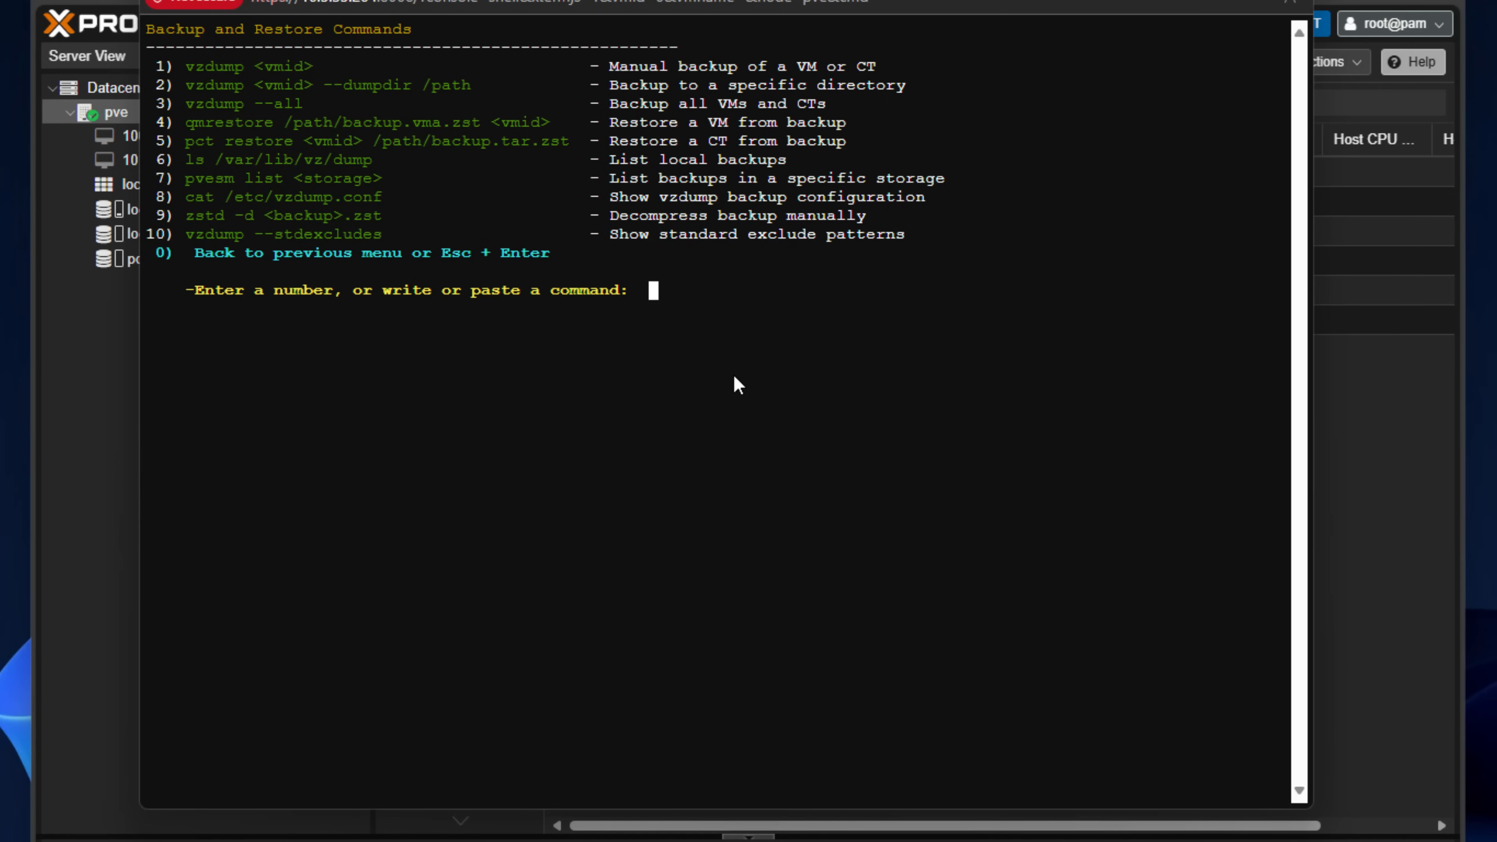
text(0)
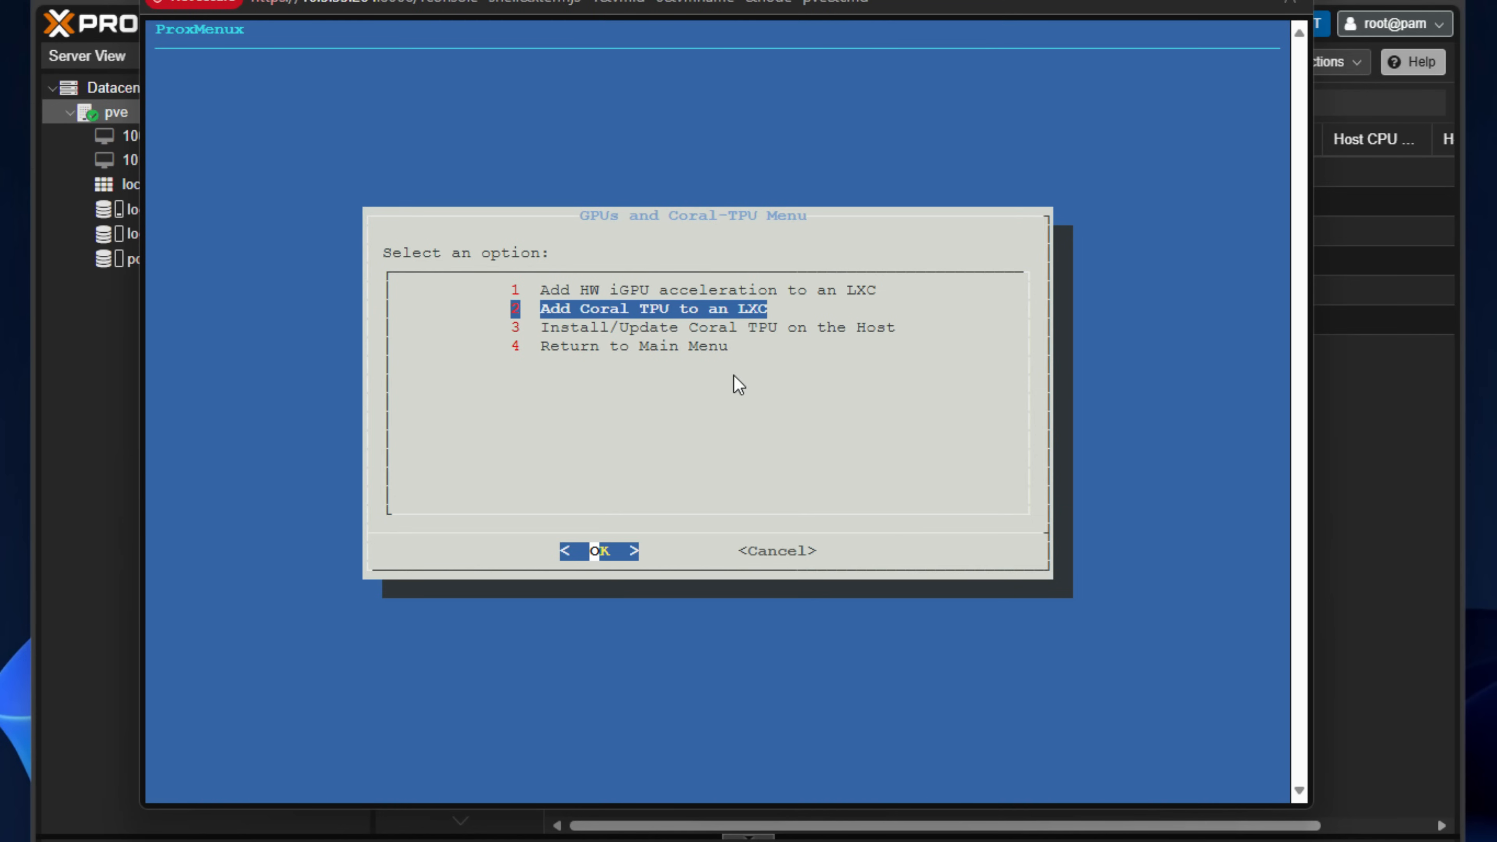
Step: Select 4 Return to Main Menu in the GPUs and Coral-TPU menu and confirm
key(Down)
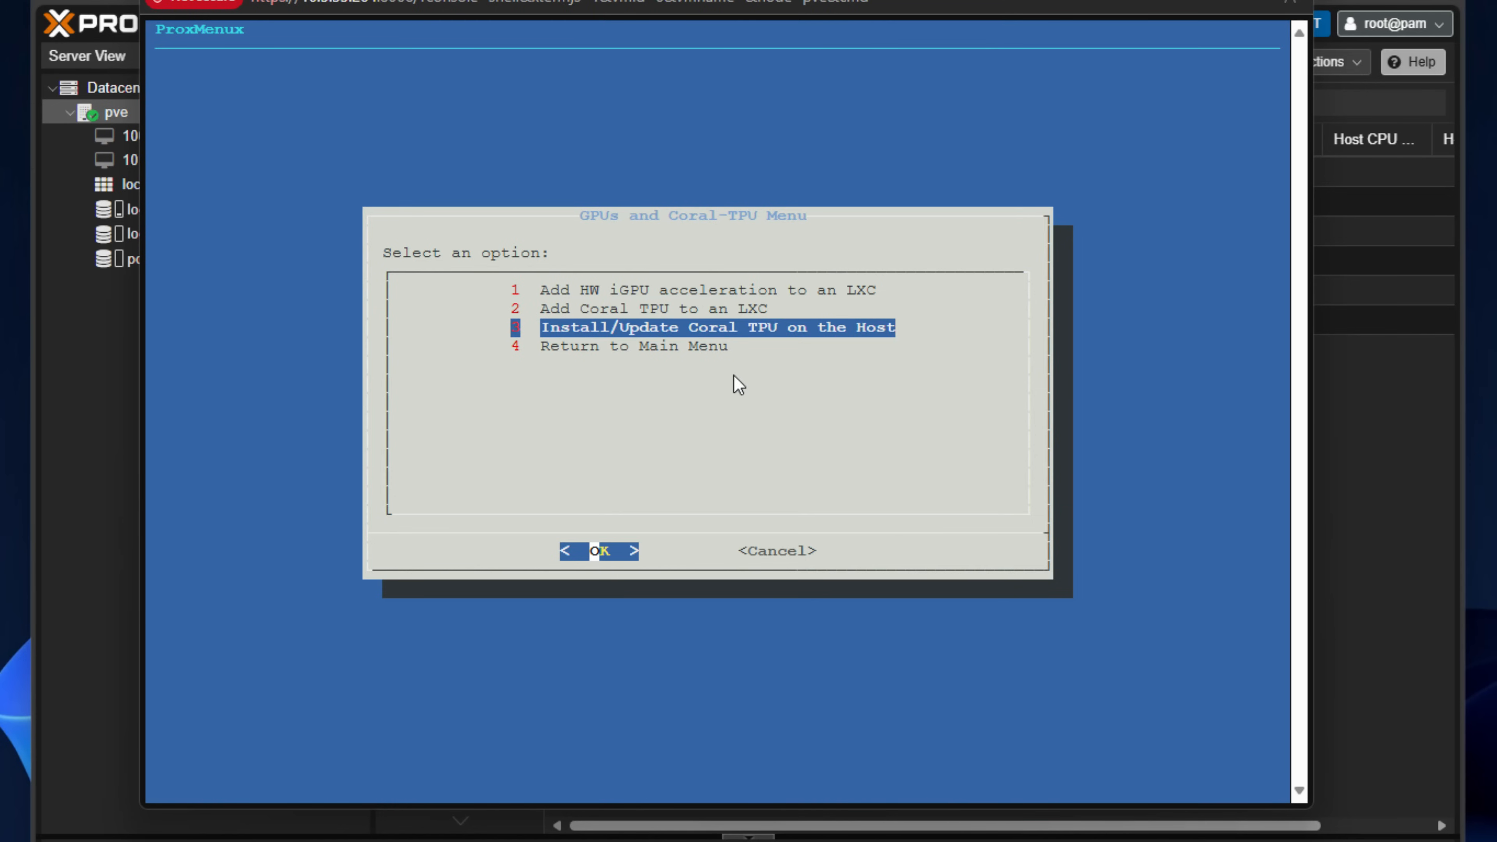
key(Down)
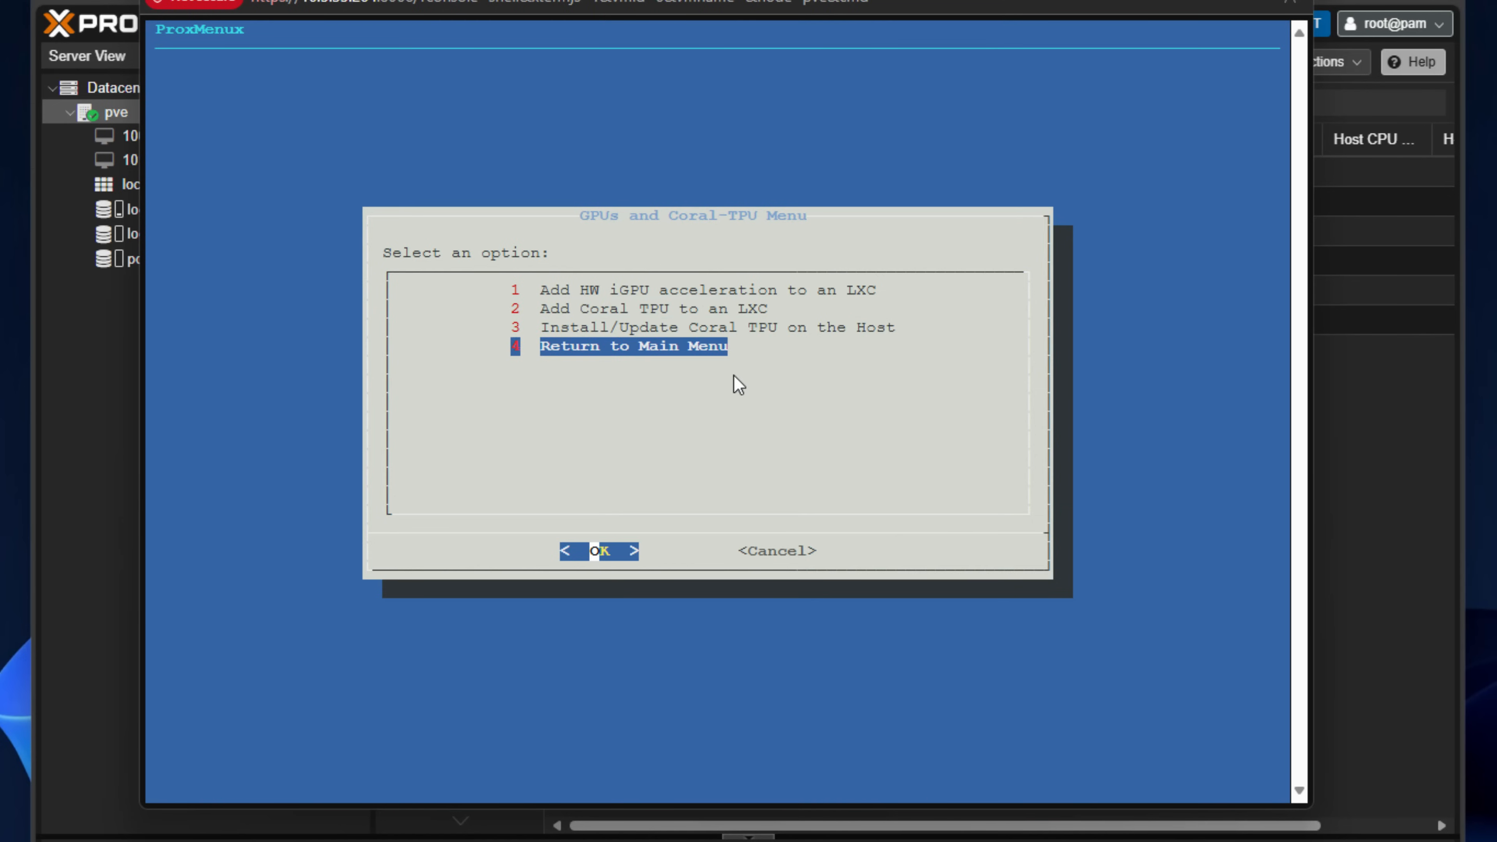
click(601, 550)
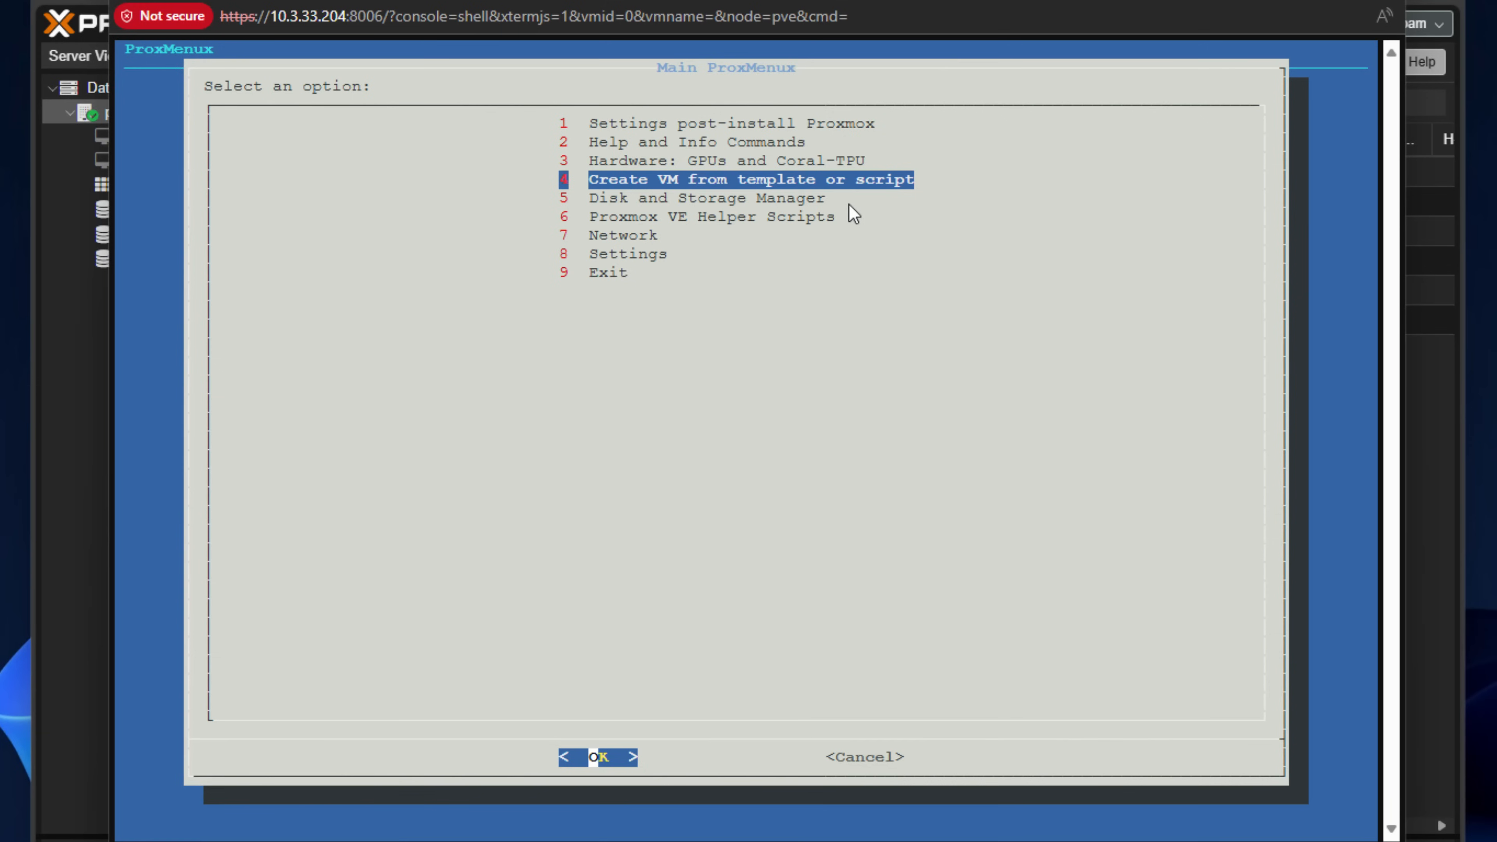
click(599, 758)
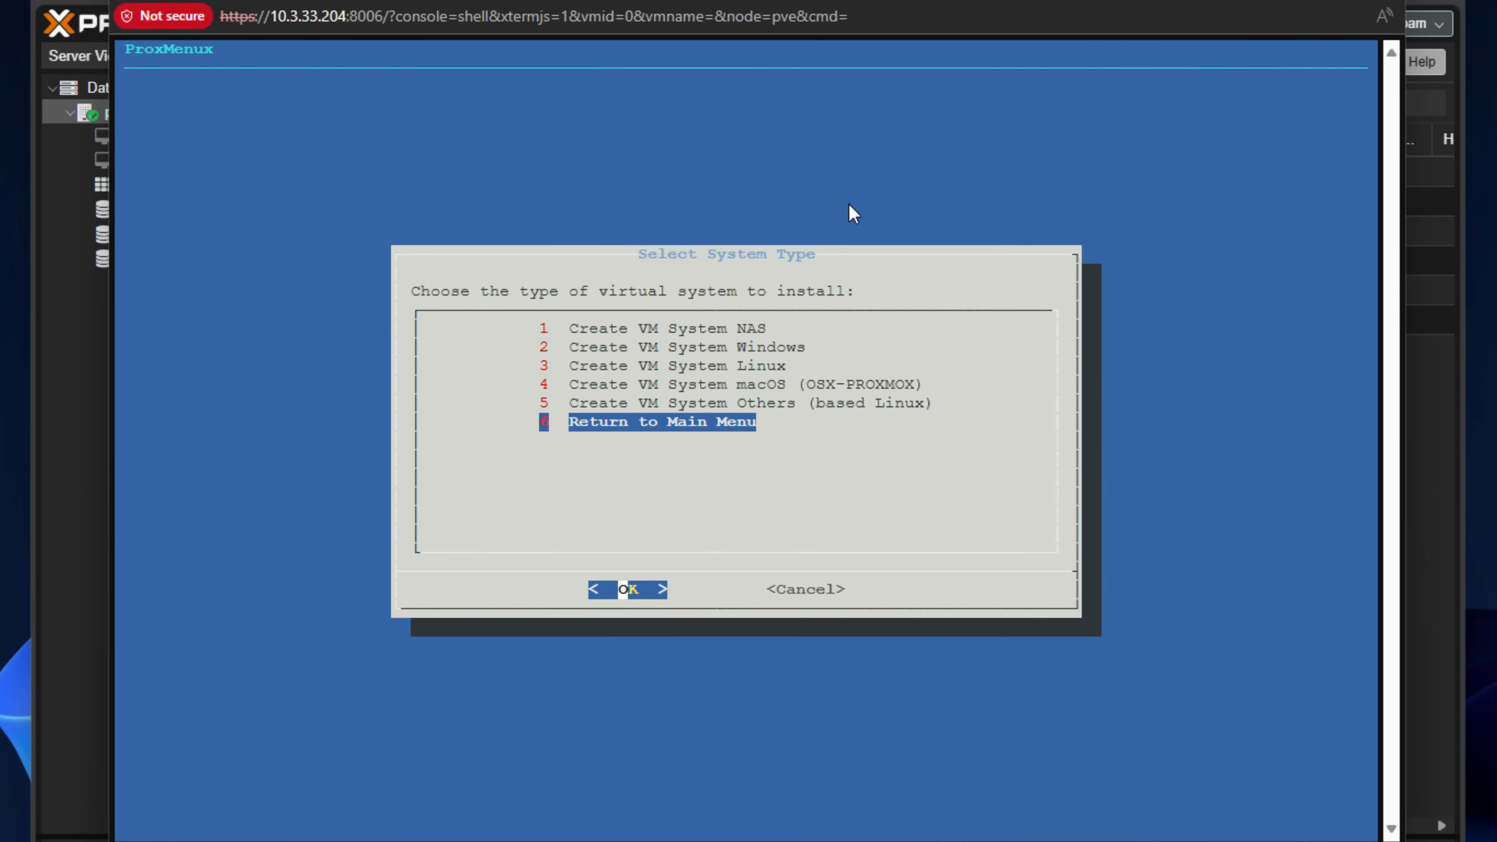
key(Up)
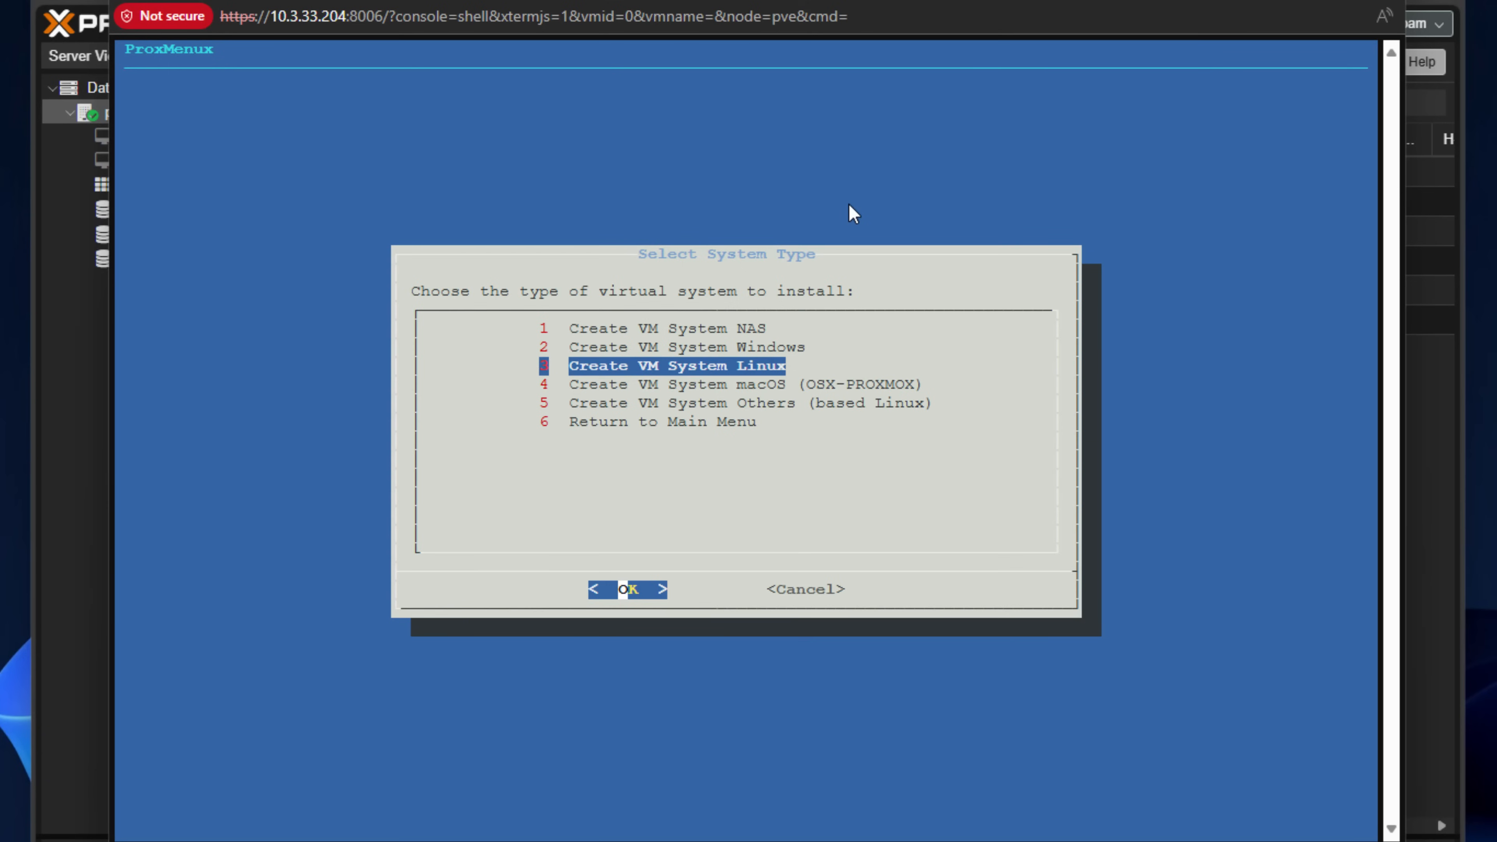
key(Up)
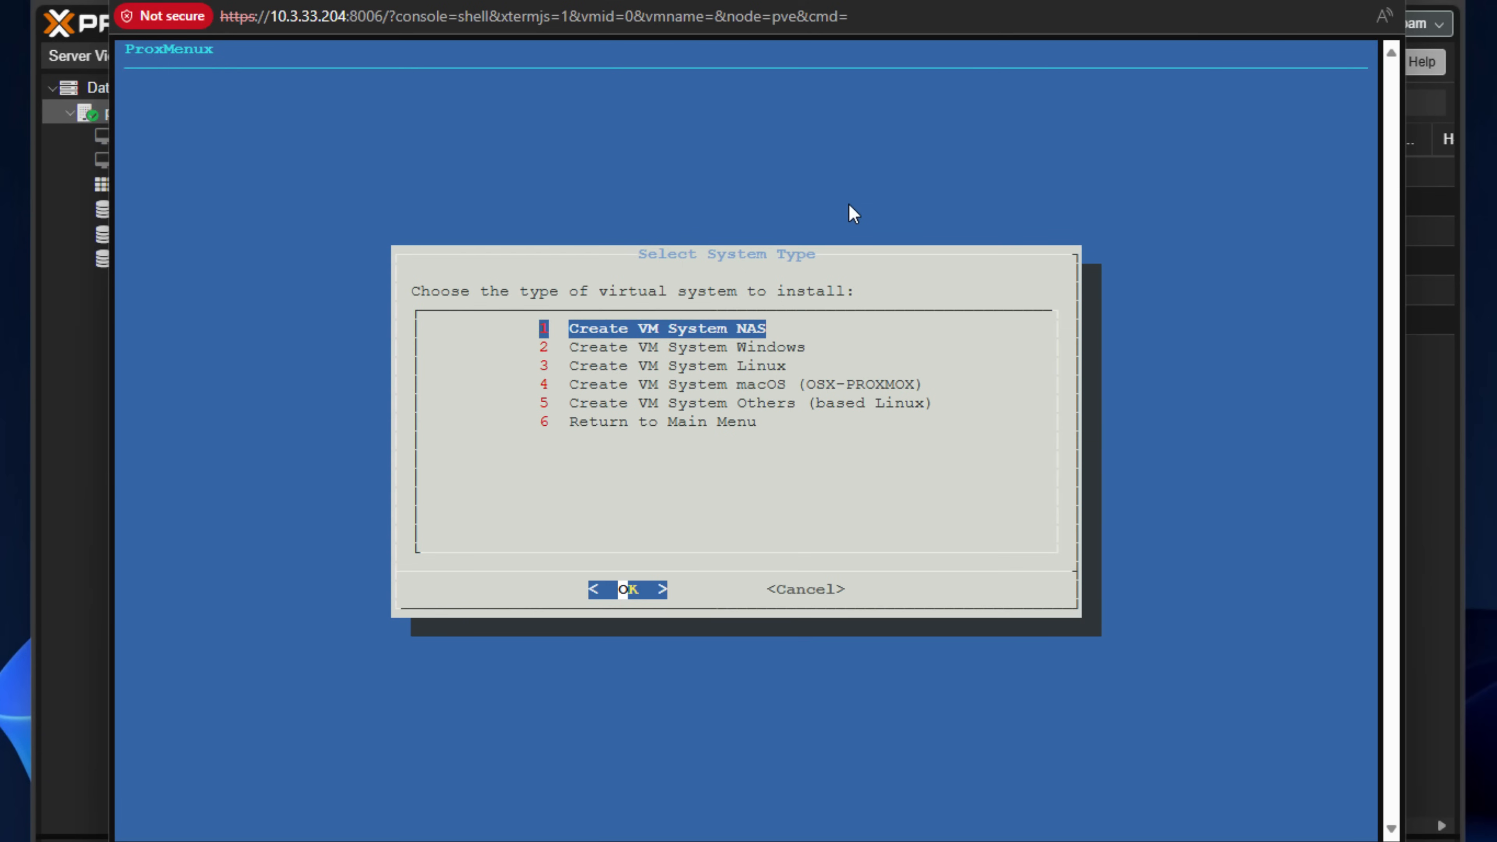
click(629, 589)
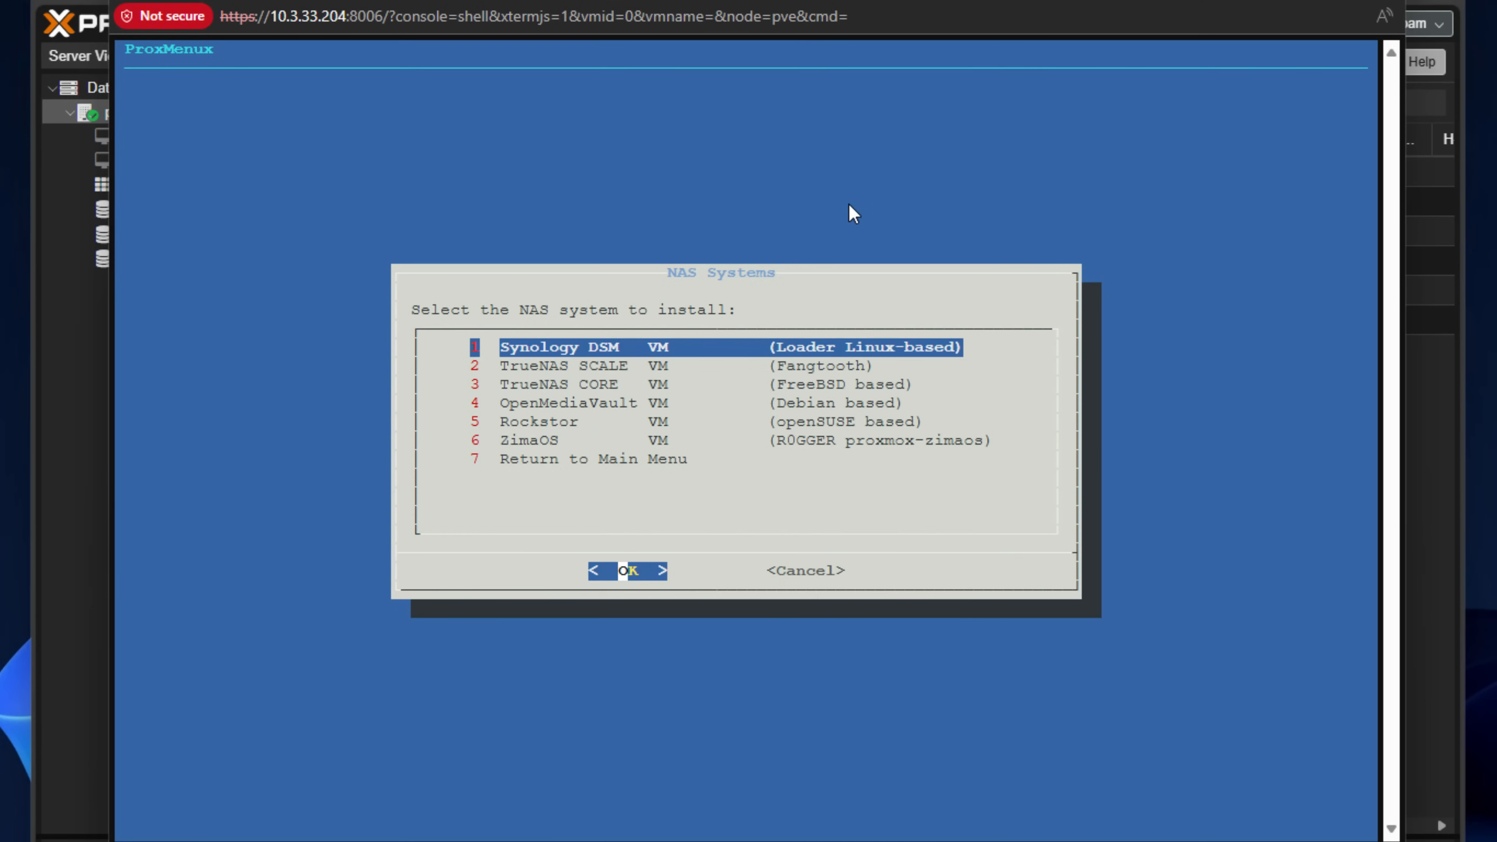
key(Down)
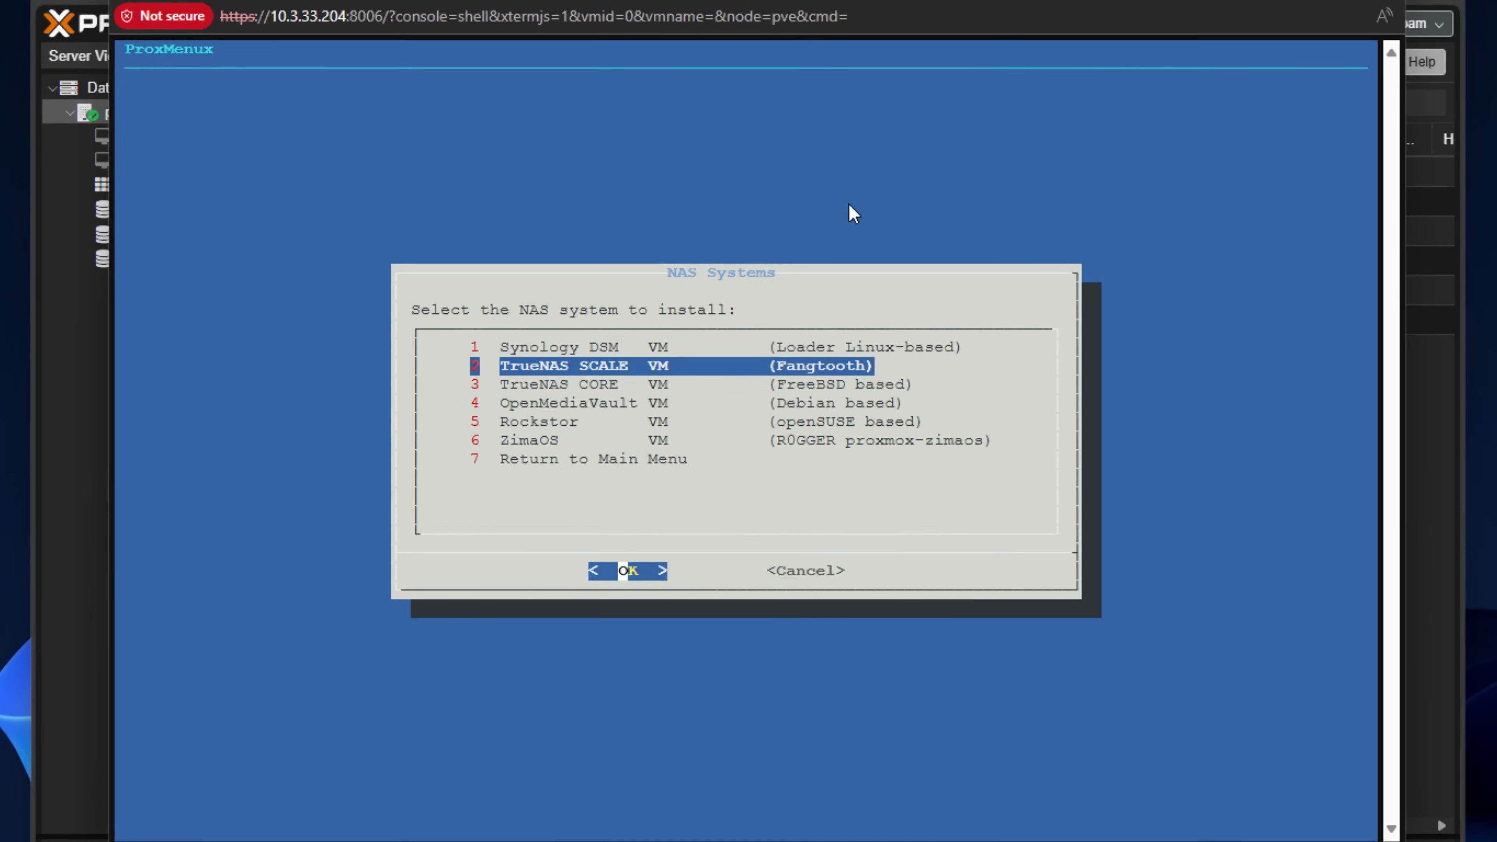
key(Down)
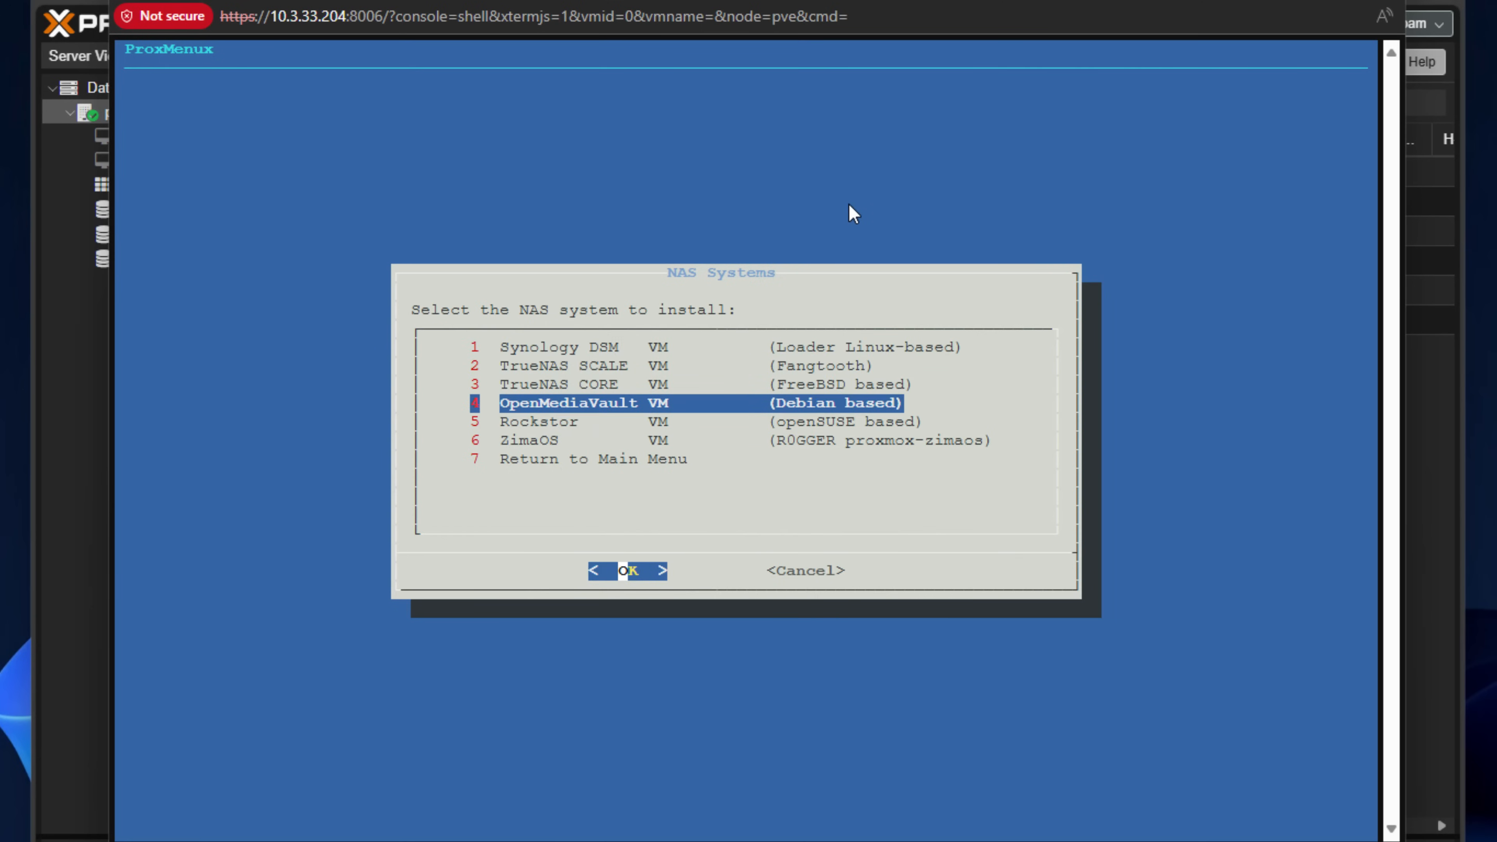
key(Down)
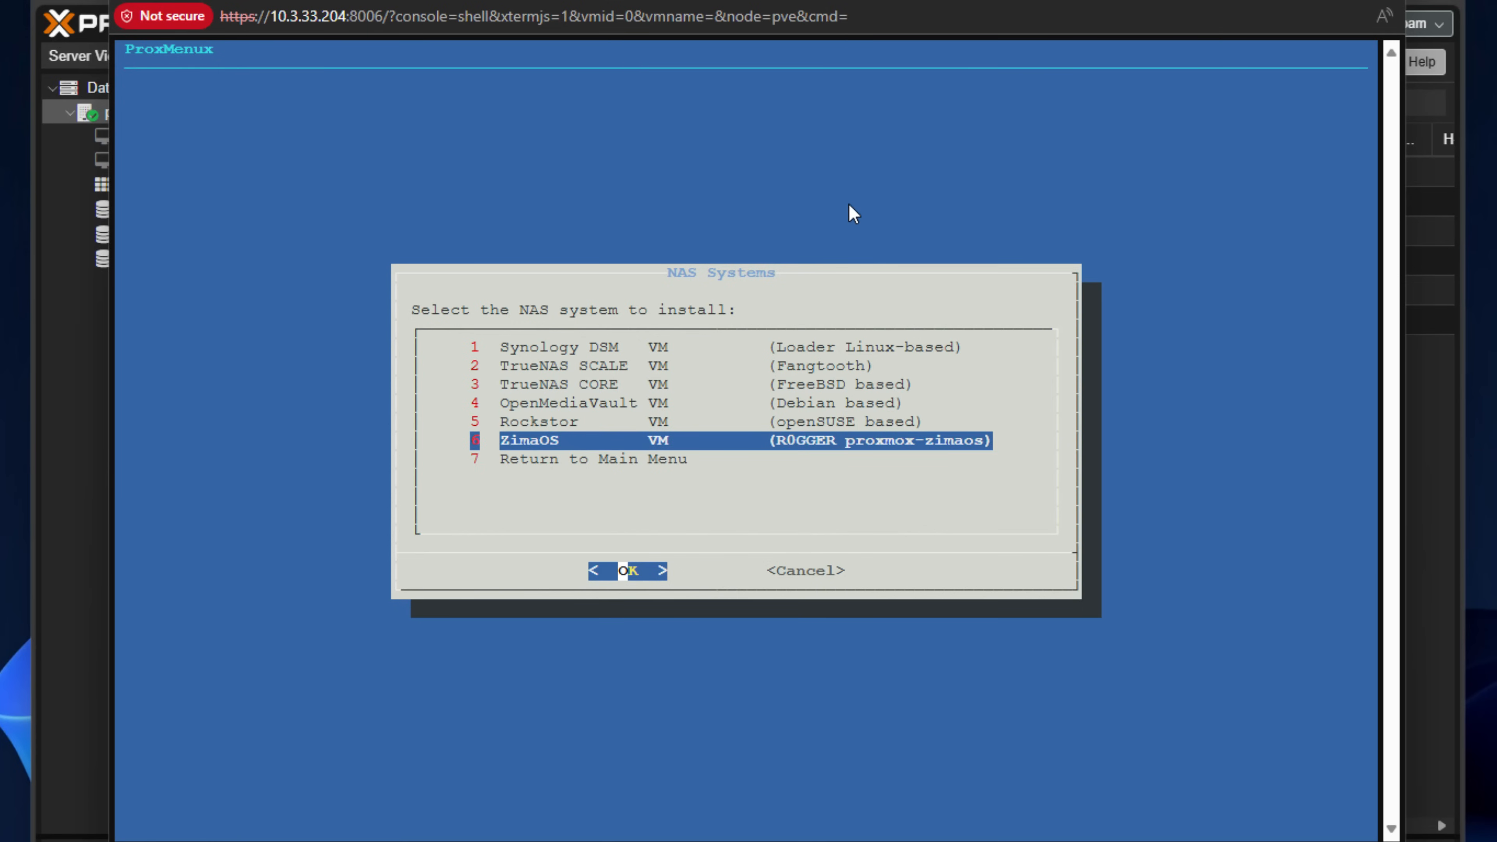
key(Tab)
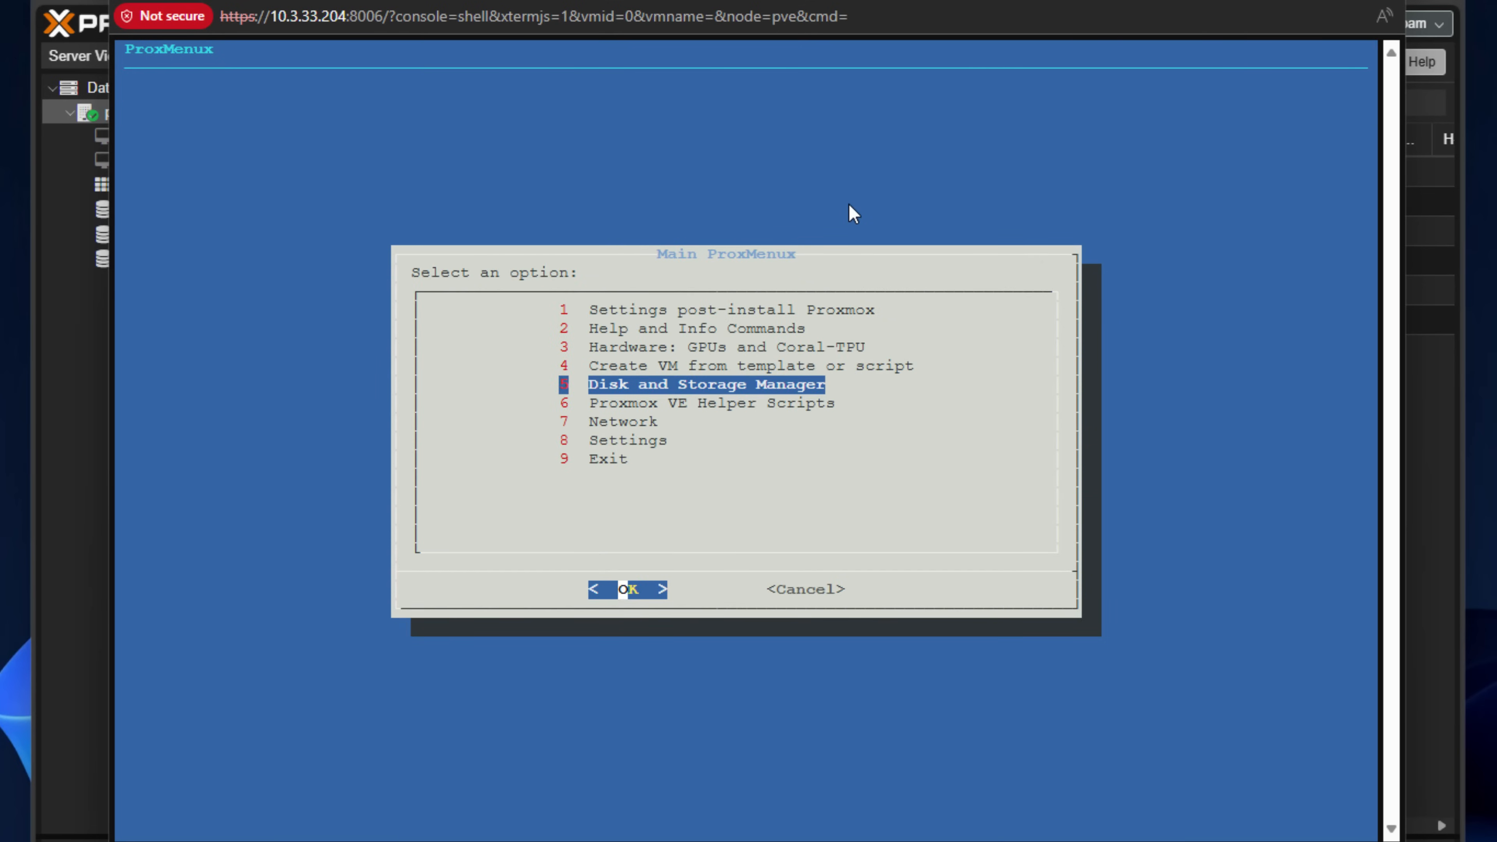
Step: View the 5 Disk and Storage Manager menu and back out toward the Proxmox VE Helper Scripts list
click(630, 589)
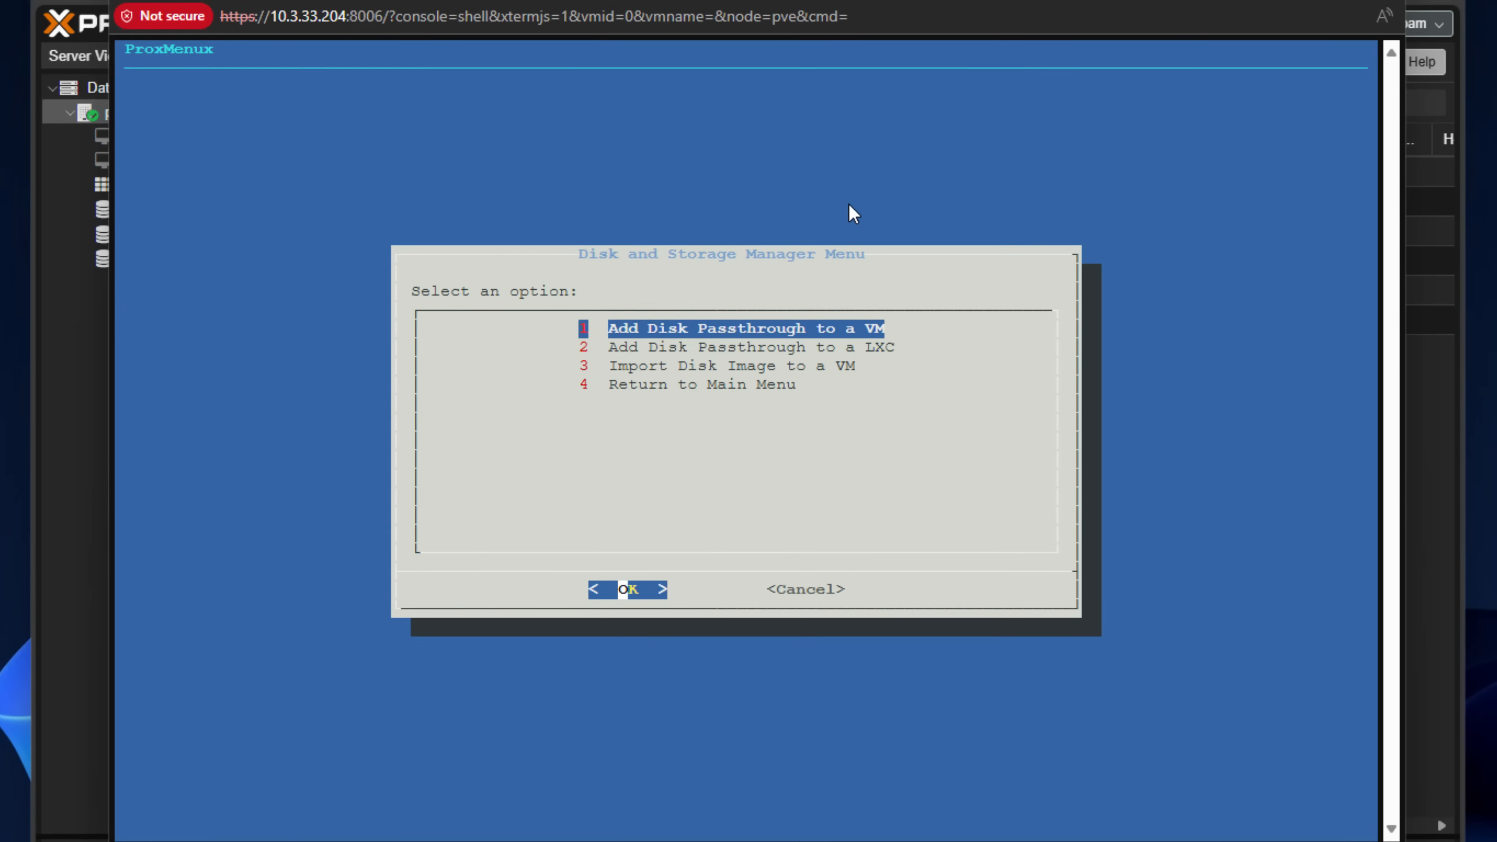
click(630, 590)
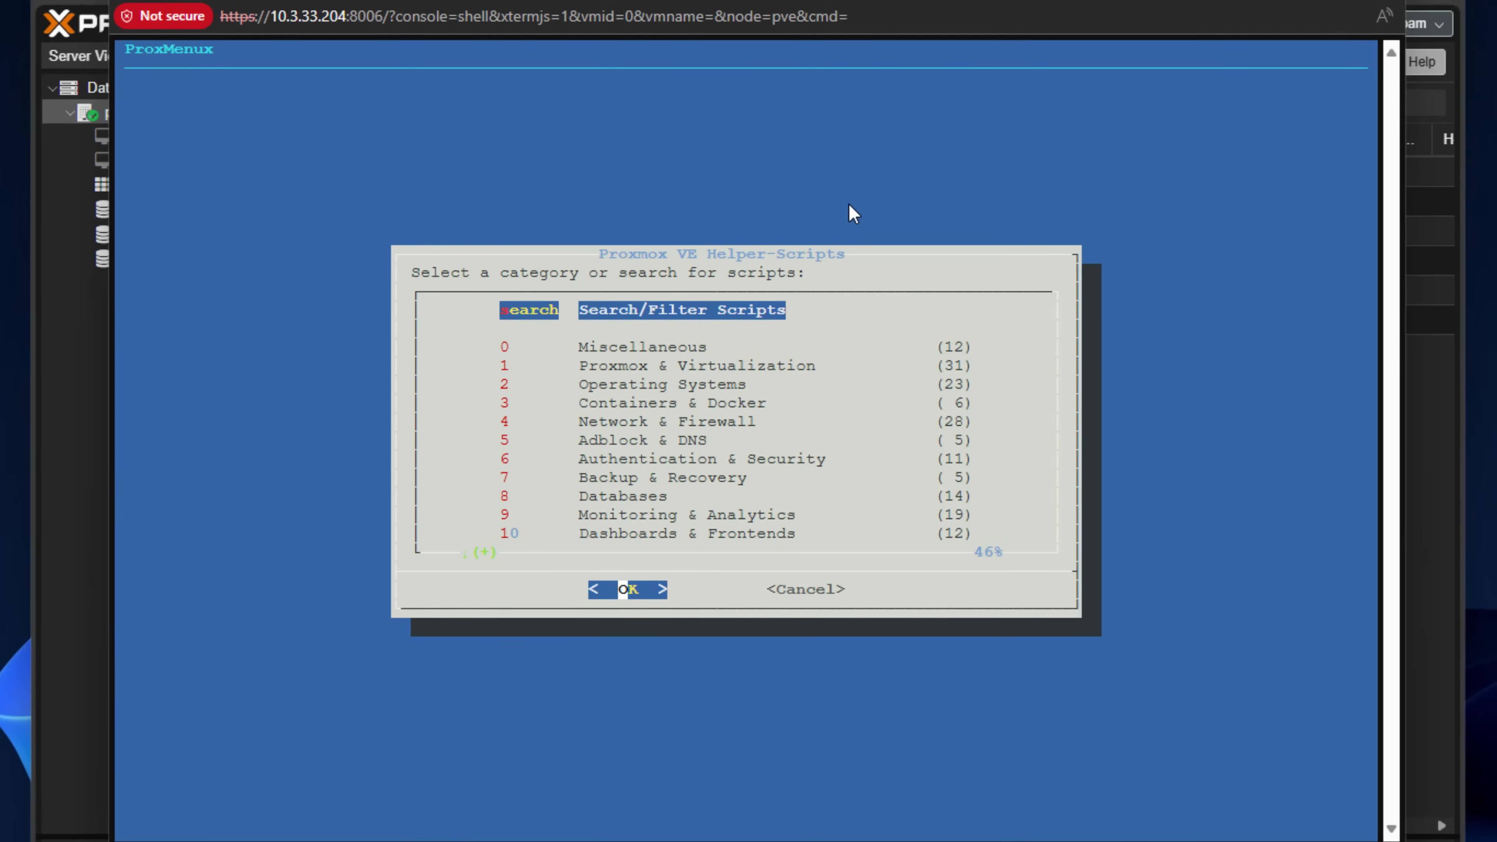
Step: Browse through the Proxmox VE Helper-Scripts category list without choosing any script
key(Down)
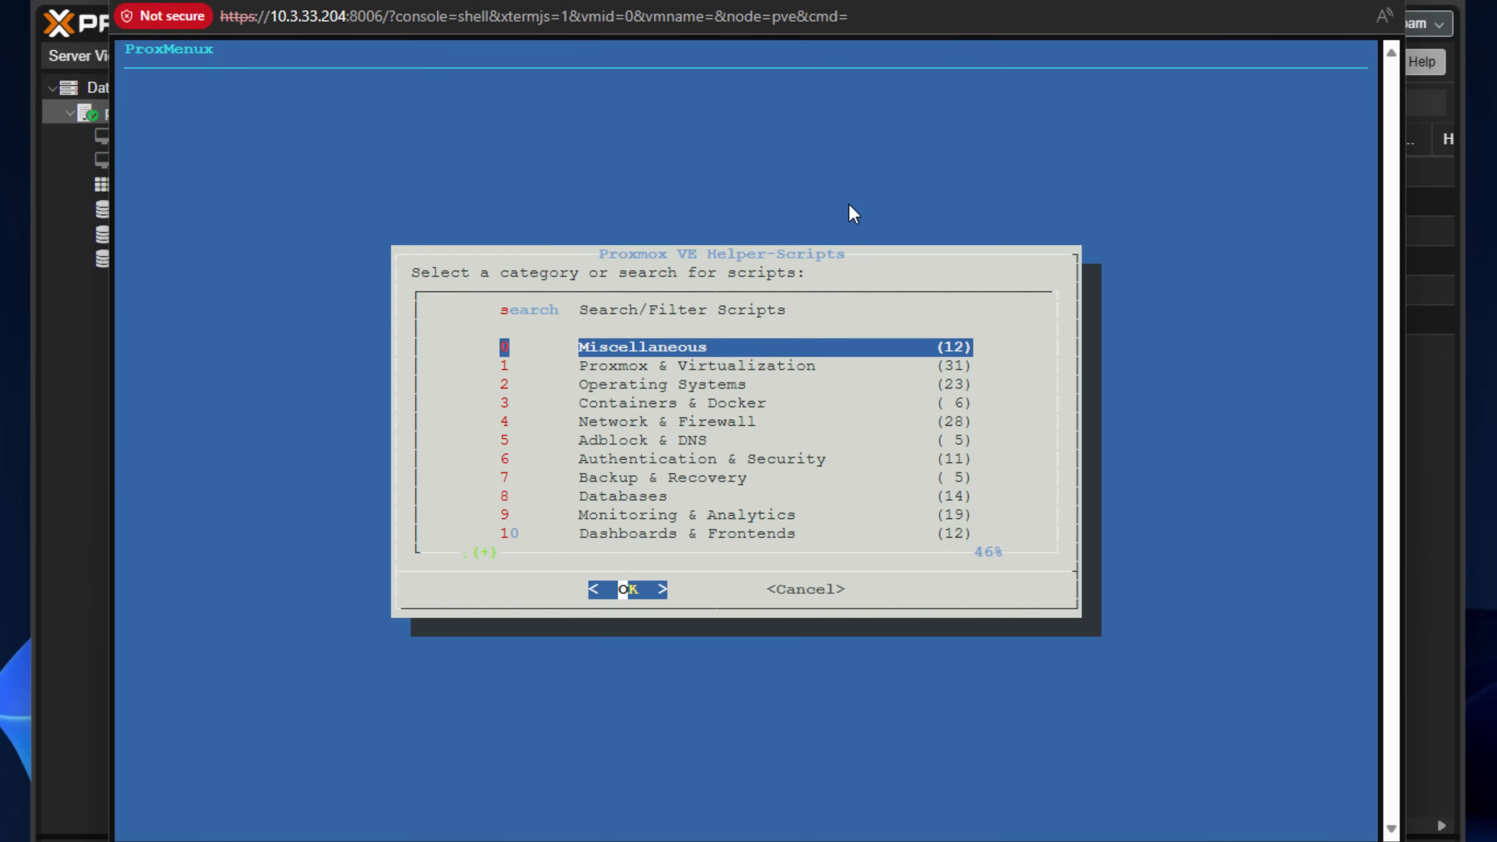
key(Down)
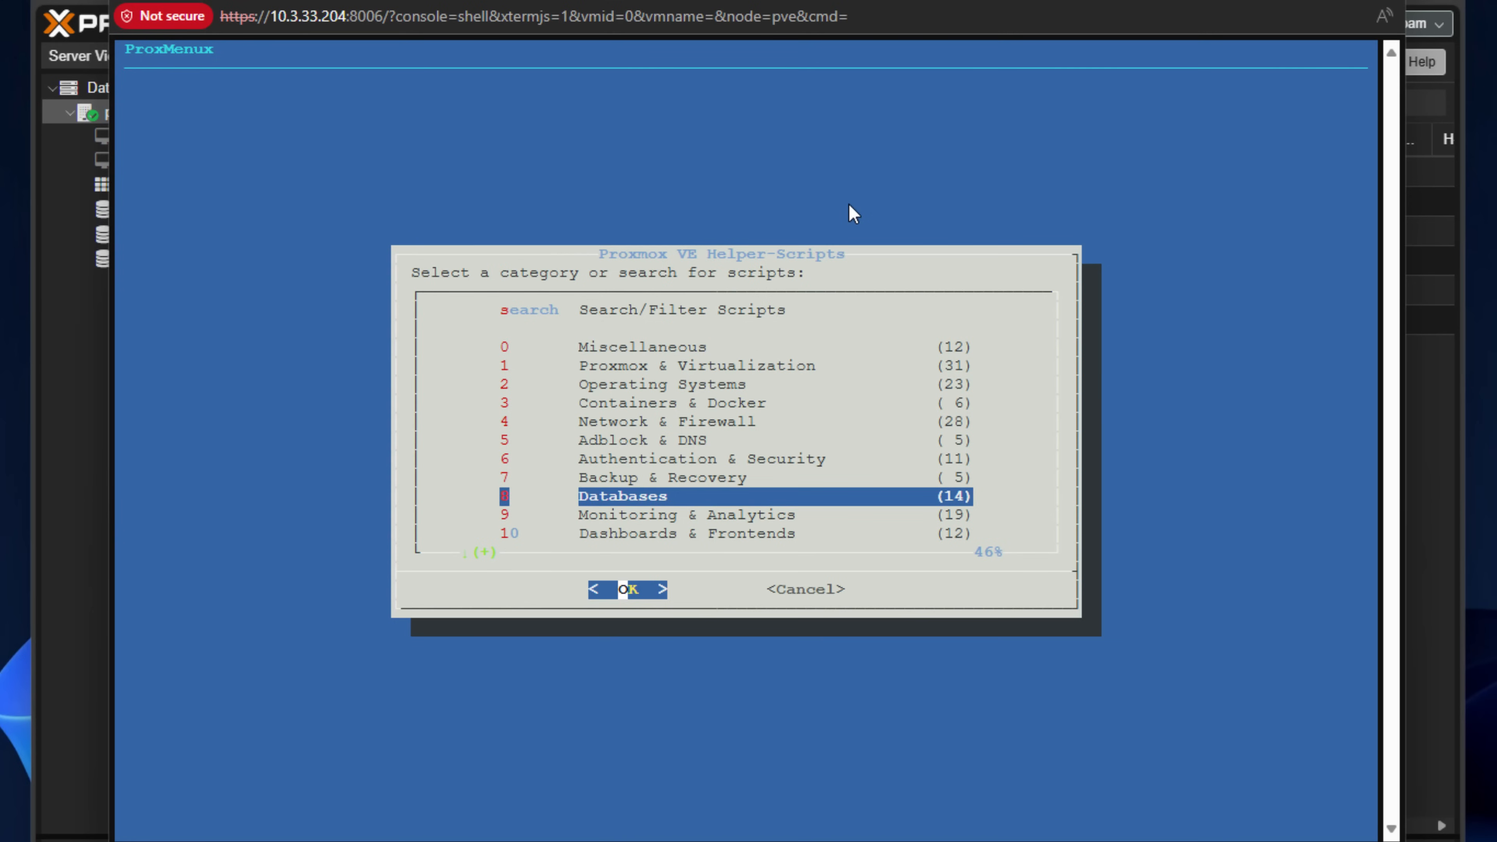
scroll(down, 3)
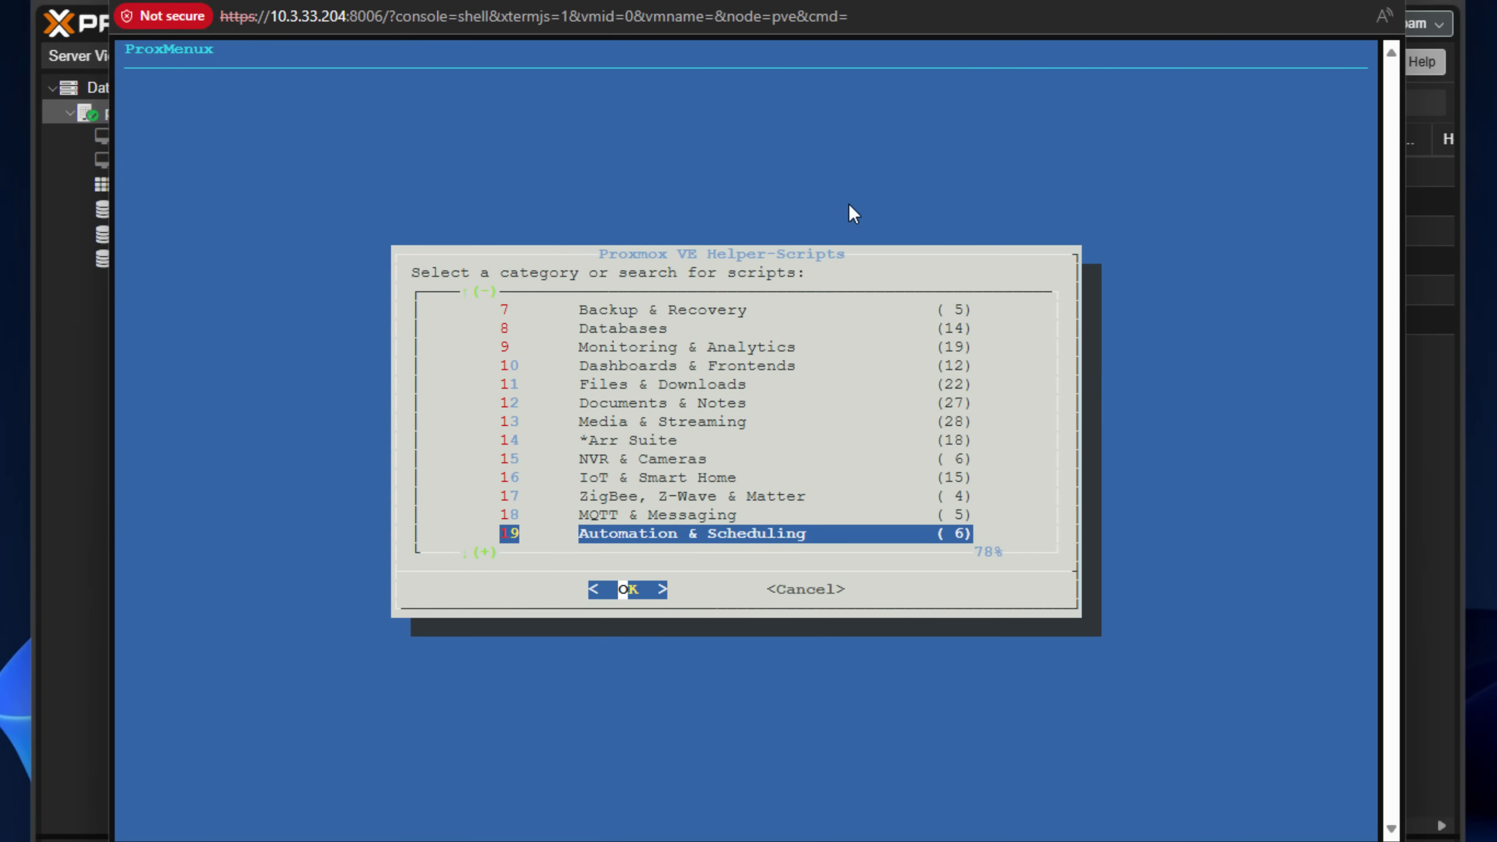
scroll(down, 3)
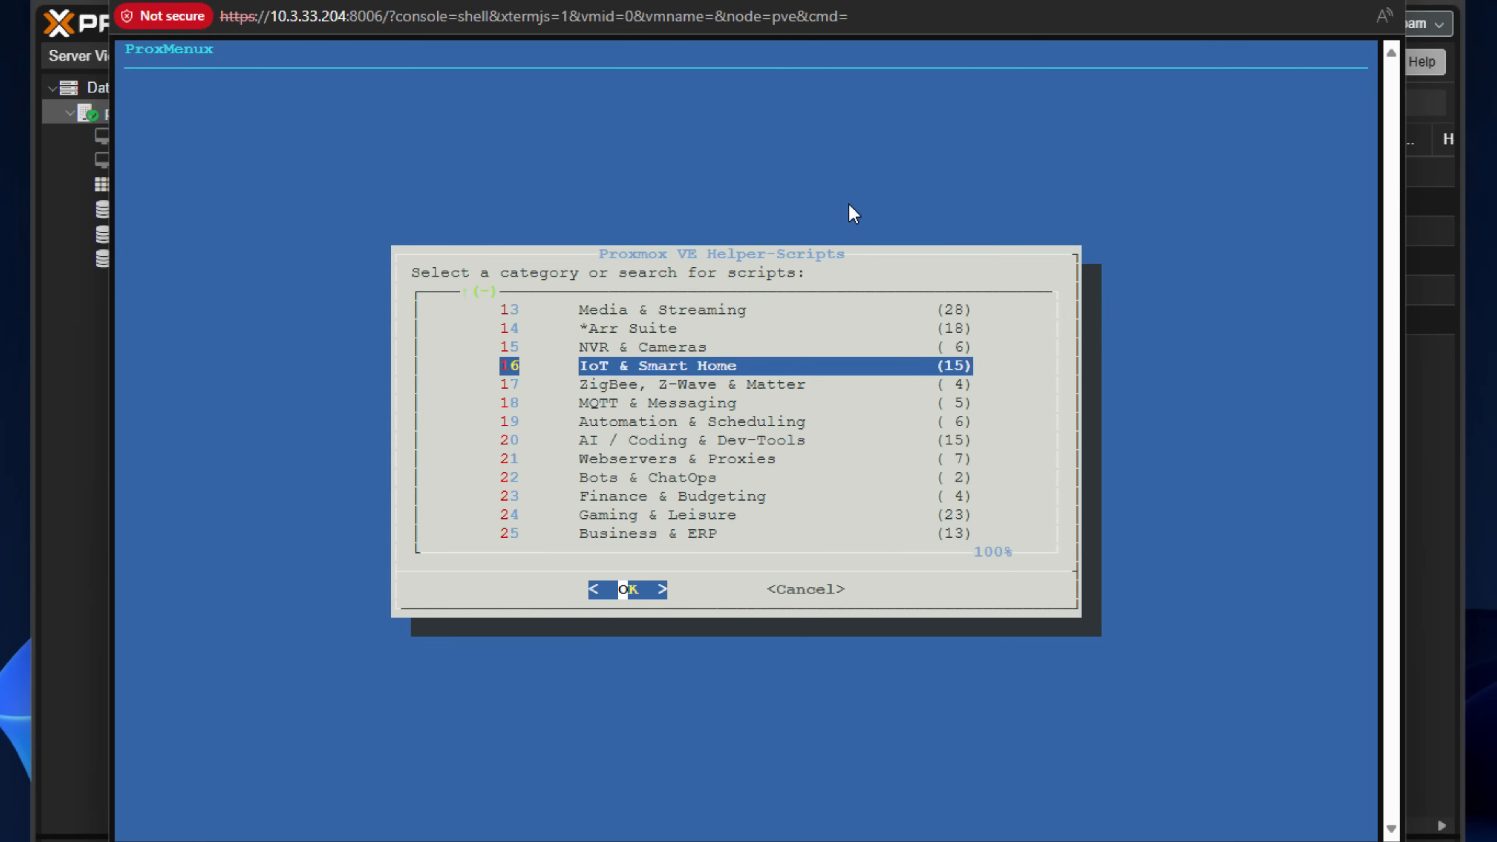
scroll(up, 3)
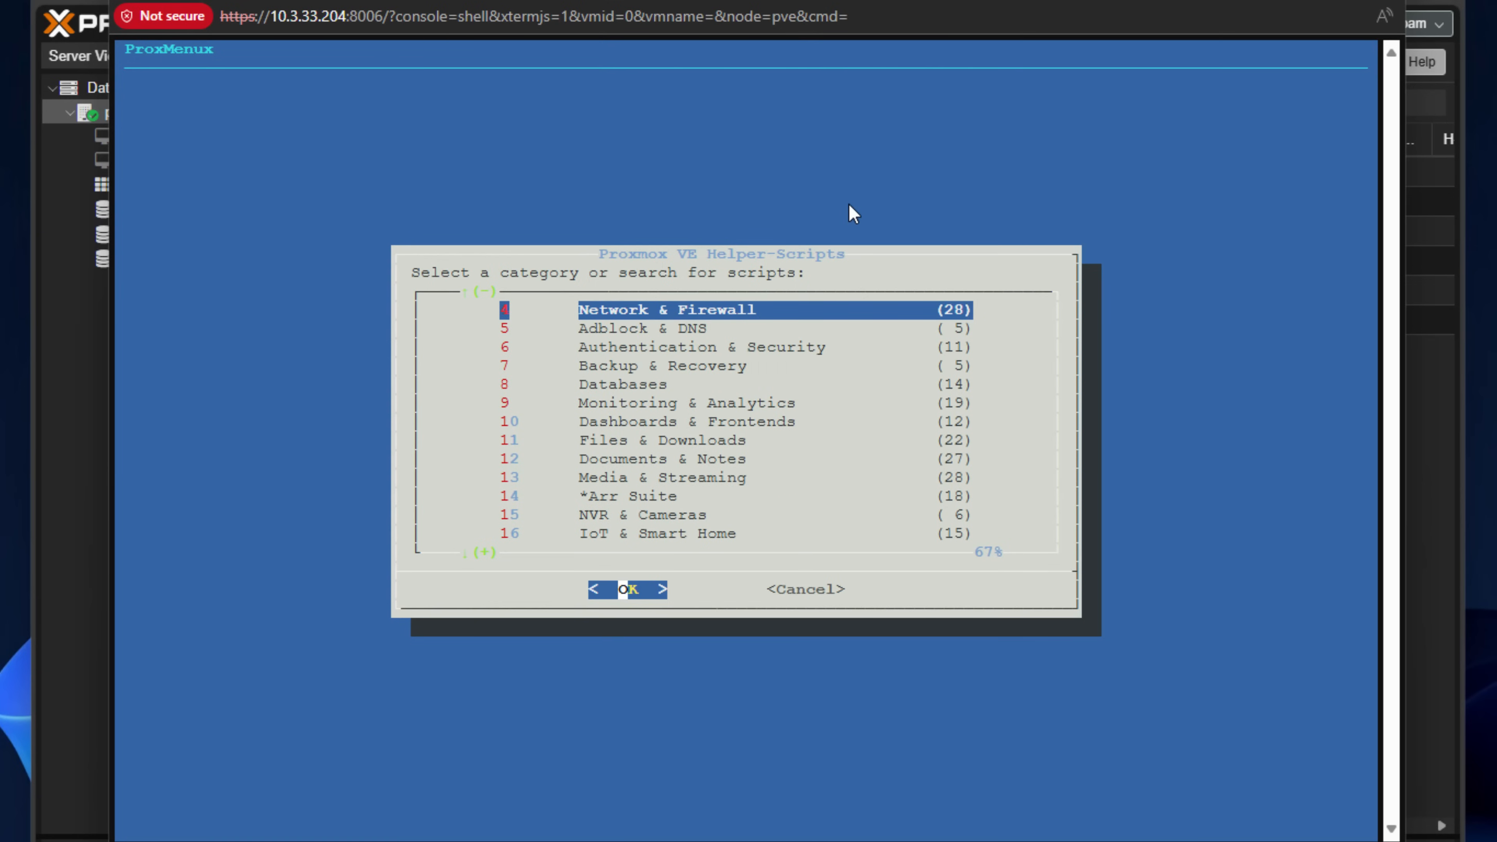
scroll(up, 3)
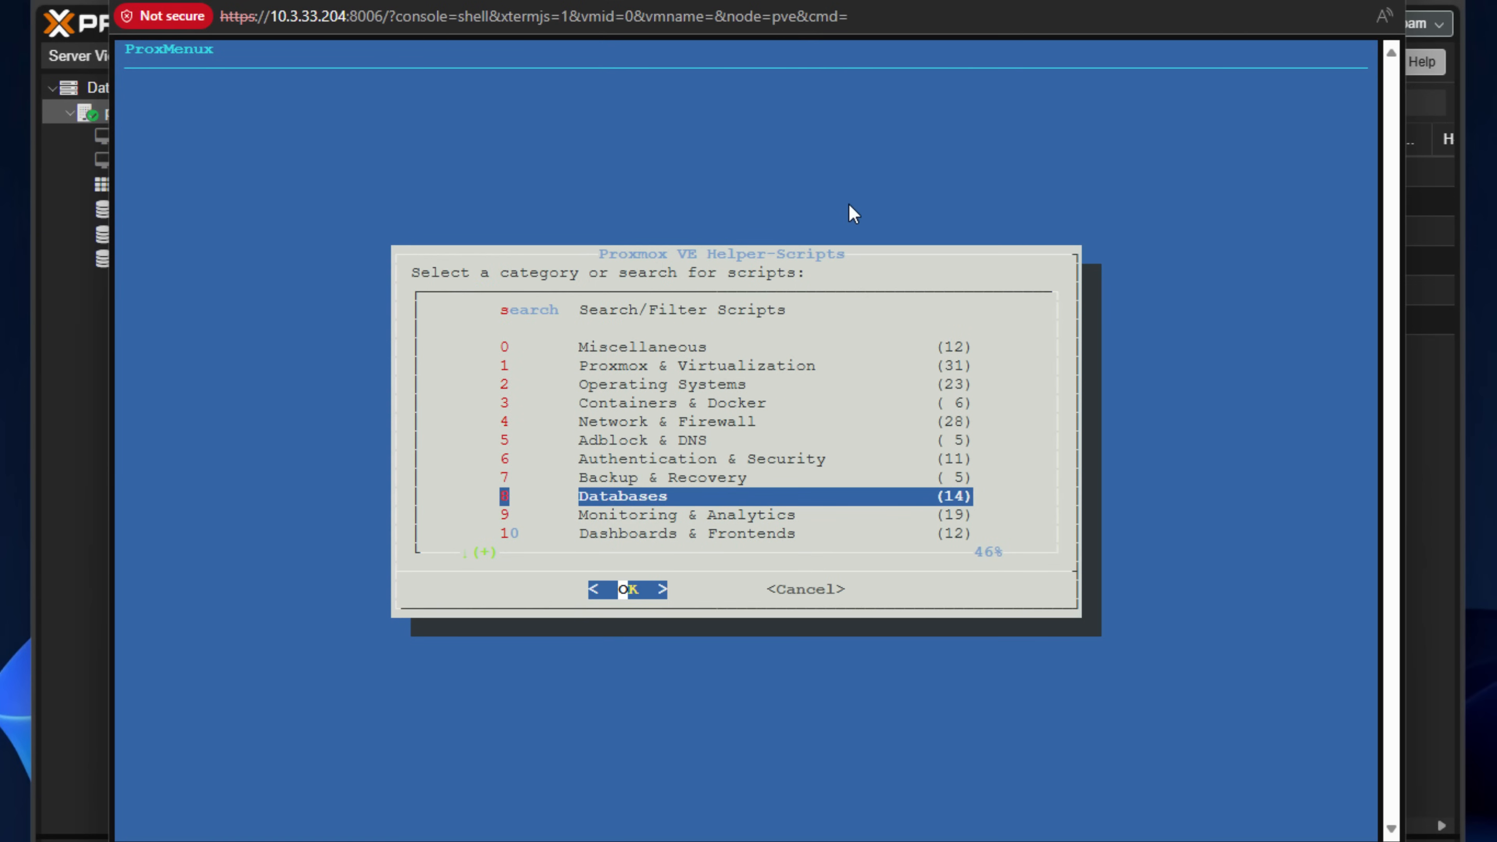
scroll(down, 3)
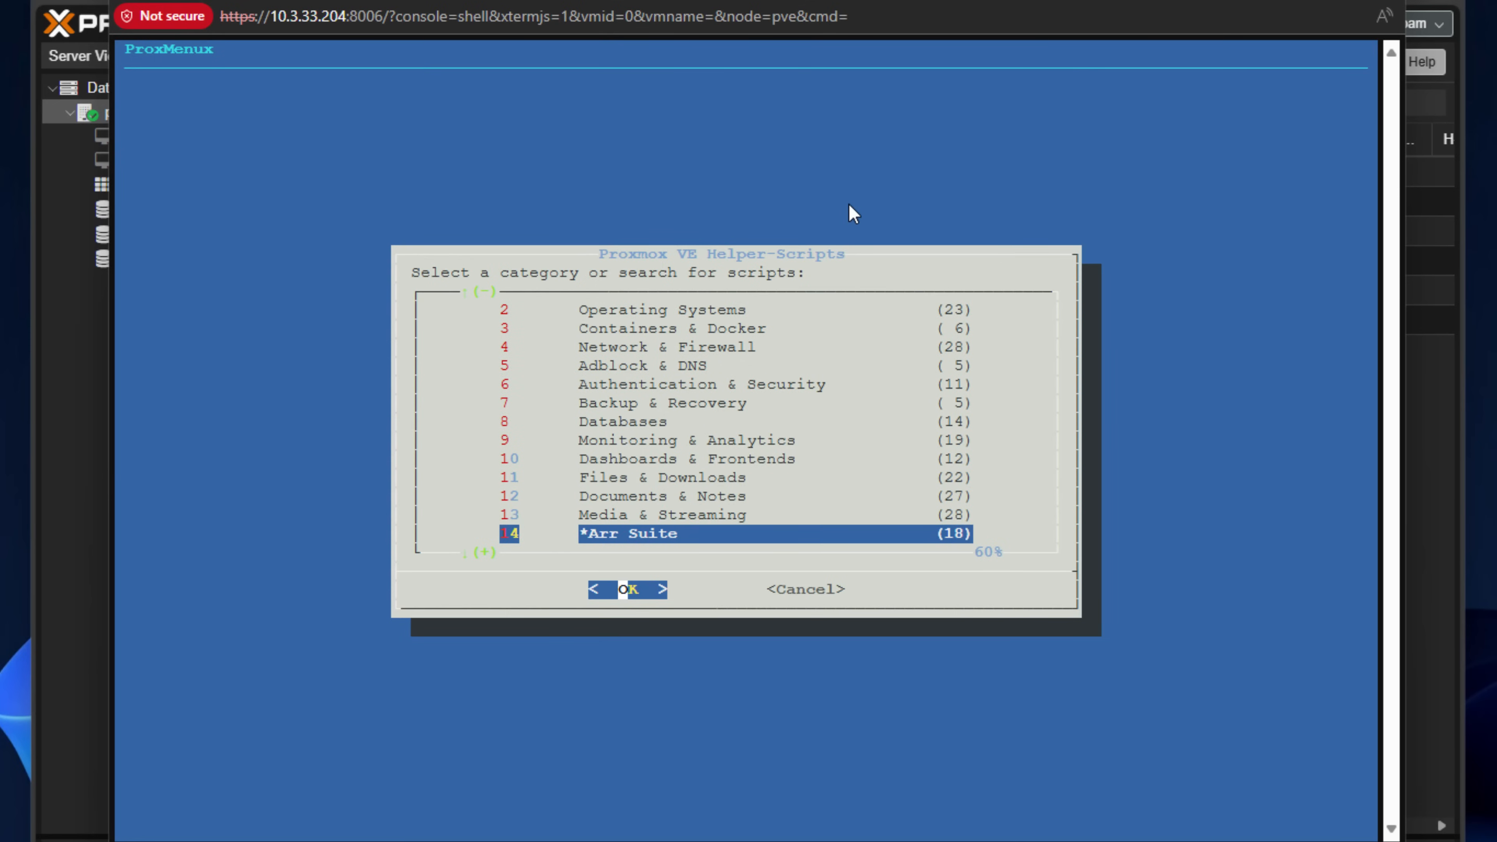
scroll(down, 3)
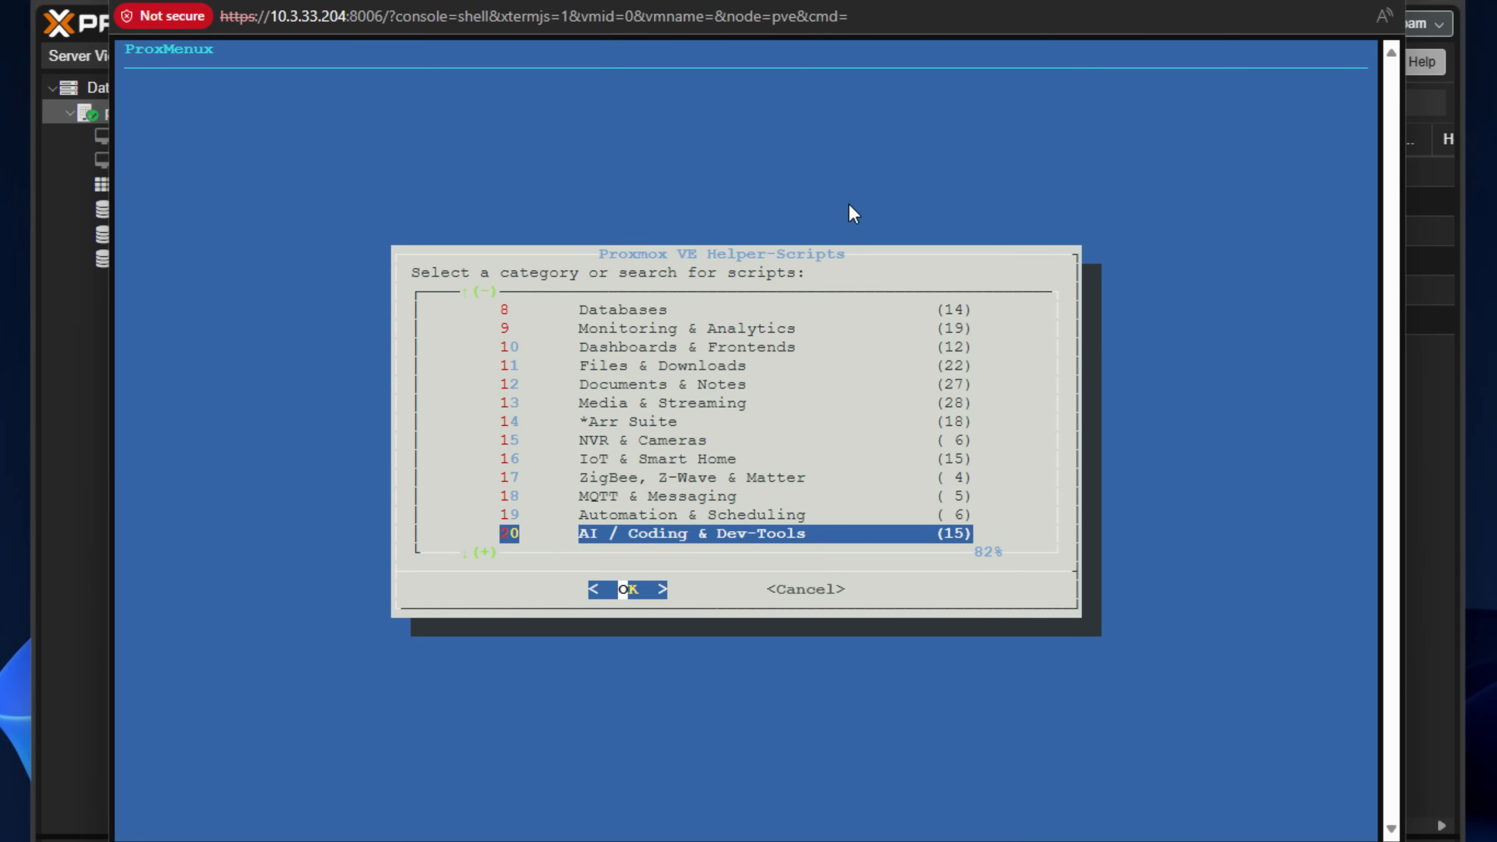
Step: Return to the main ProxMenux menu and move to the network repair tools
key(Tab)
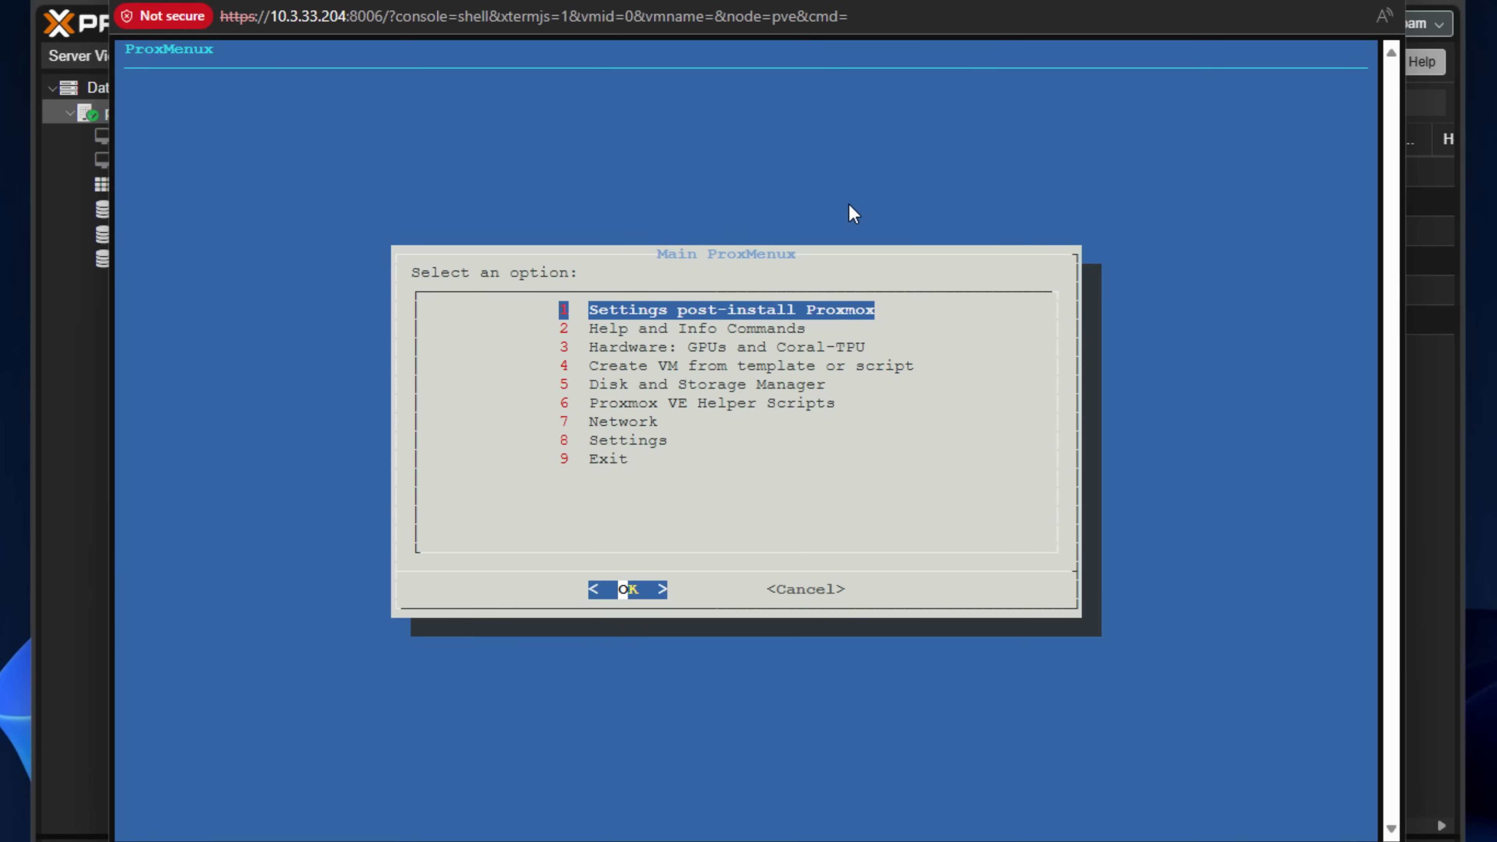
key(Down)
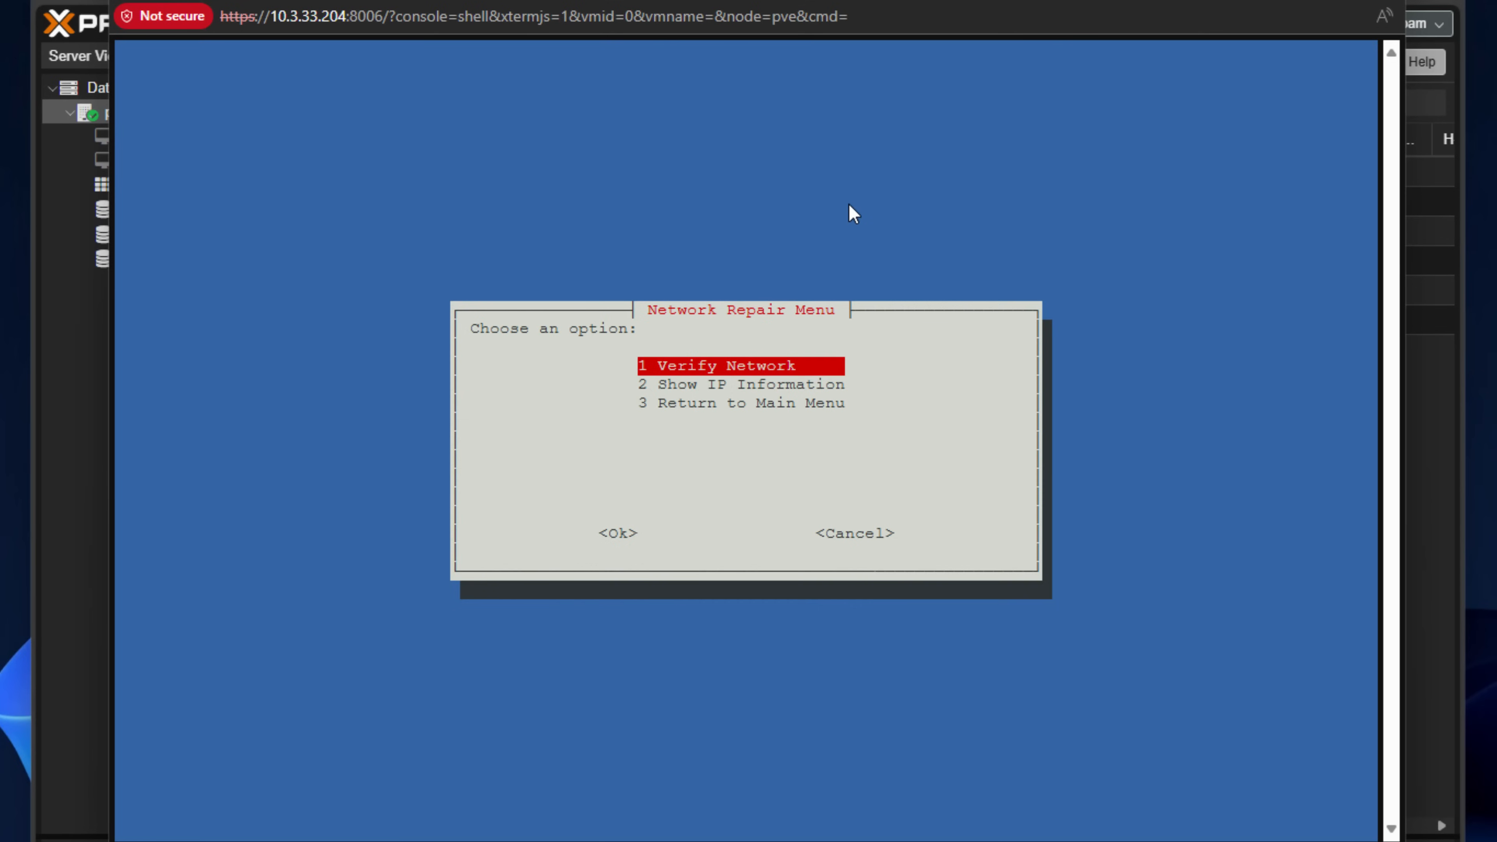
Step: Move between Verify Network and Show IP Information, then leave the Network Repair Menu unused
key(Down)
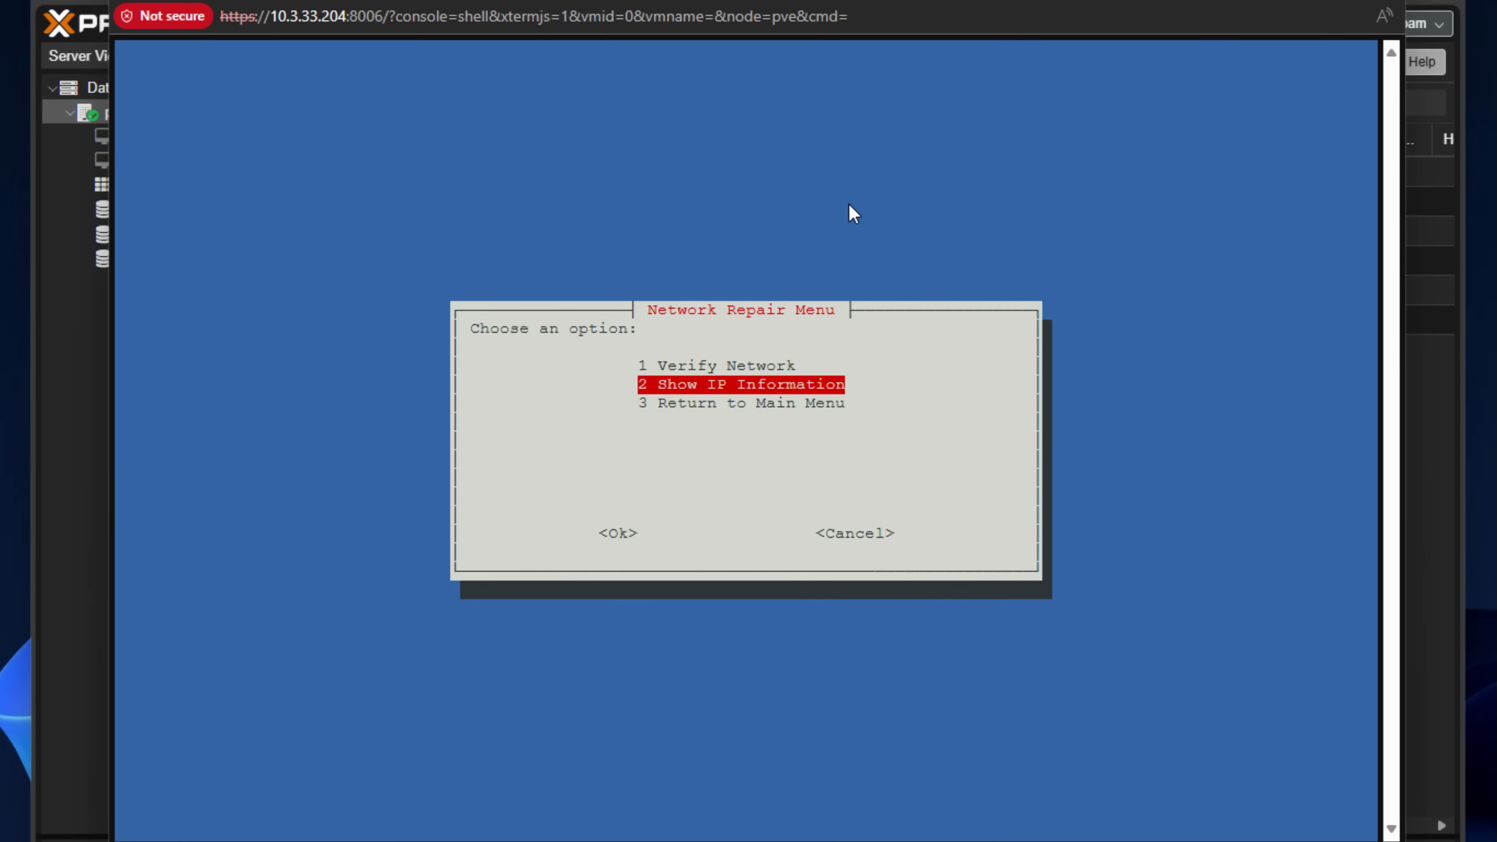
key(Up)
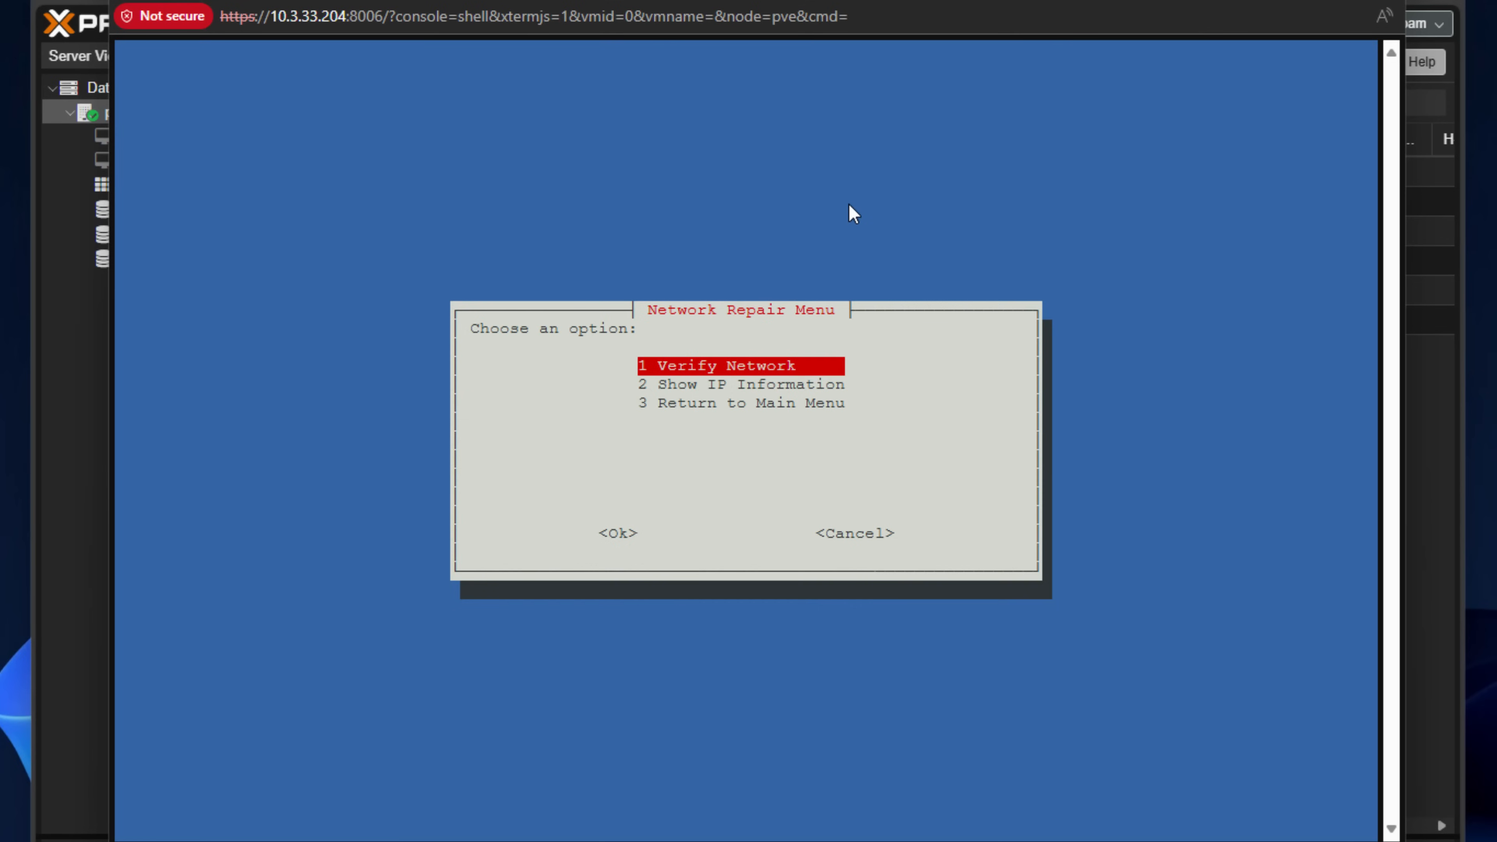
key(Down)
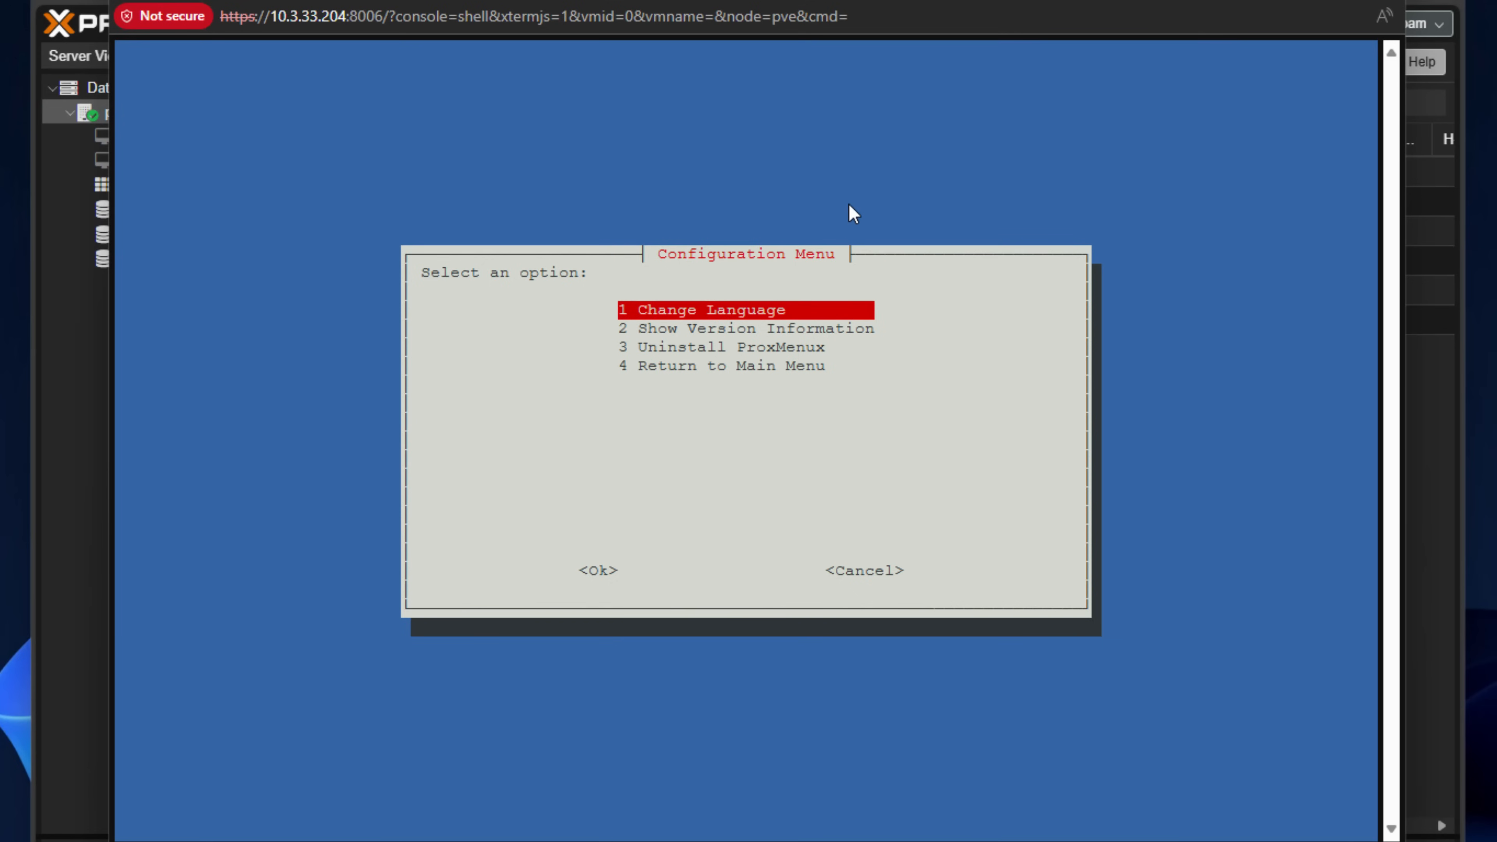
Step: Step through Change Language, Version Information and Uninstall, then choose Return to Main Menu
key(Down)
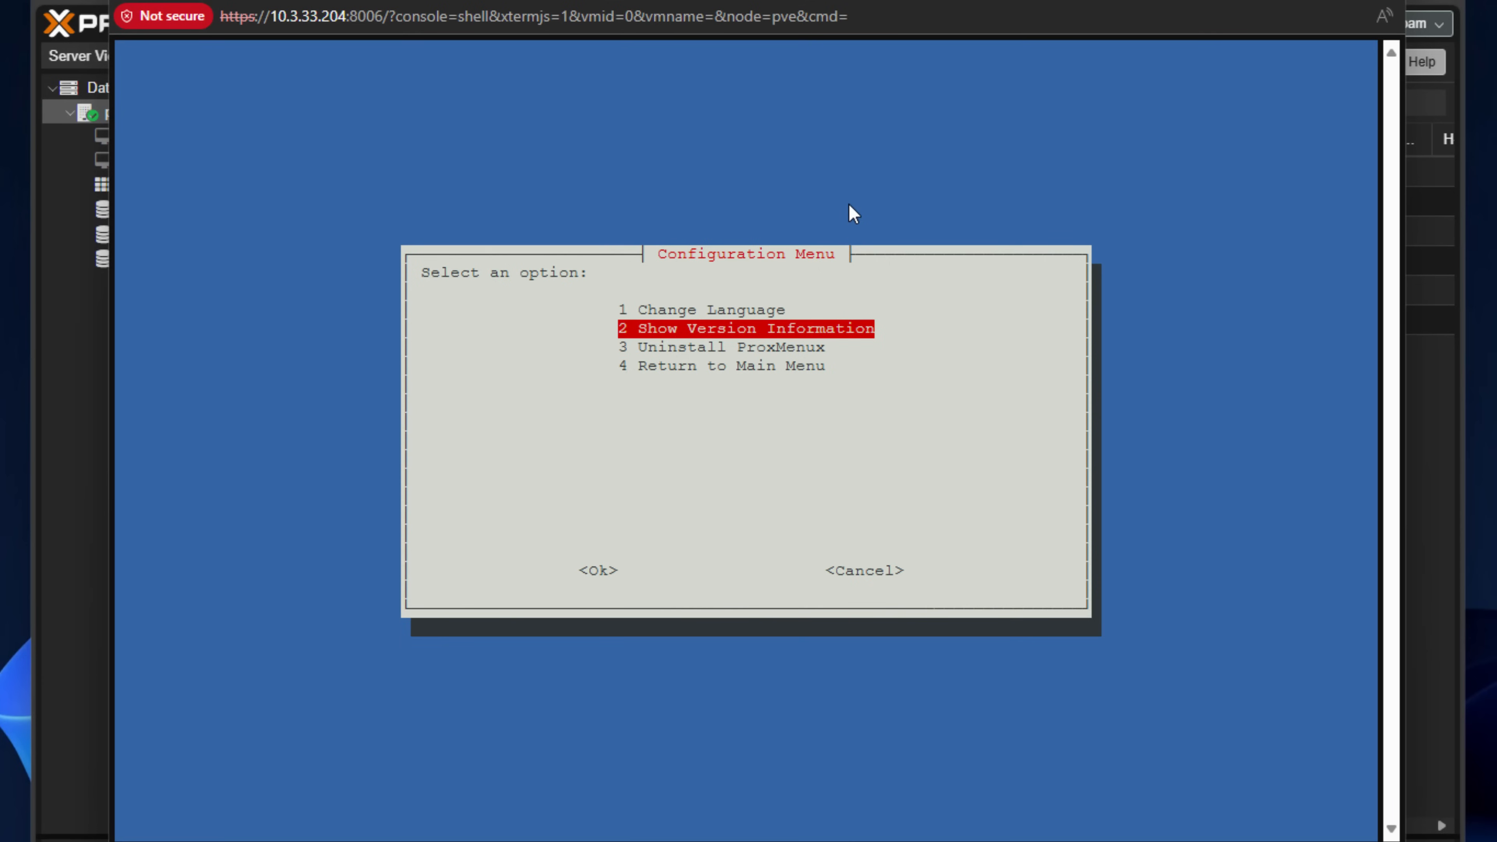
key(Down)
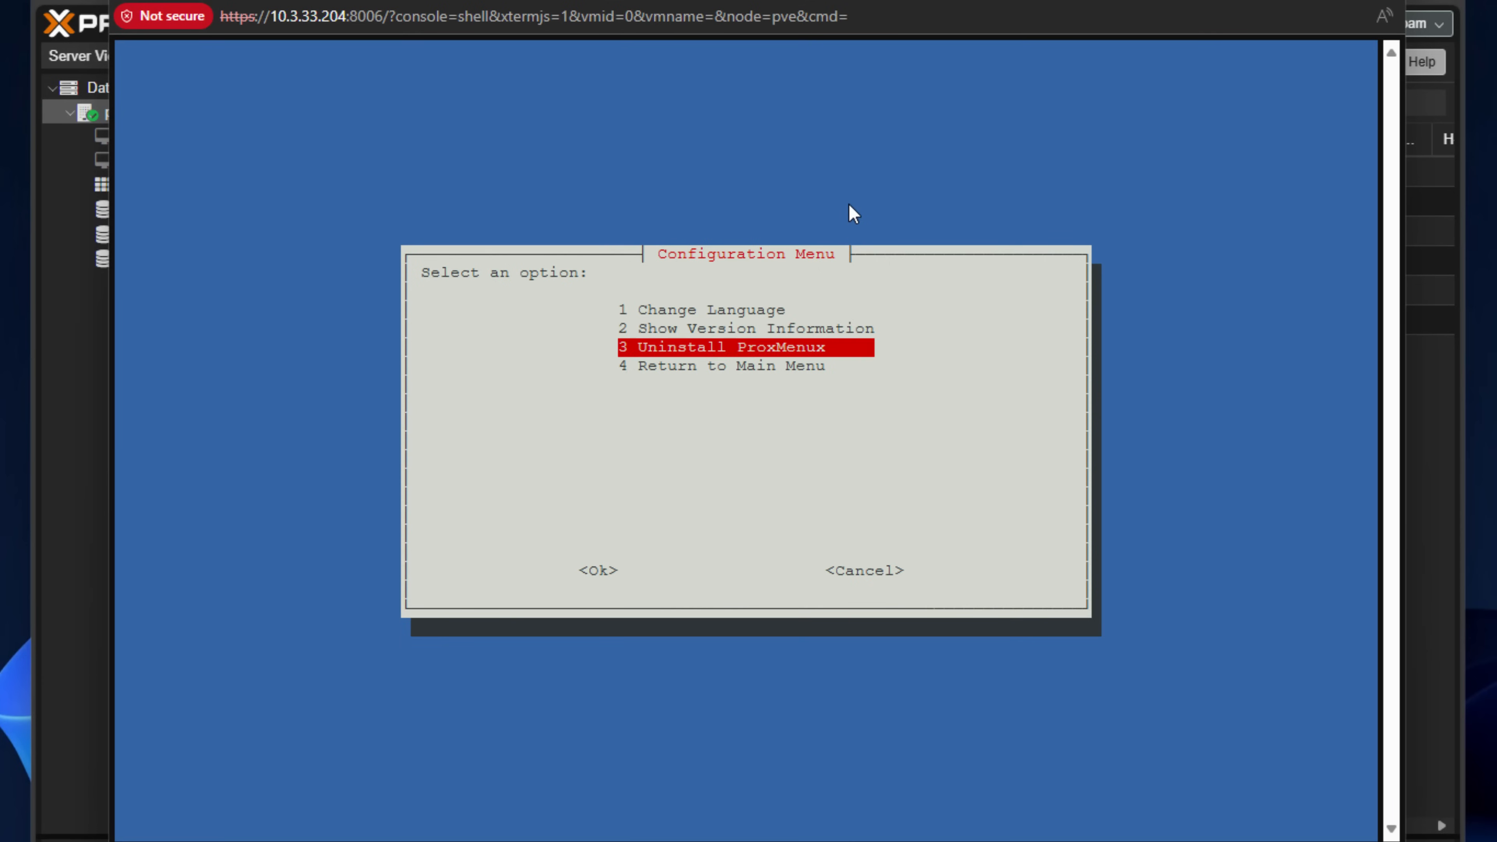
key(Down)
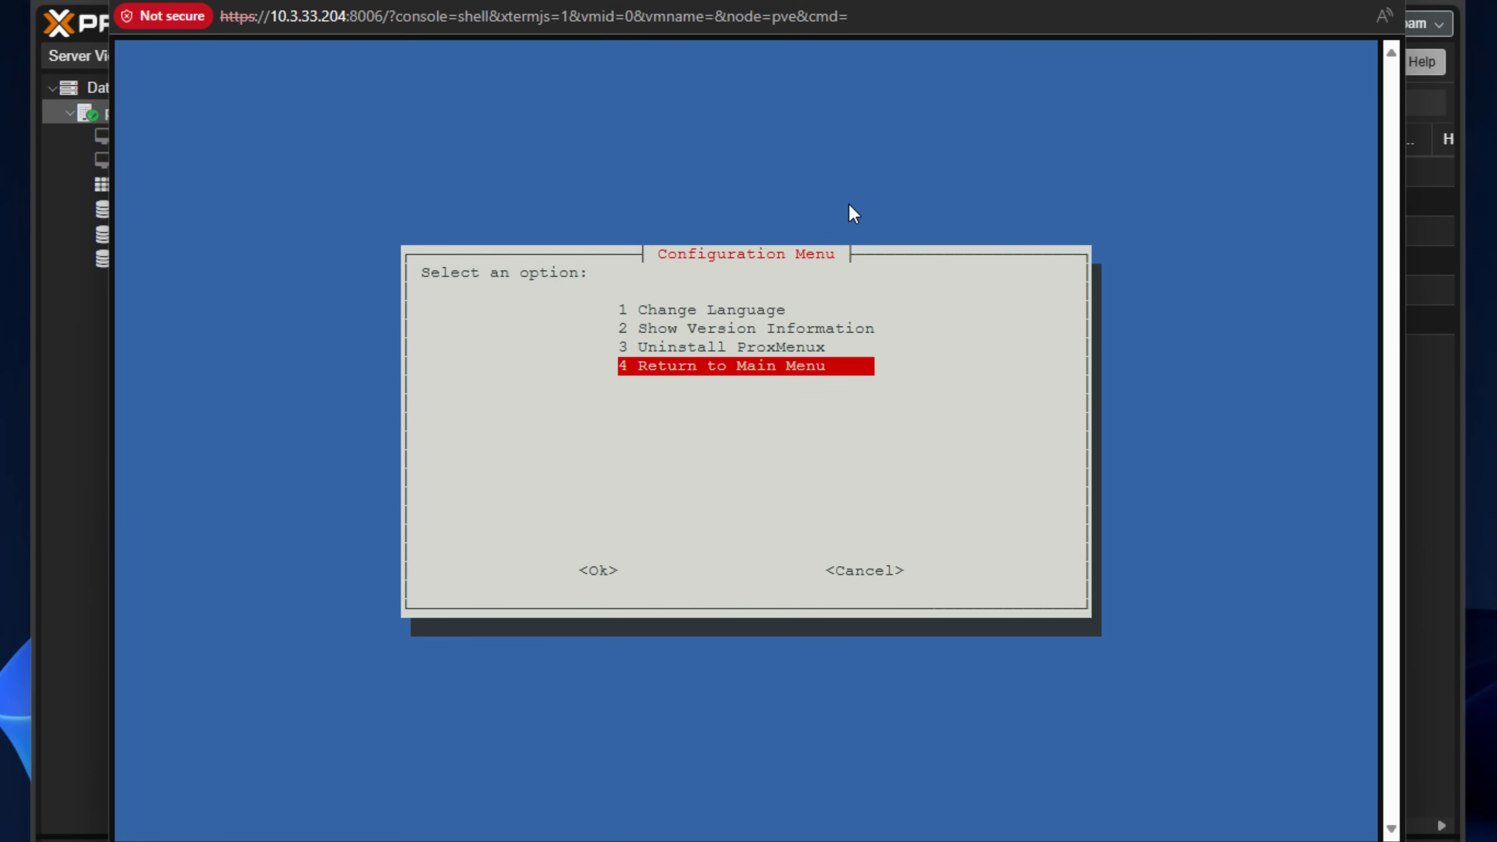
click(597, 571)
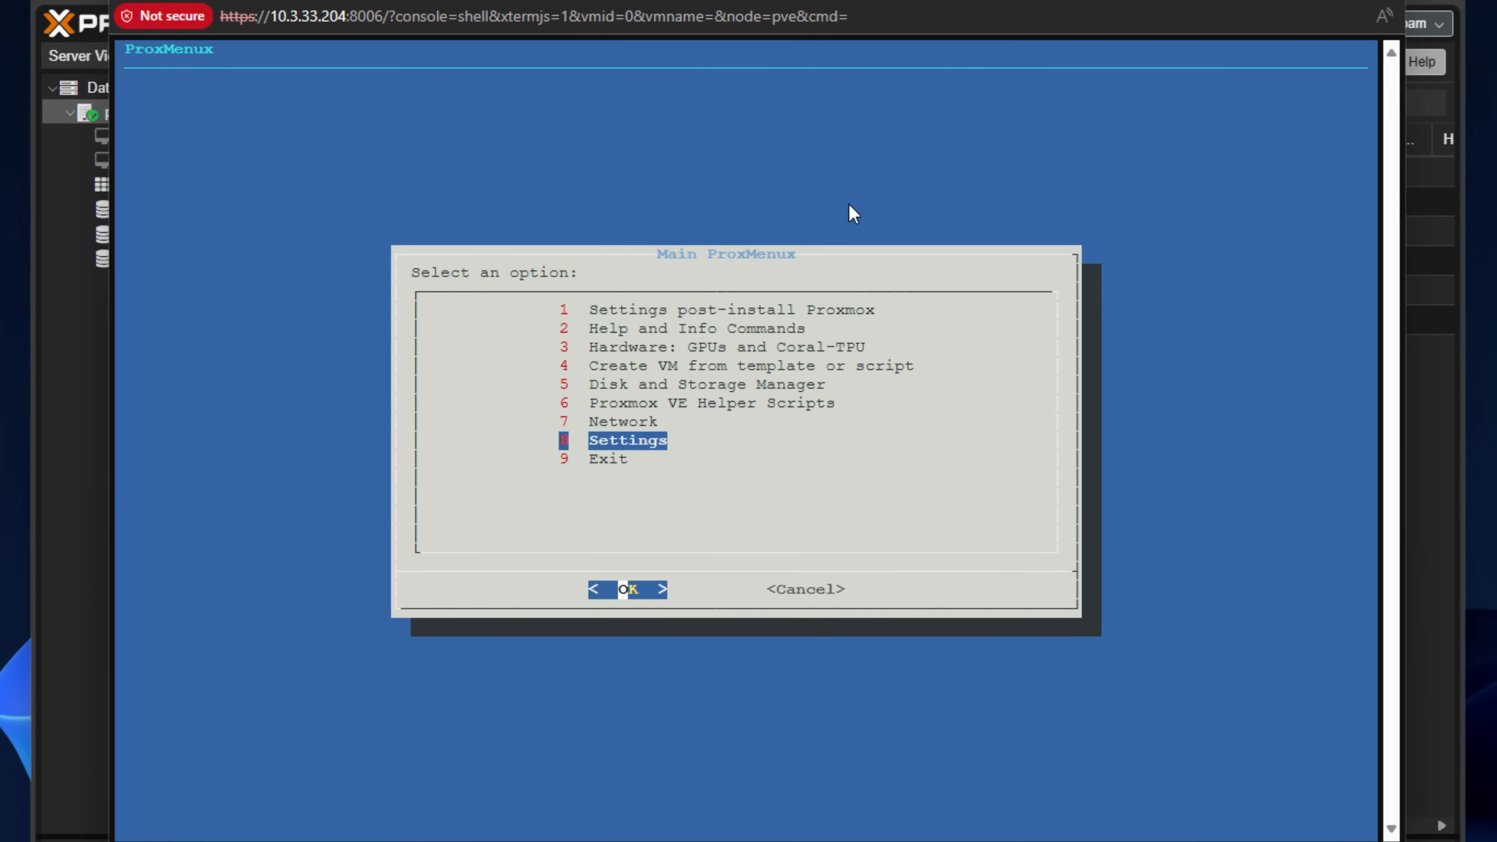
Step: Select Create VM from template or script in the main ProxMenux menu
key(Down)
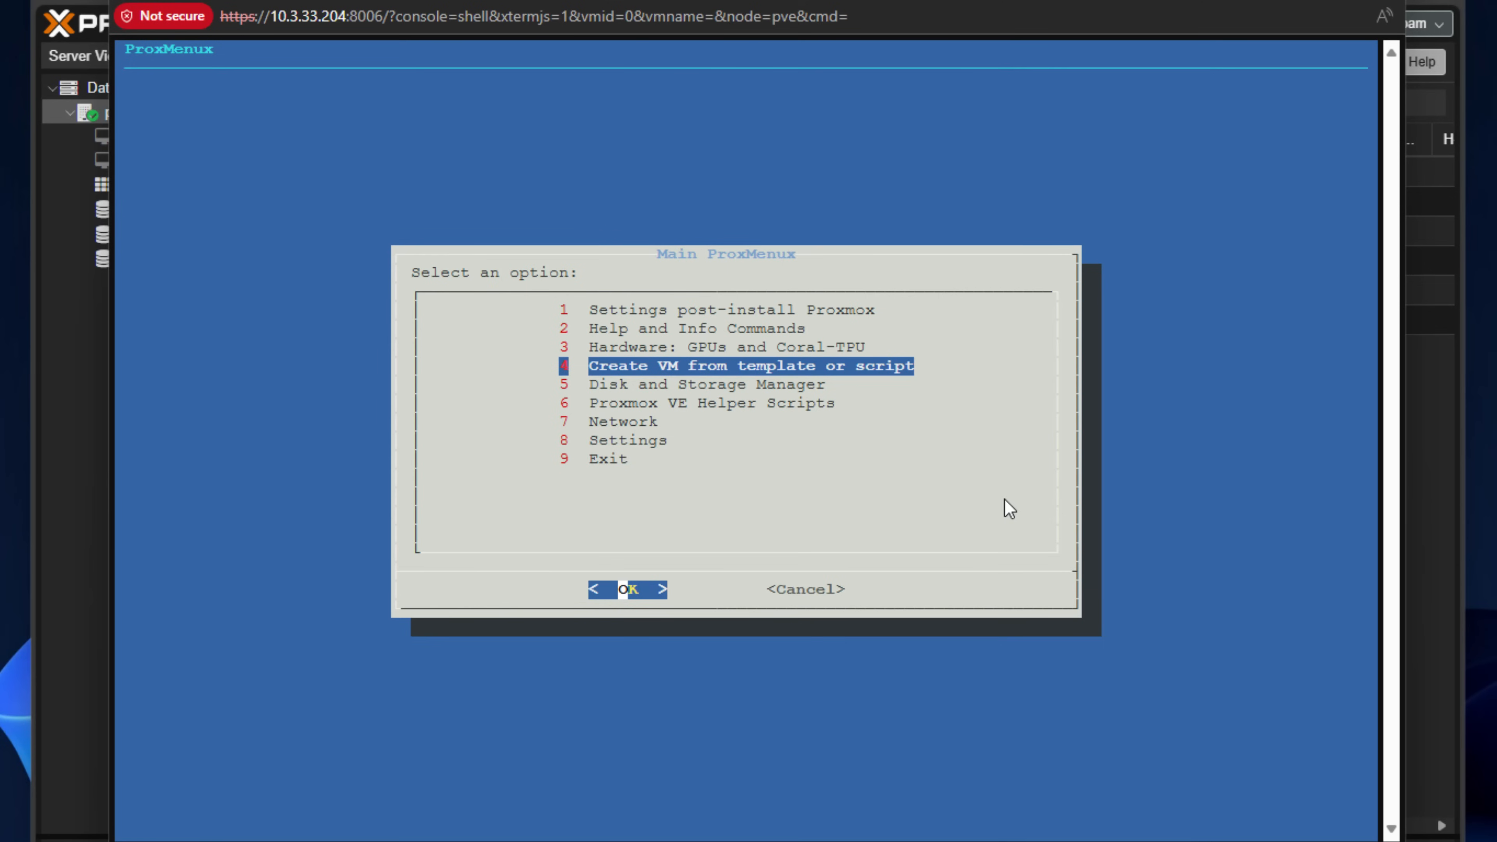
key(Up)
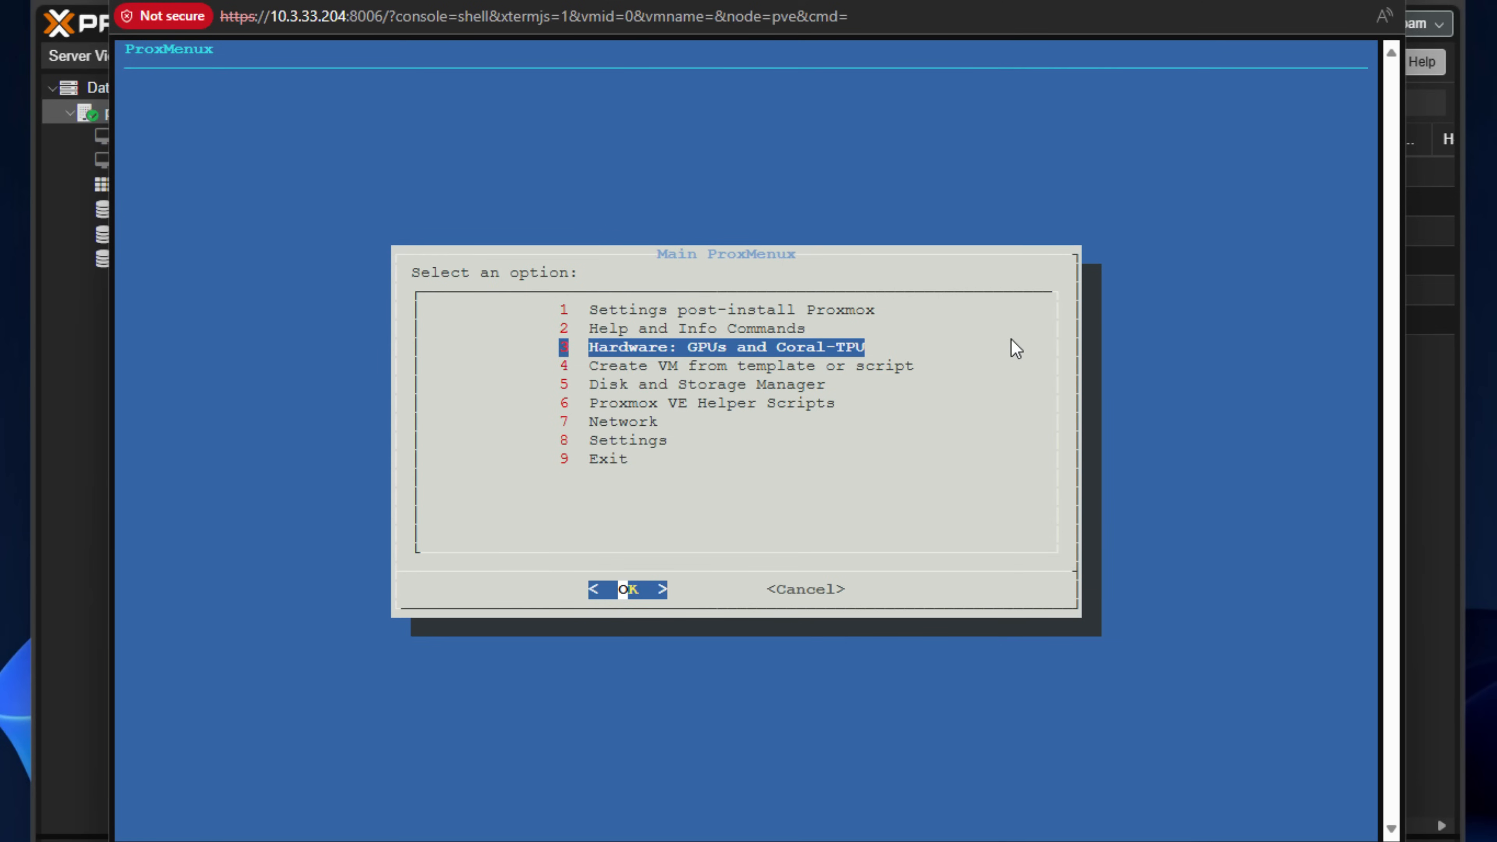
key(Down)
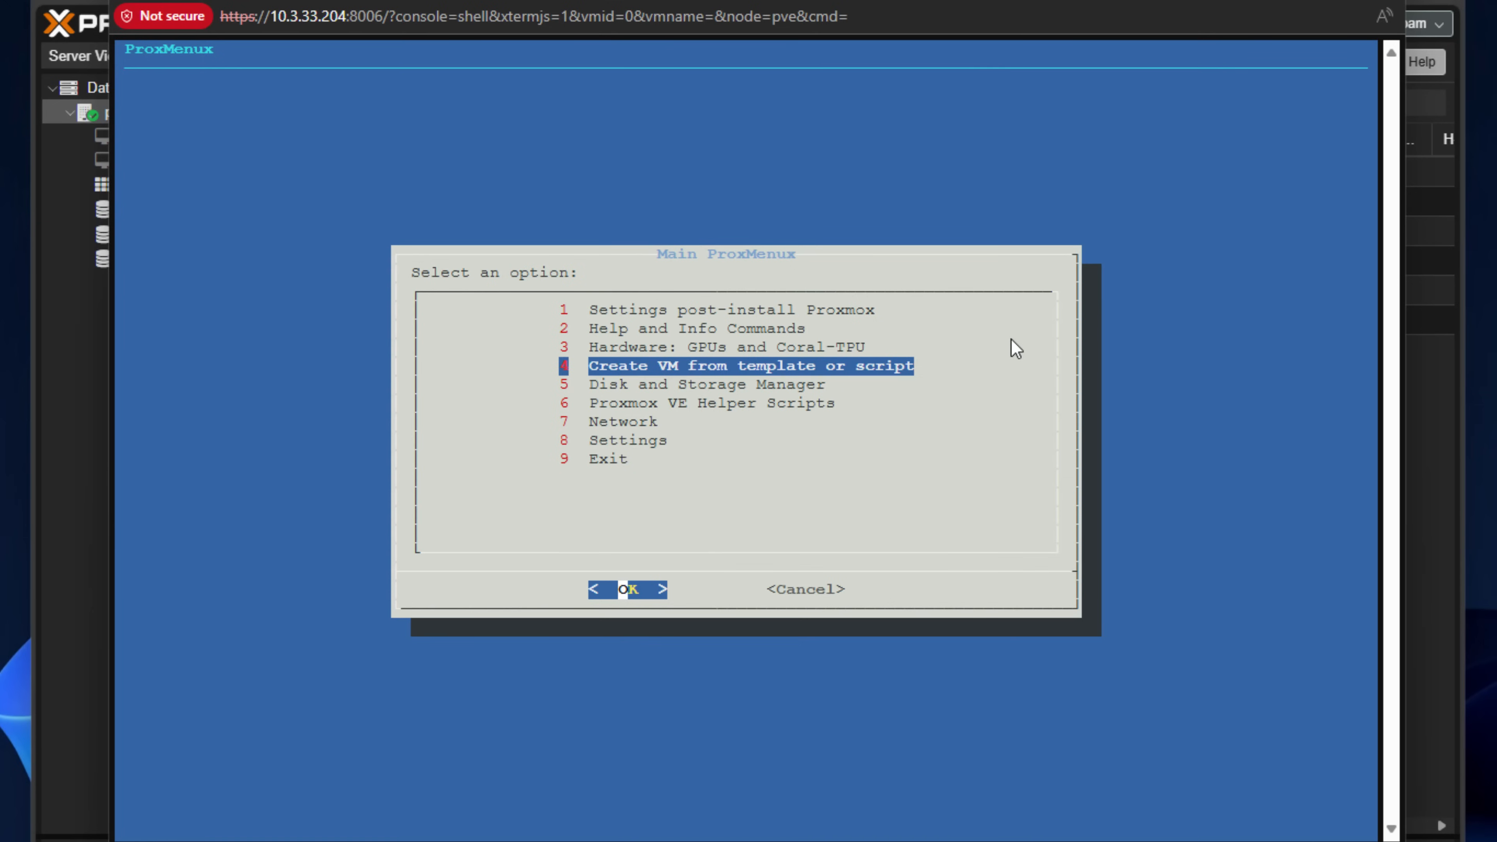
click(629, 589)
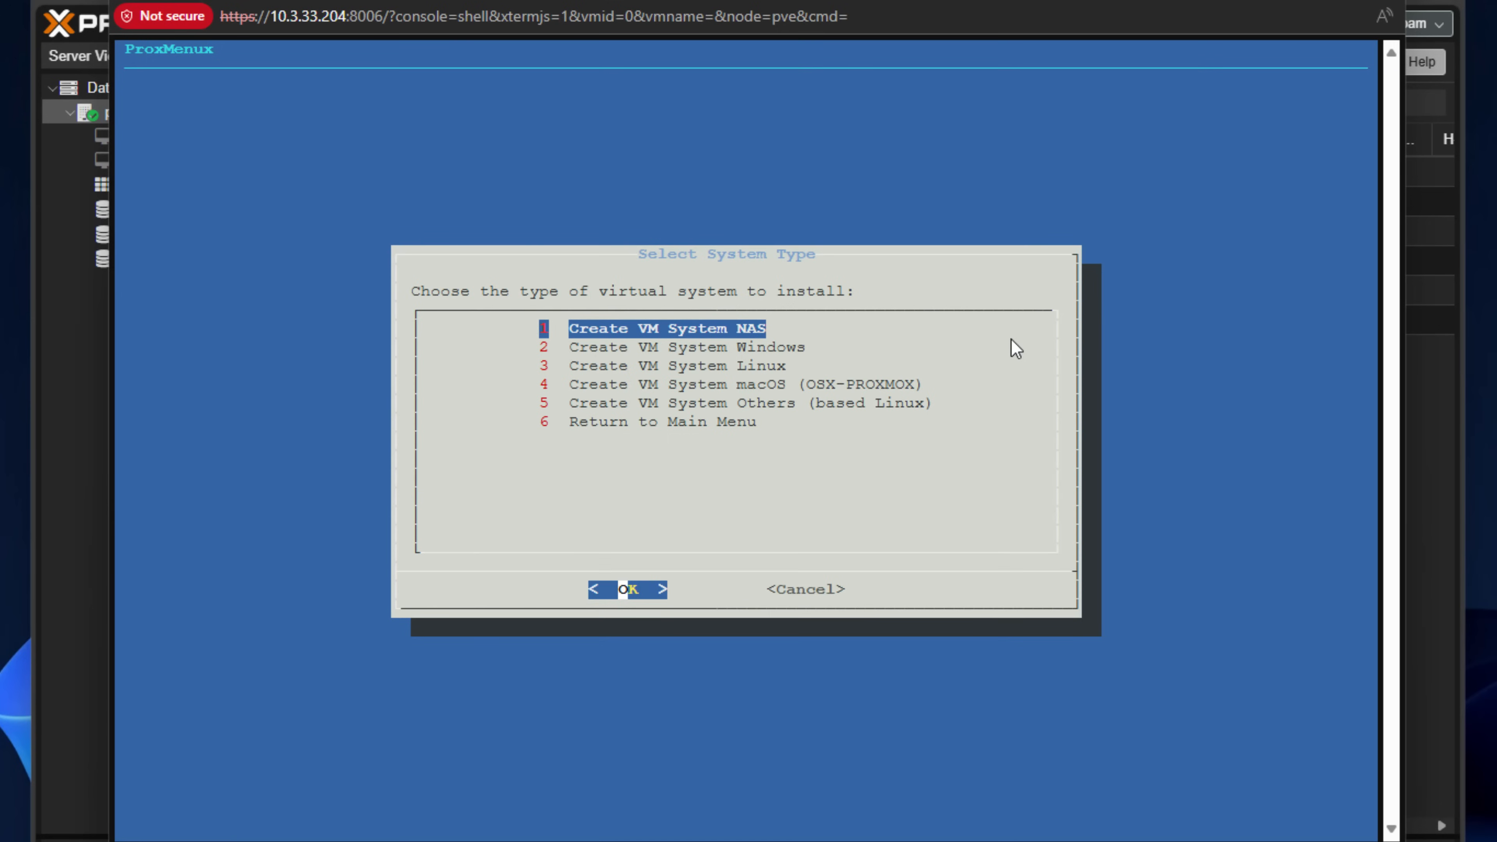
Step: Choose the NAS system type, pick ZimaOS VM and confirm creating it
click(629, 590)
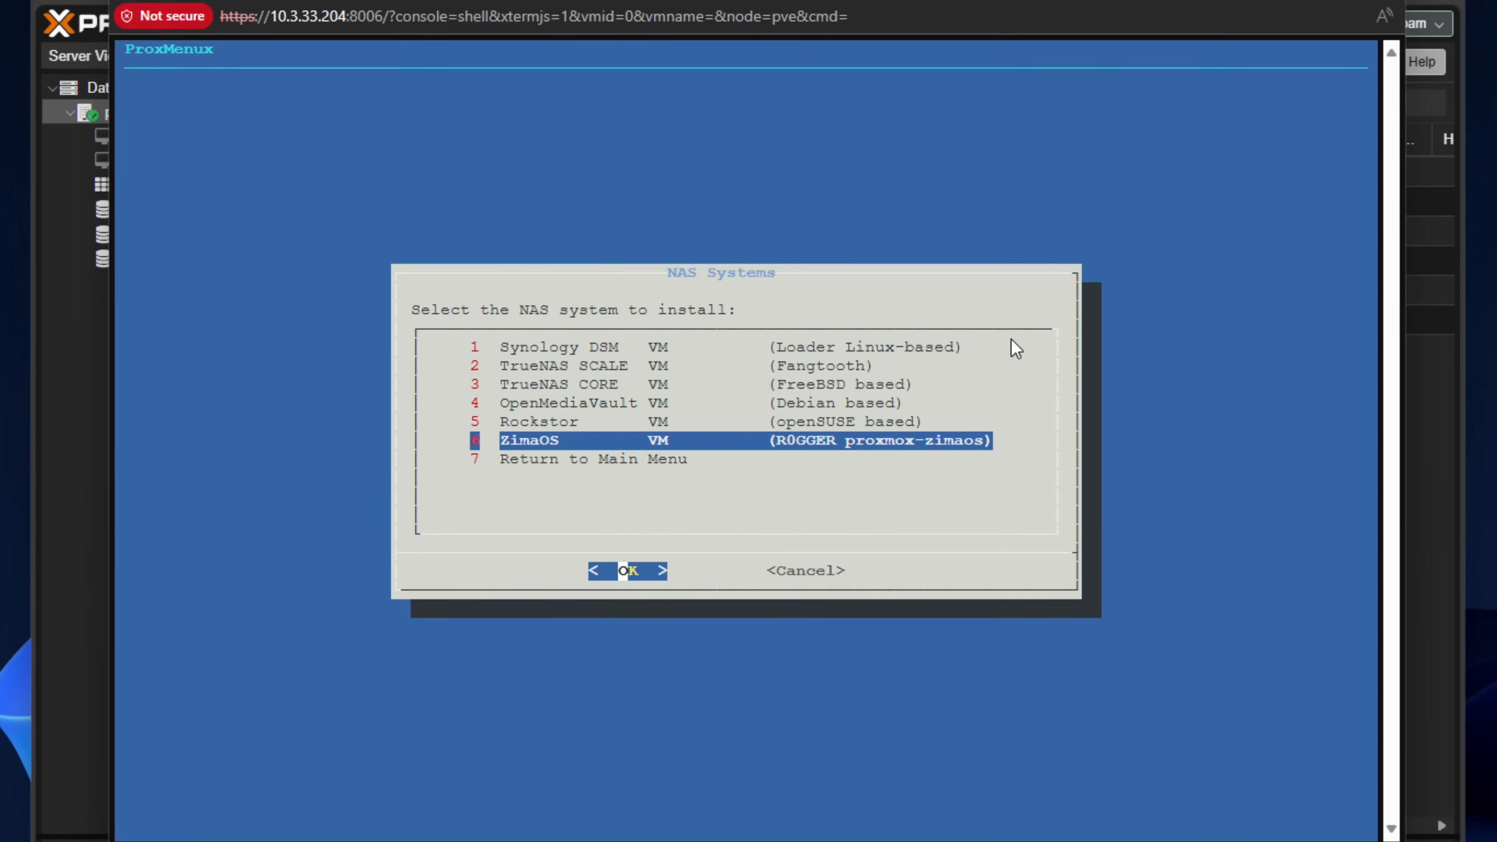
click(628, 570)
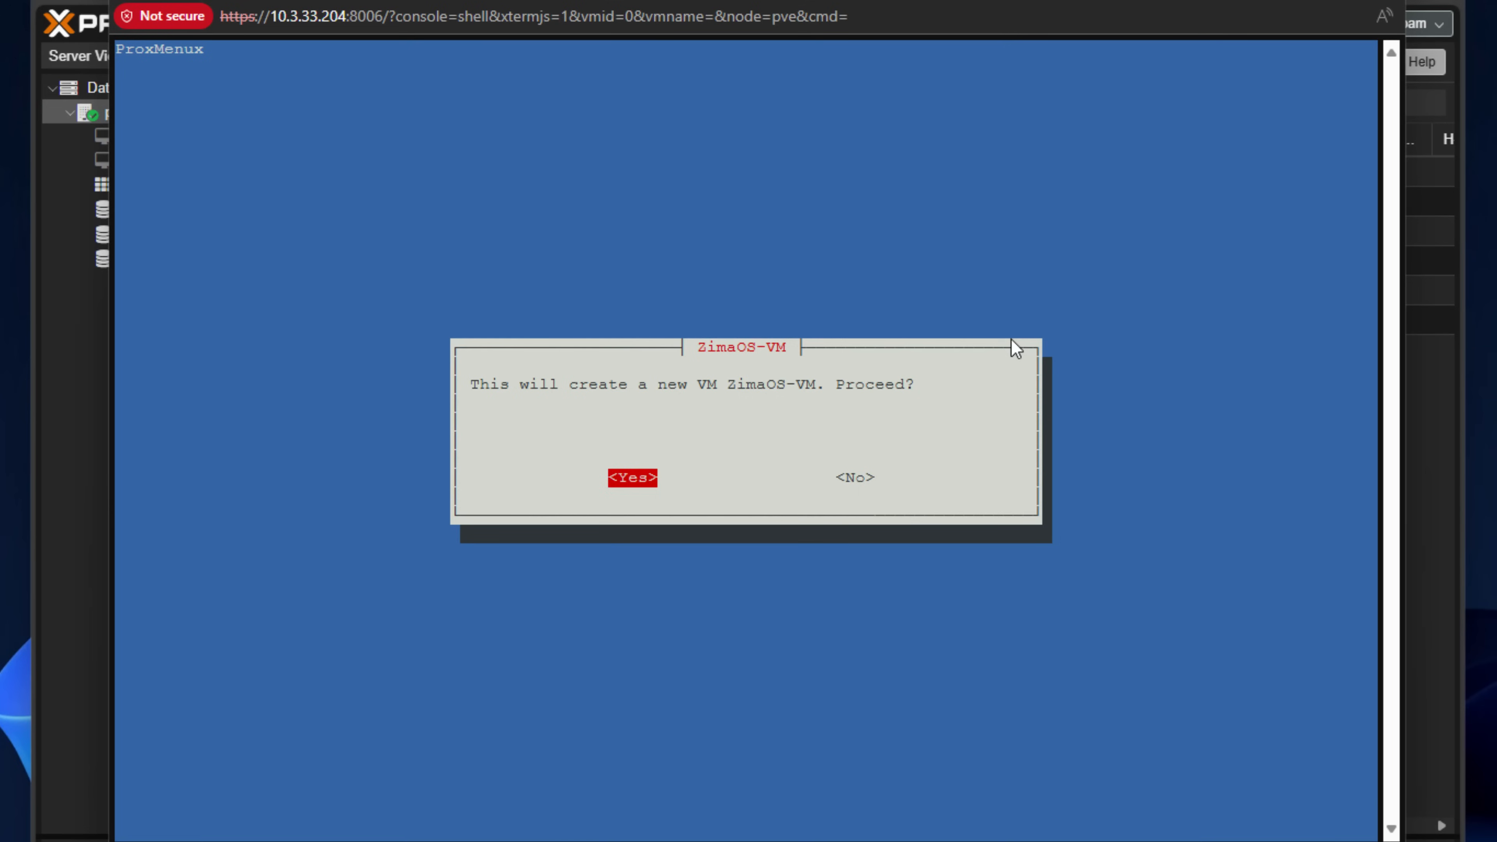
click(632, 477)
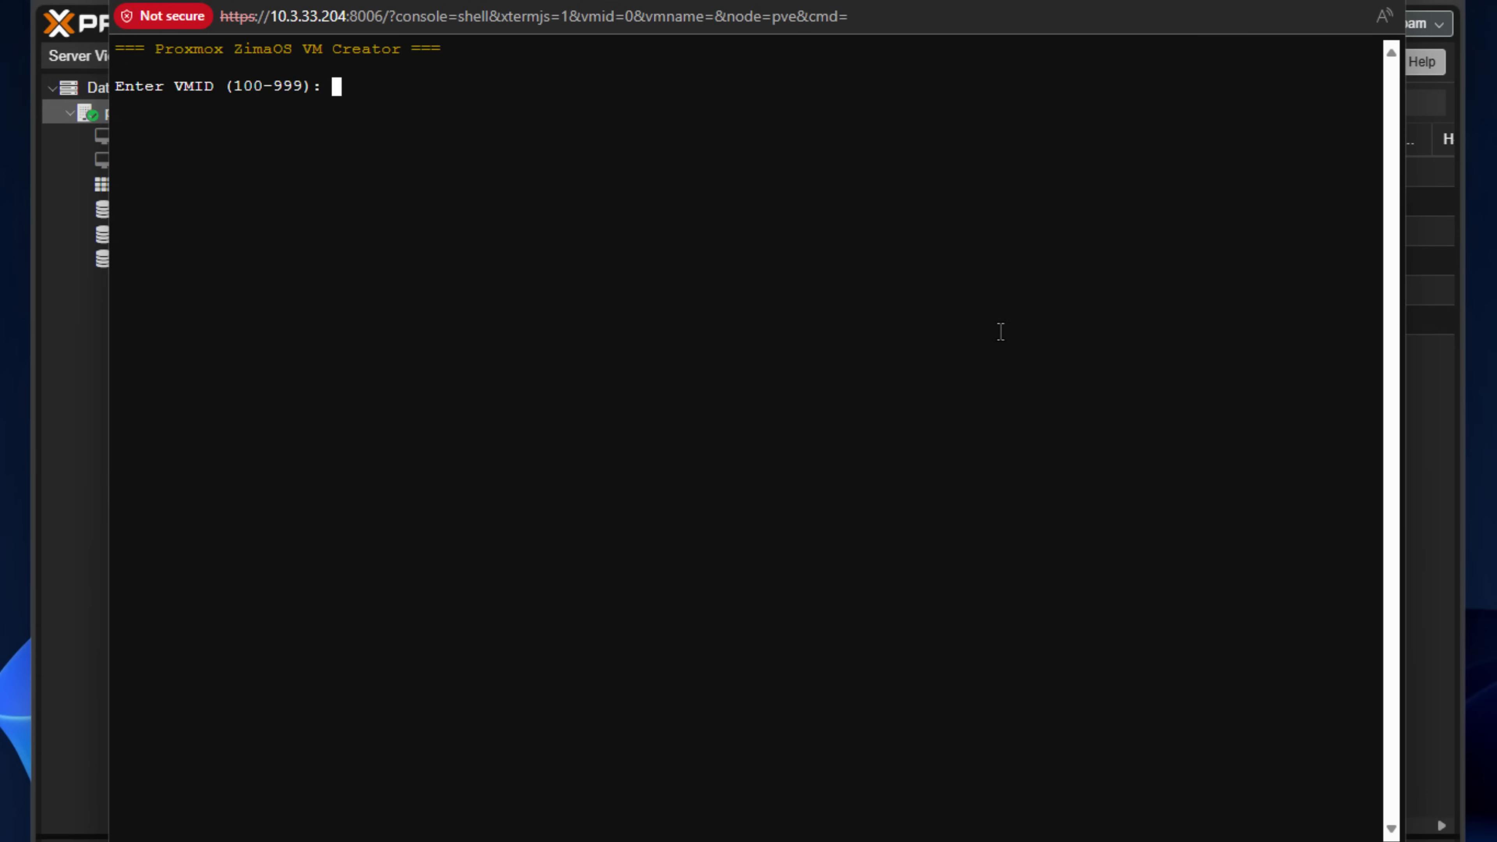
Step: Give the VM ID 220 and the name zimaos-proxmox
text(220)
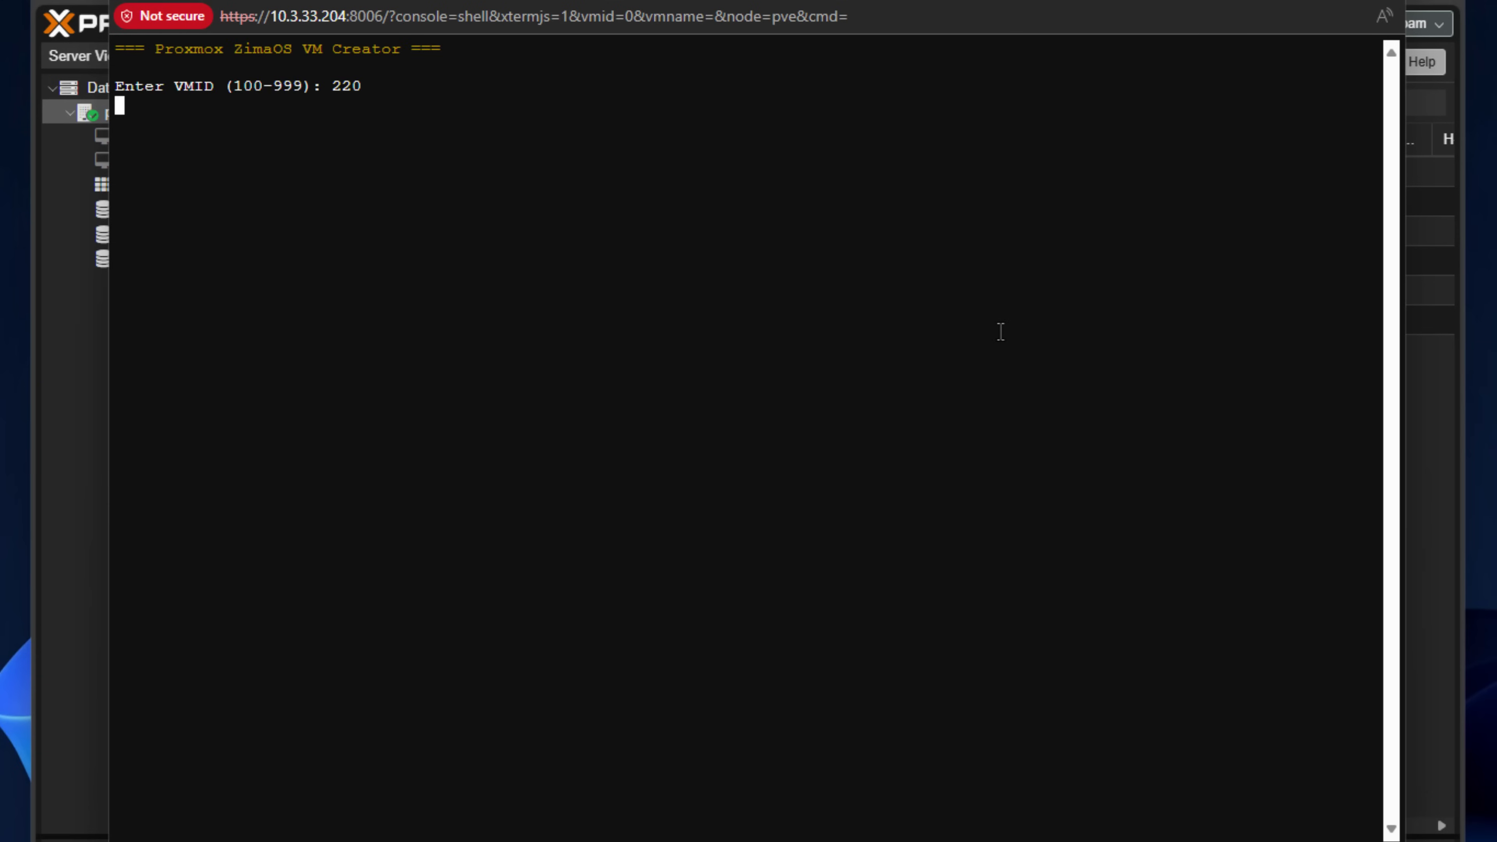
key(Return)
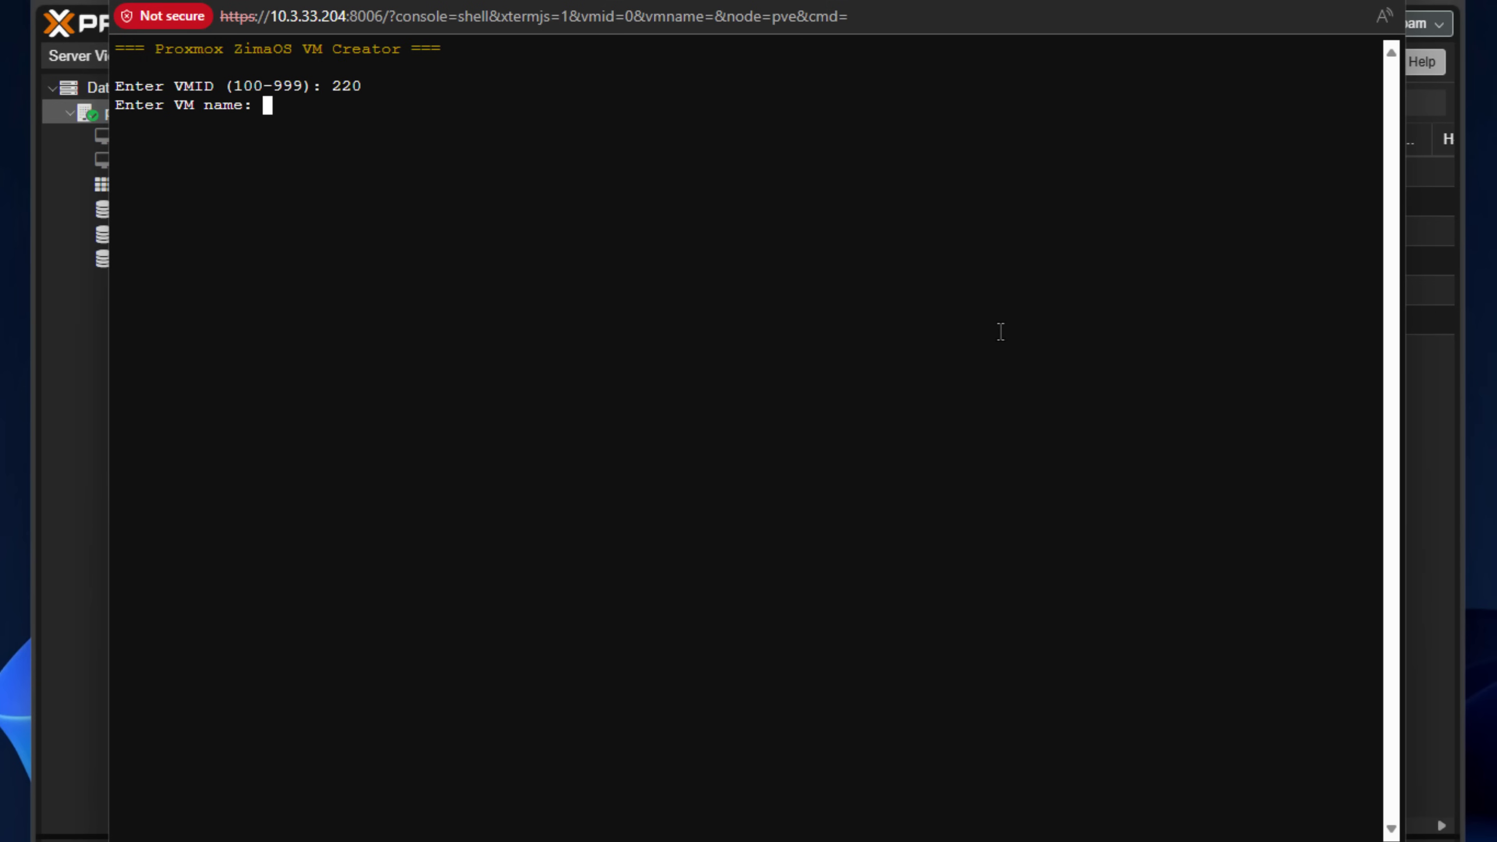
text(zimaos)
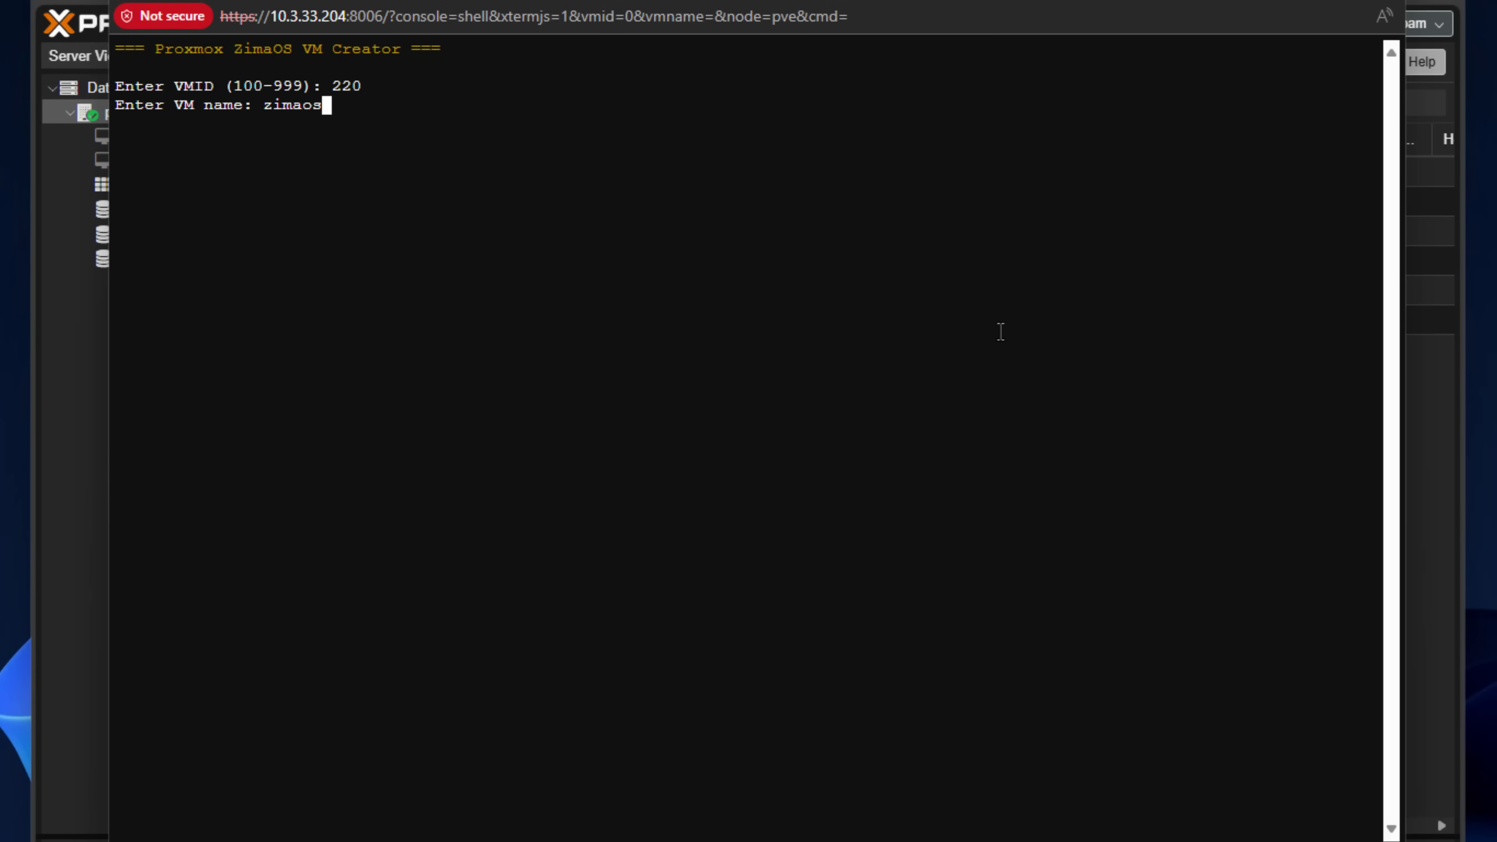
text(-proxmox)
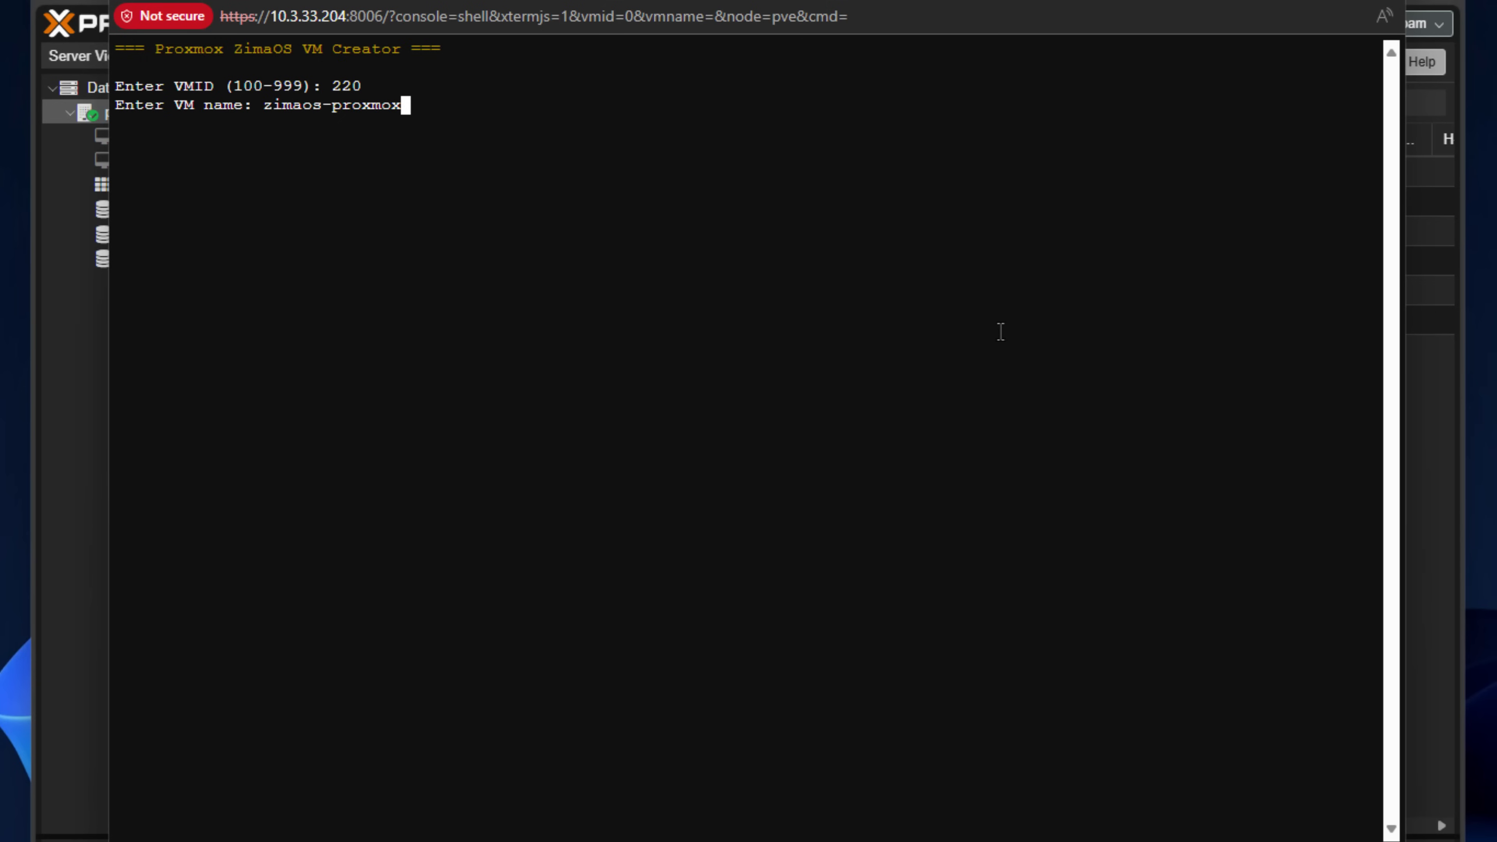
key(Return)
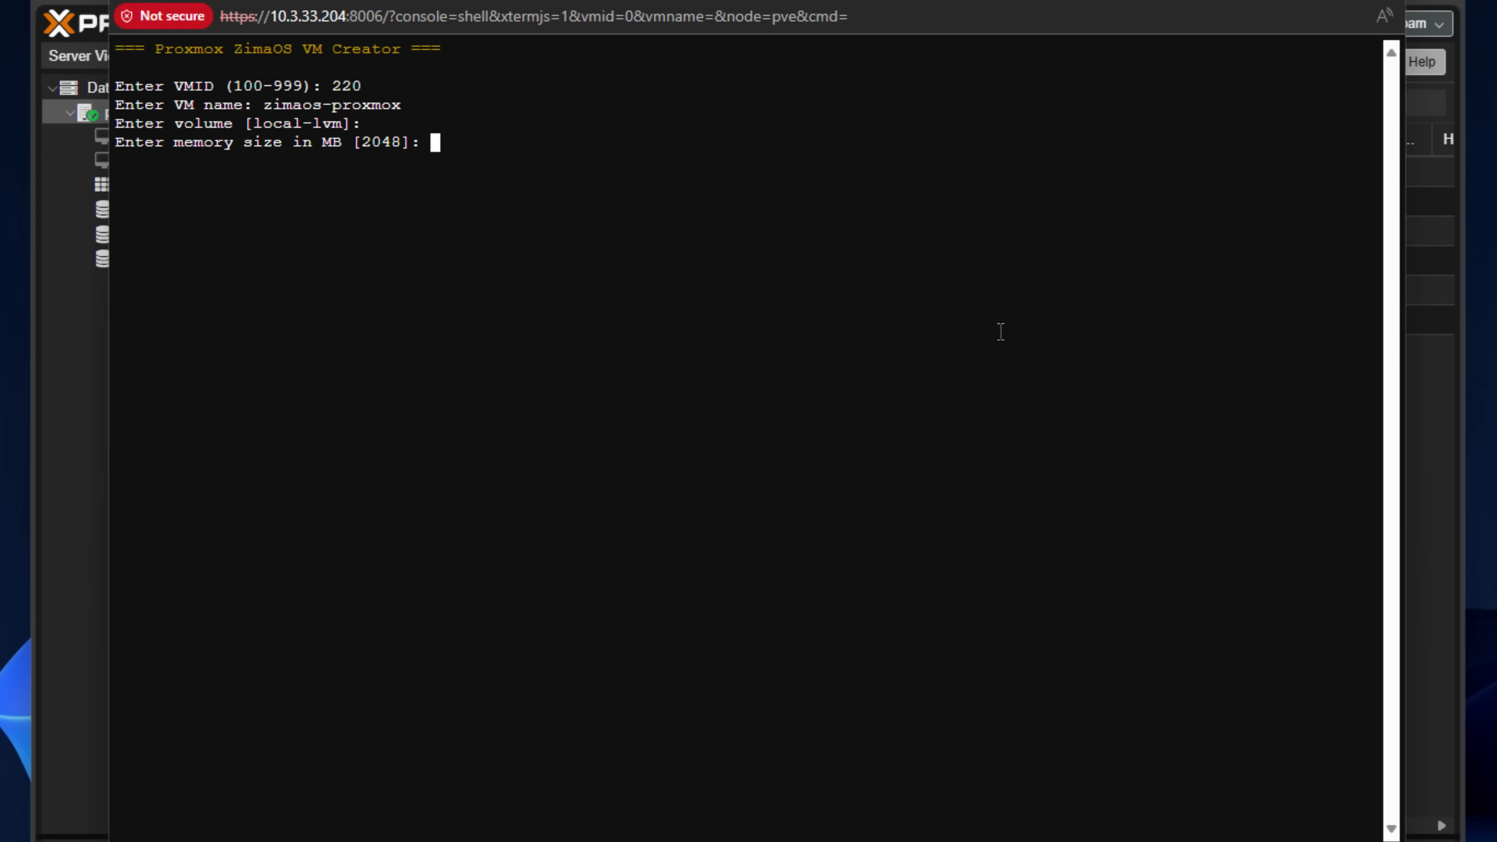
Step: Accept the default storage, memory and cores and answer y to create the VM
key(Return)
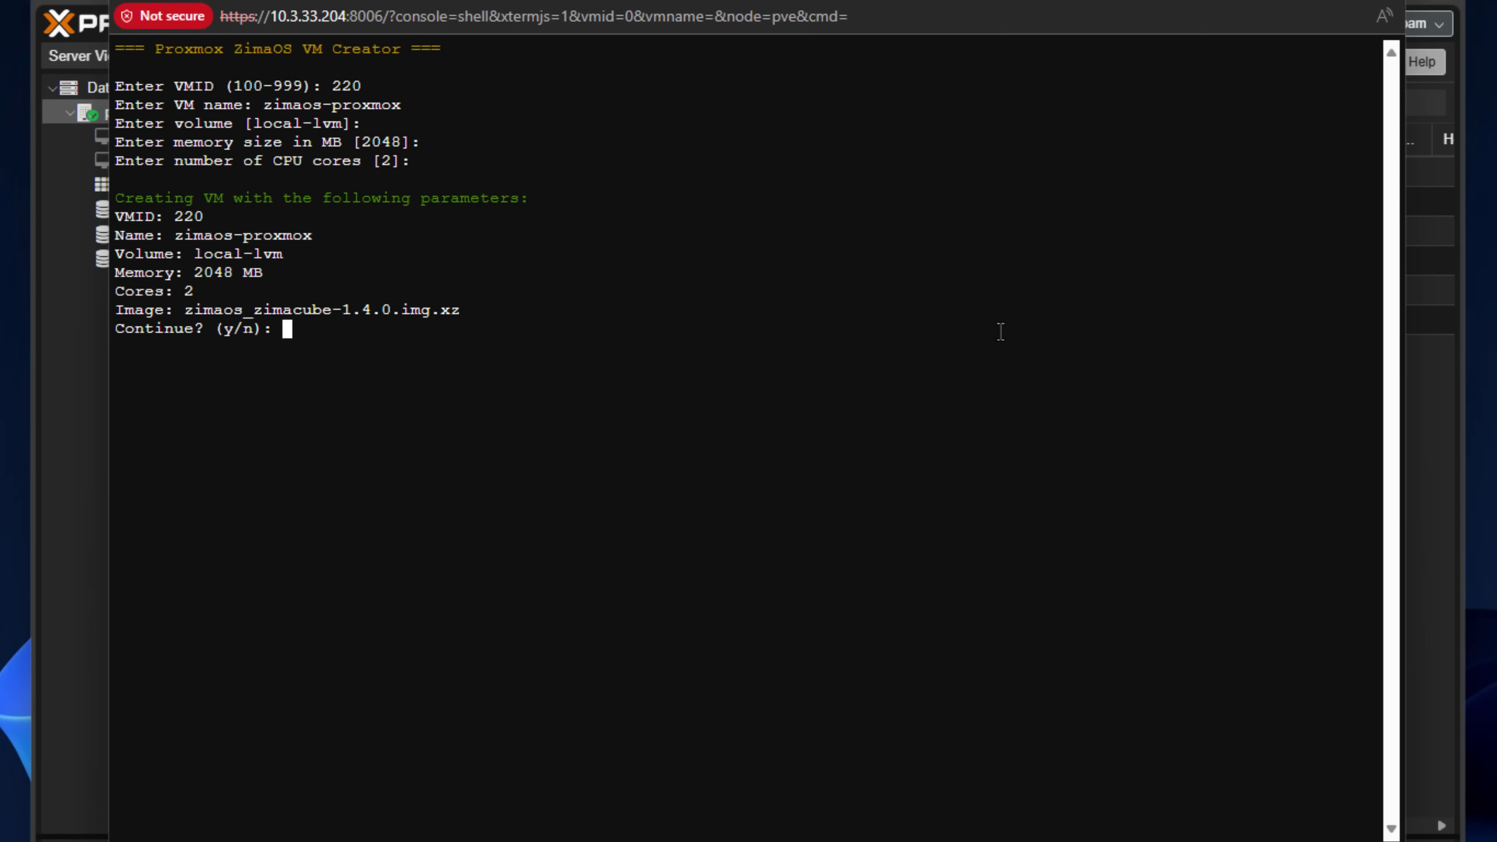
text(y)
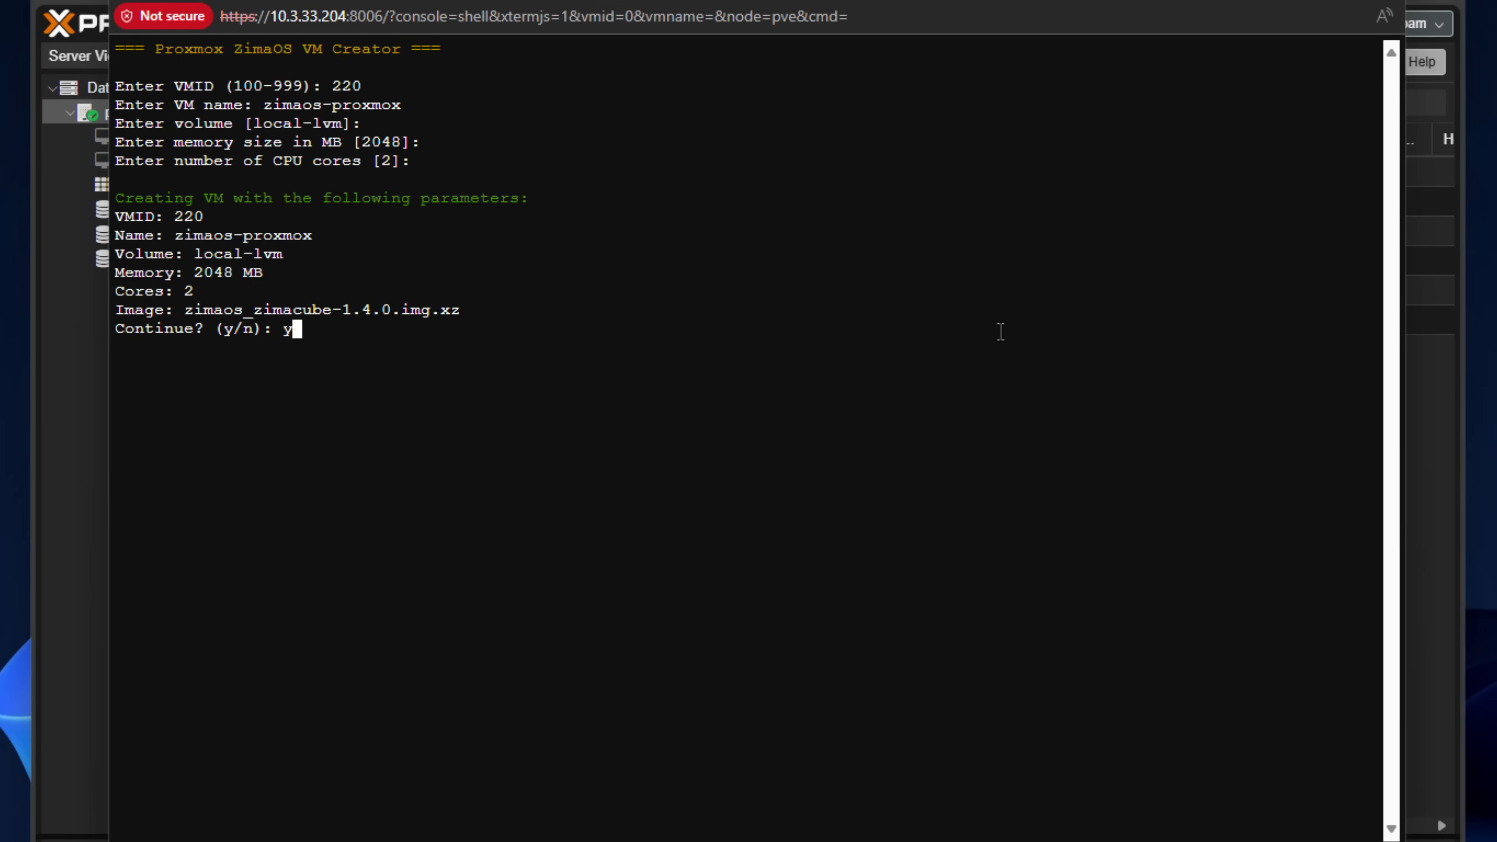
key(Return)
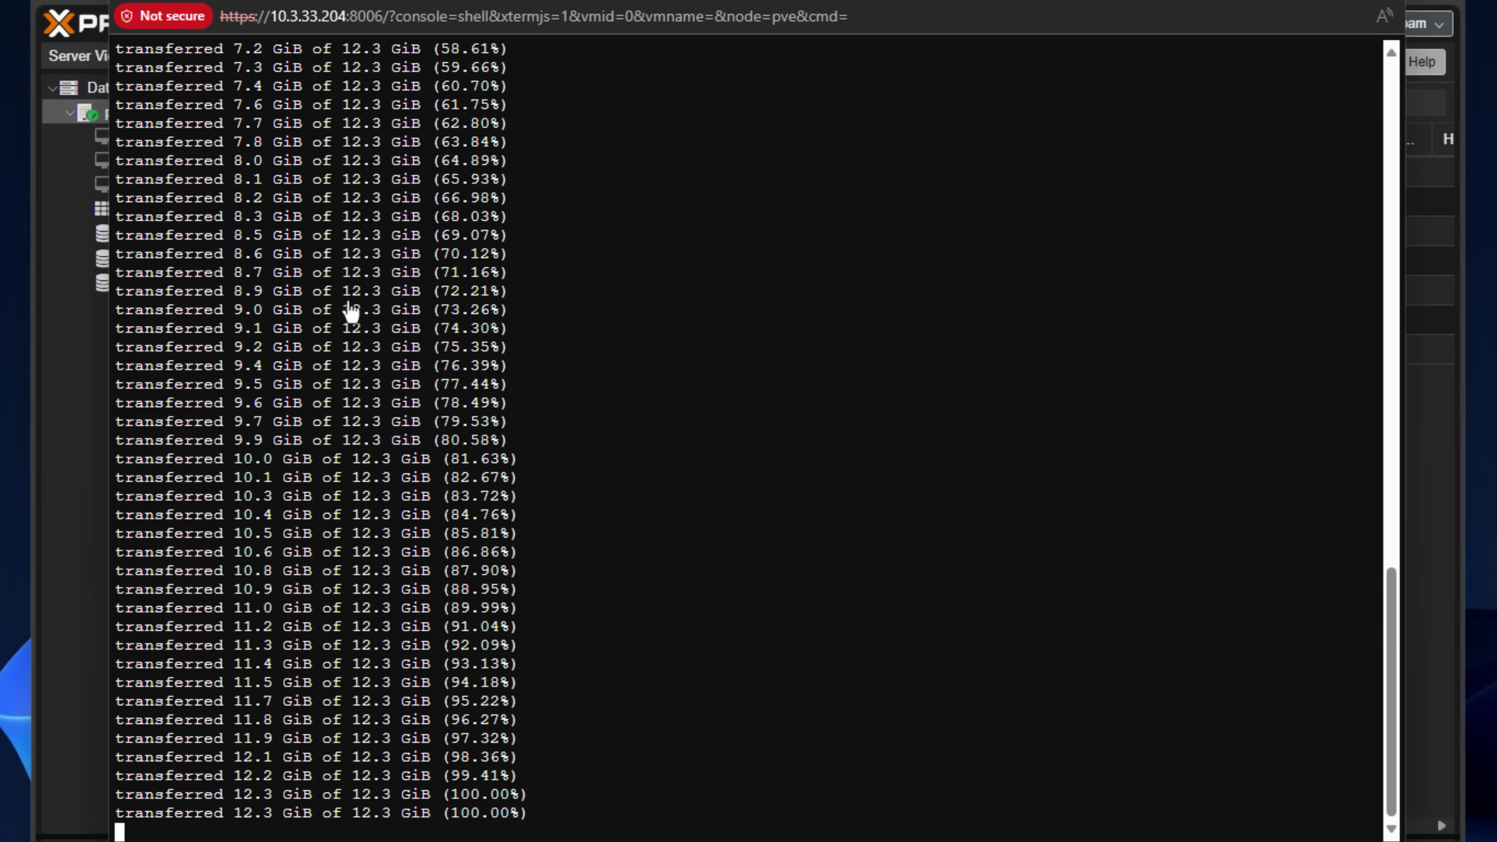
mouse_move(69, 392)
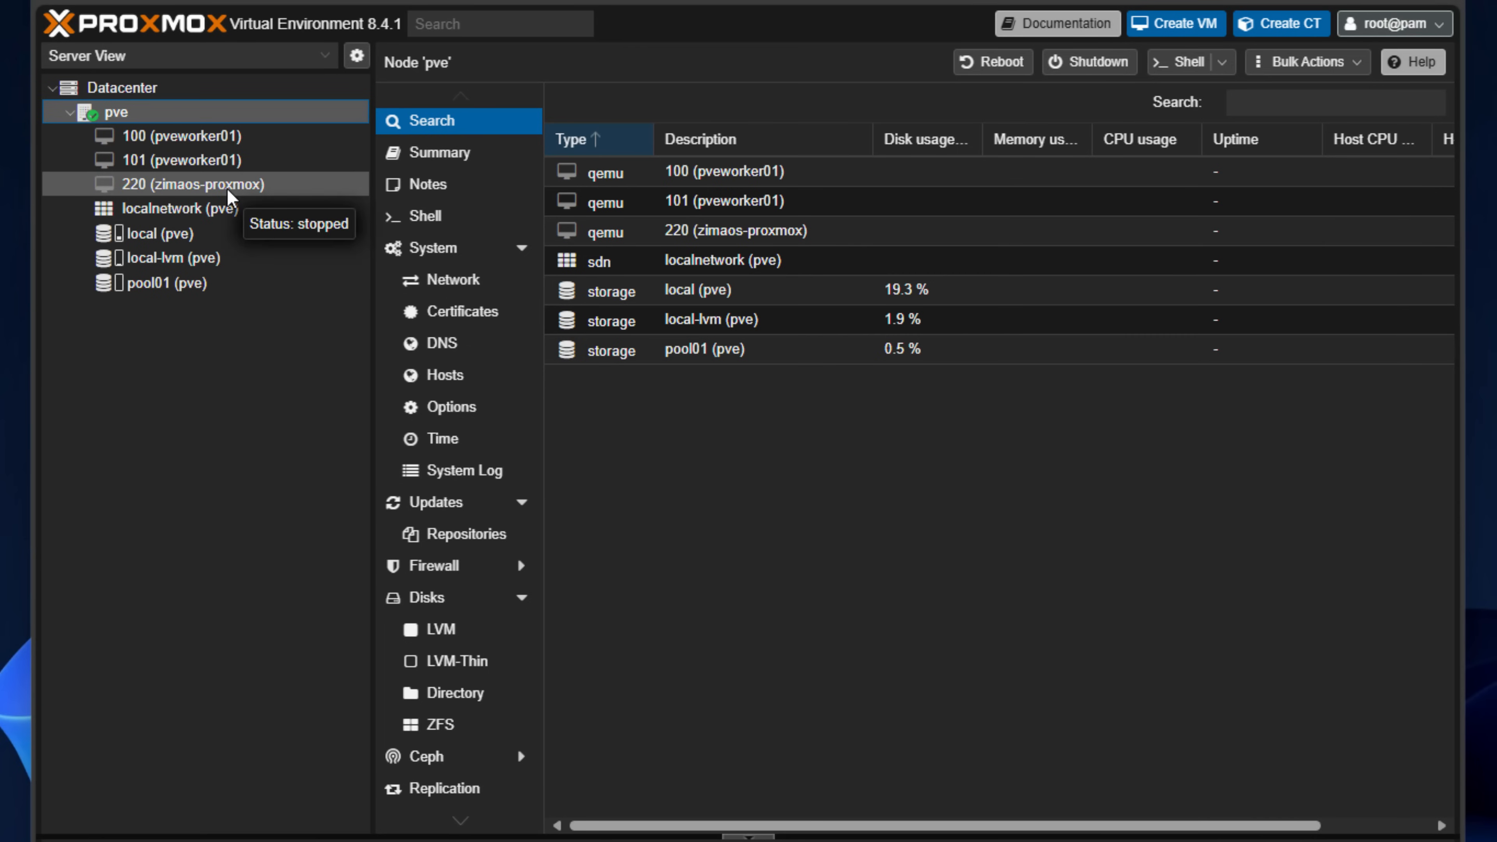
Step: View VM 220's summary showing it running, then bring the shell window back
click(197, 184)
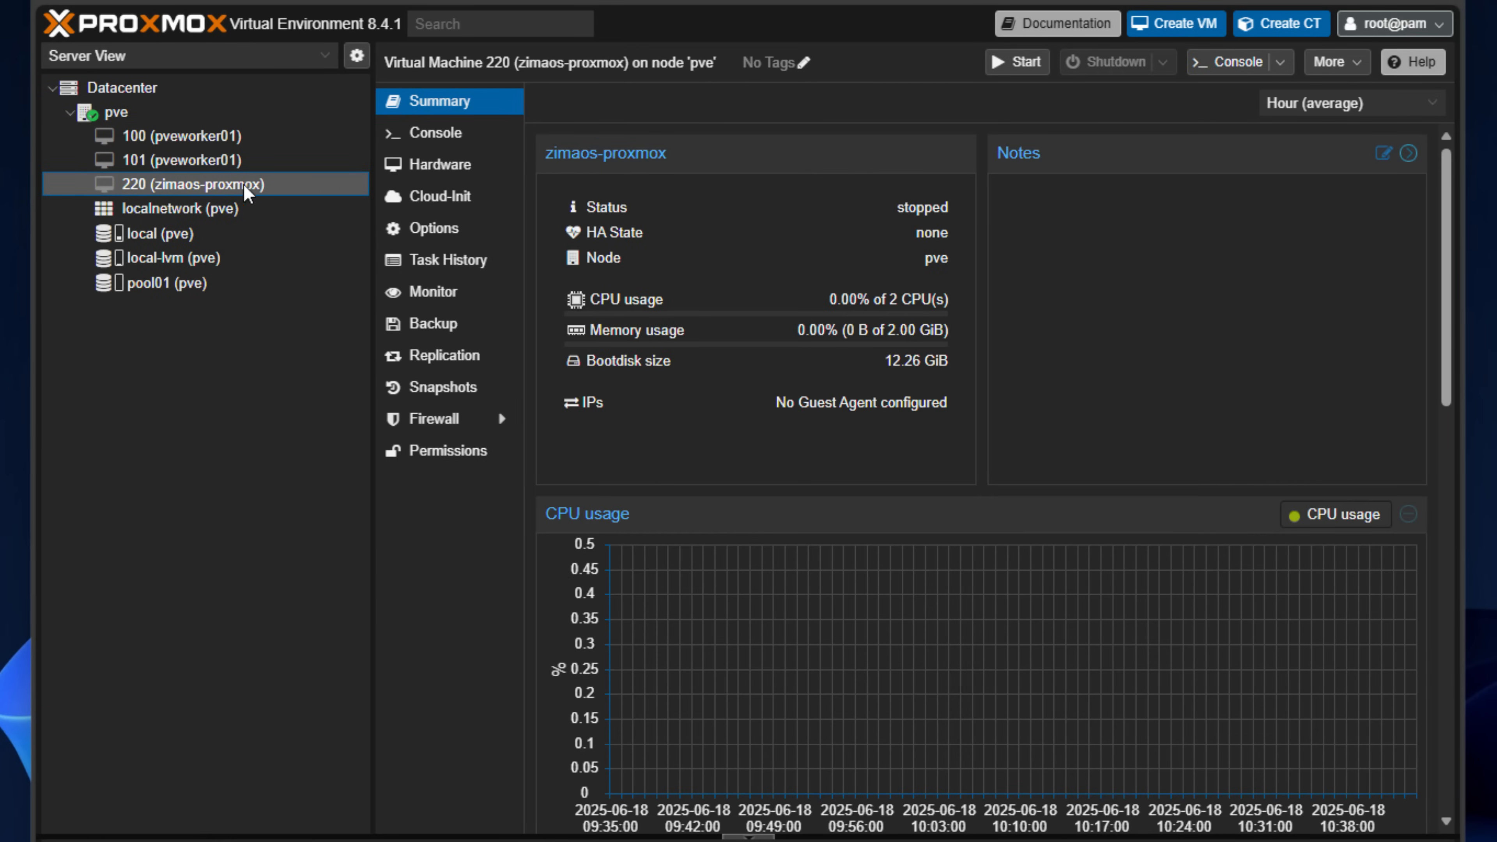
click(1016, 61)
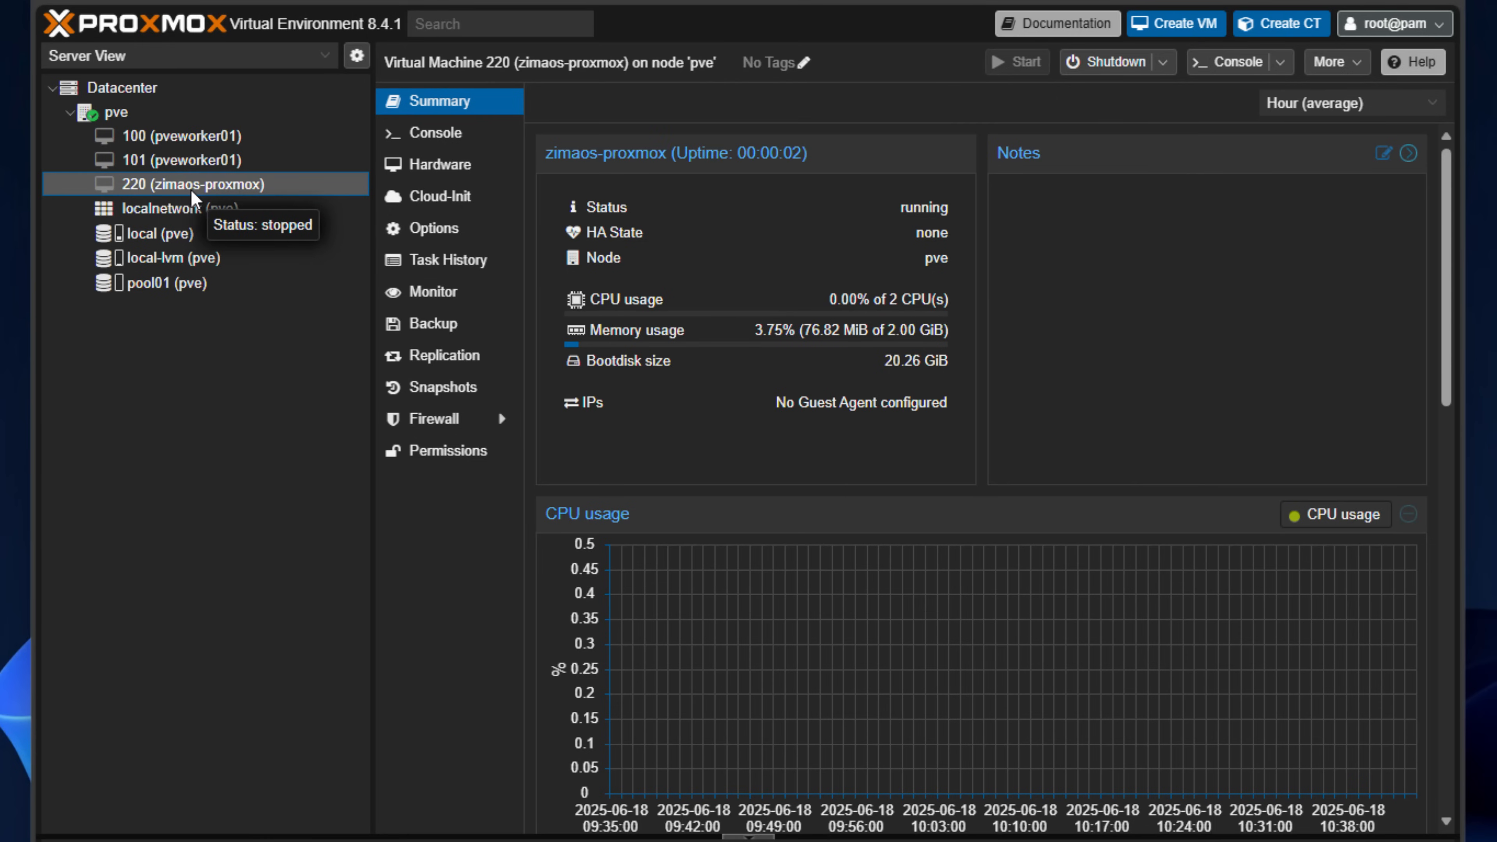
mouse_move(157, 233)
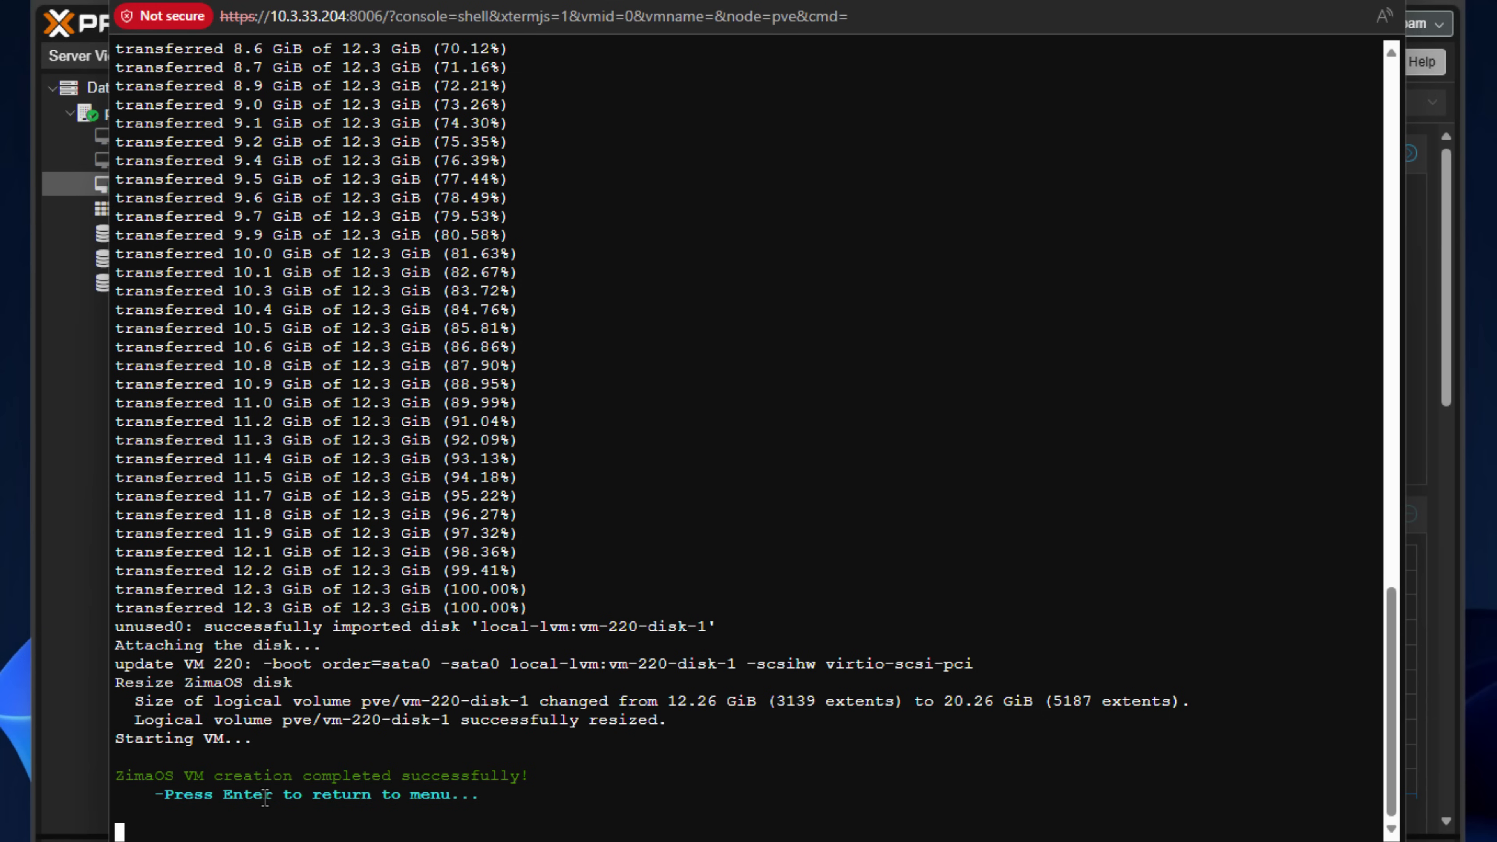
mouse_move(509, 779)
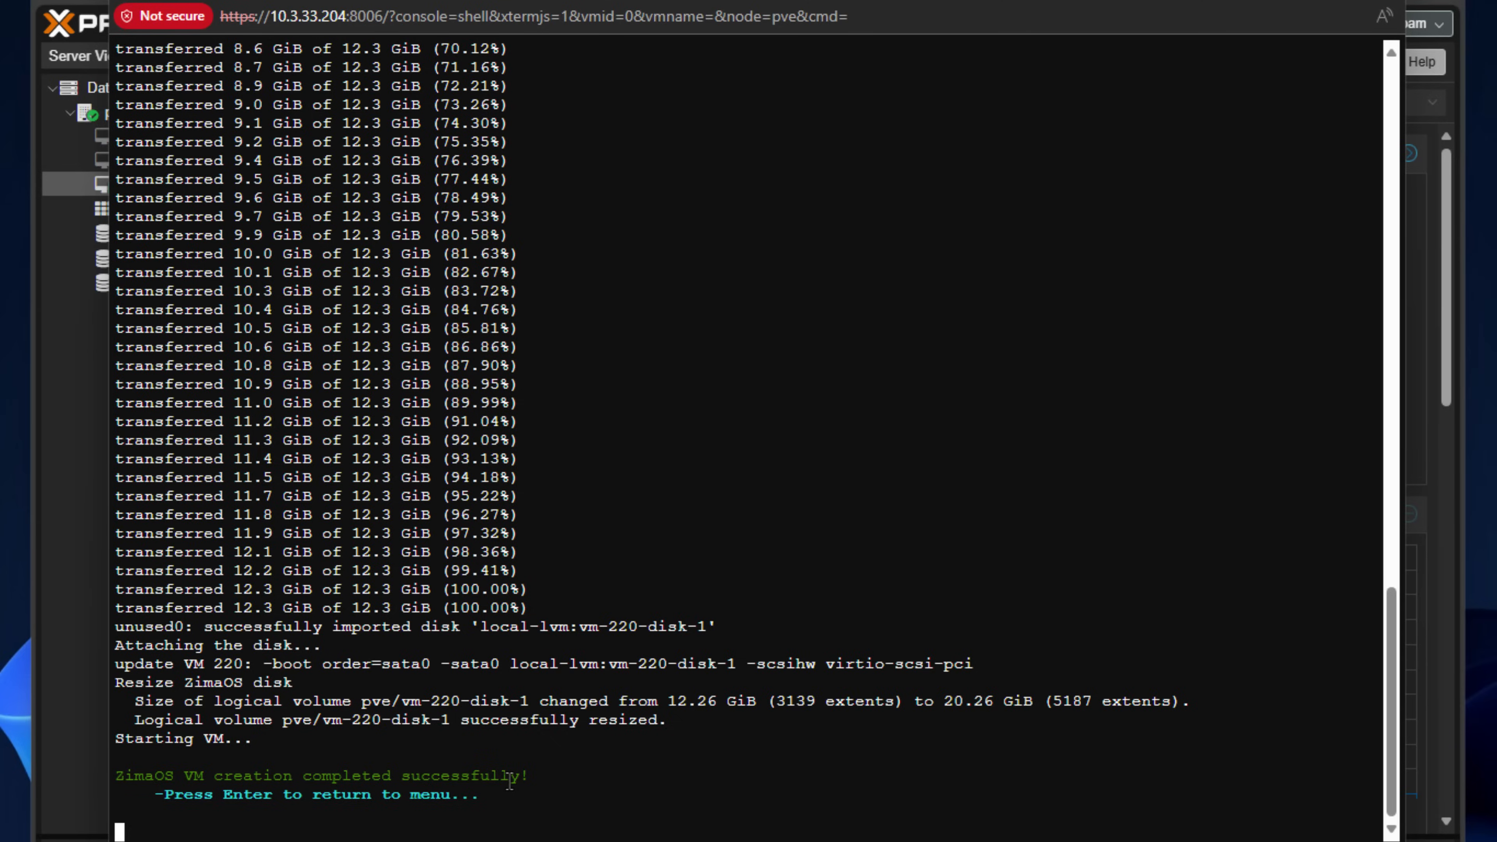
mouse_move(510, 779)
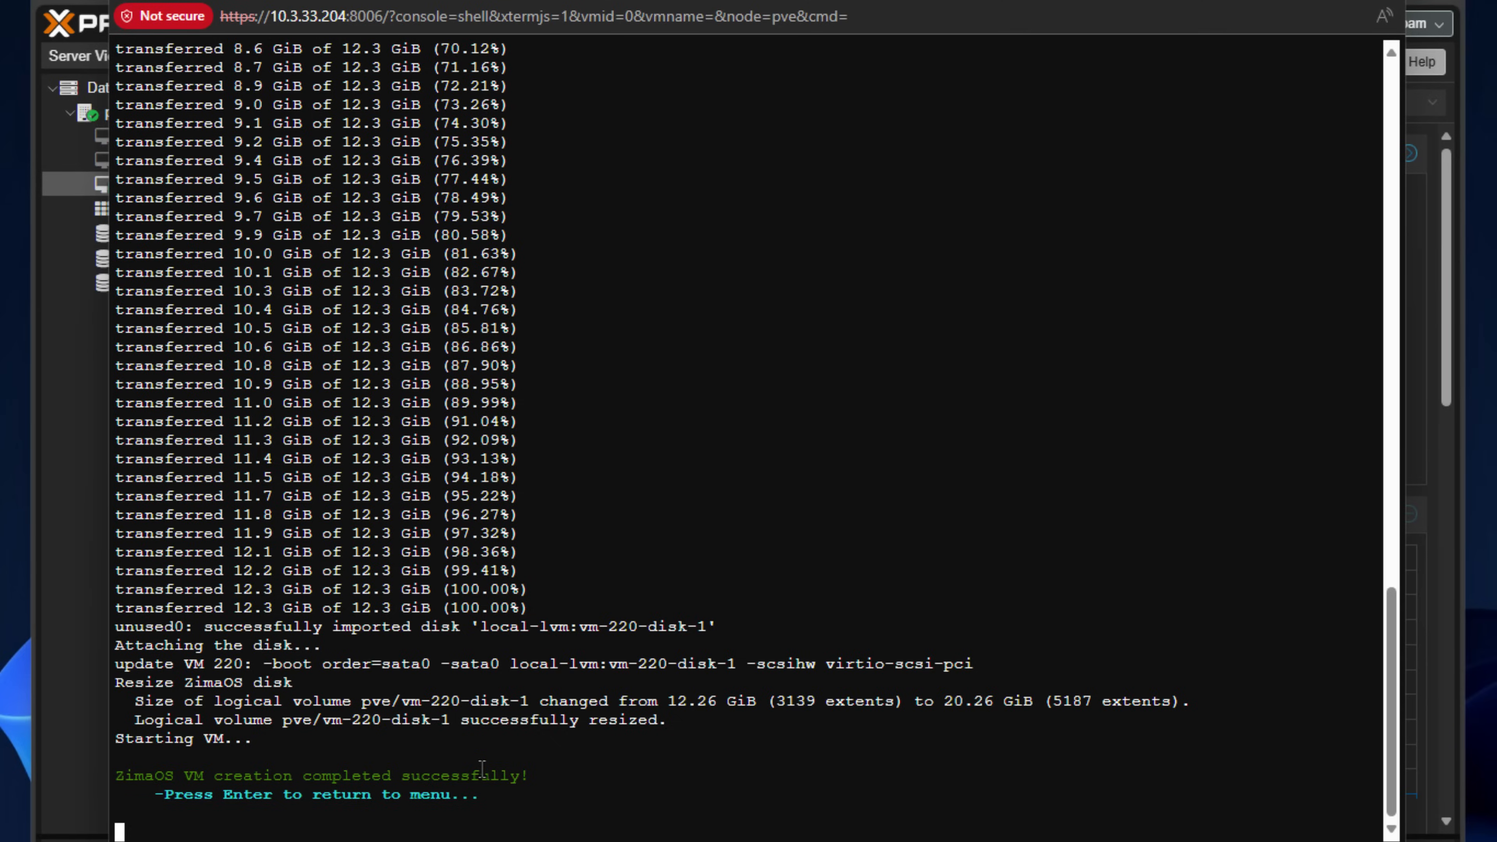
Step: Acknowledge the completion message to show the ZimaOS installer credits dialog
key(Return)
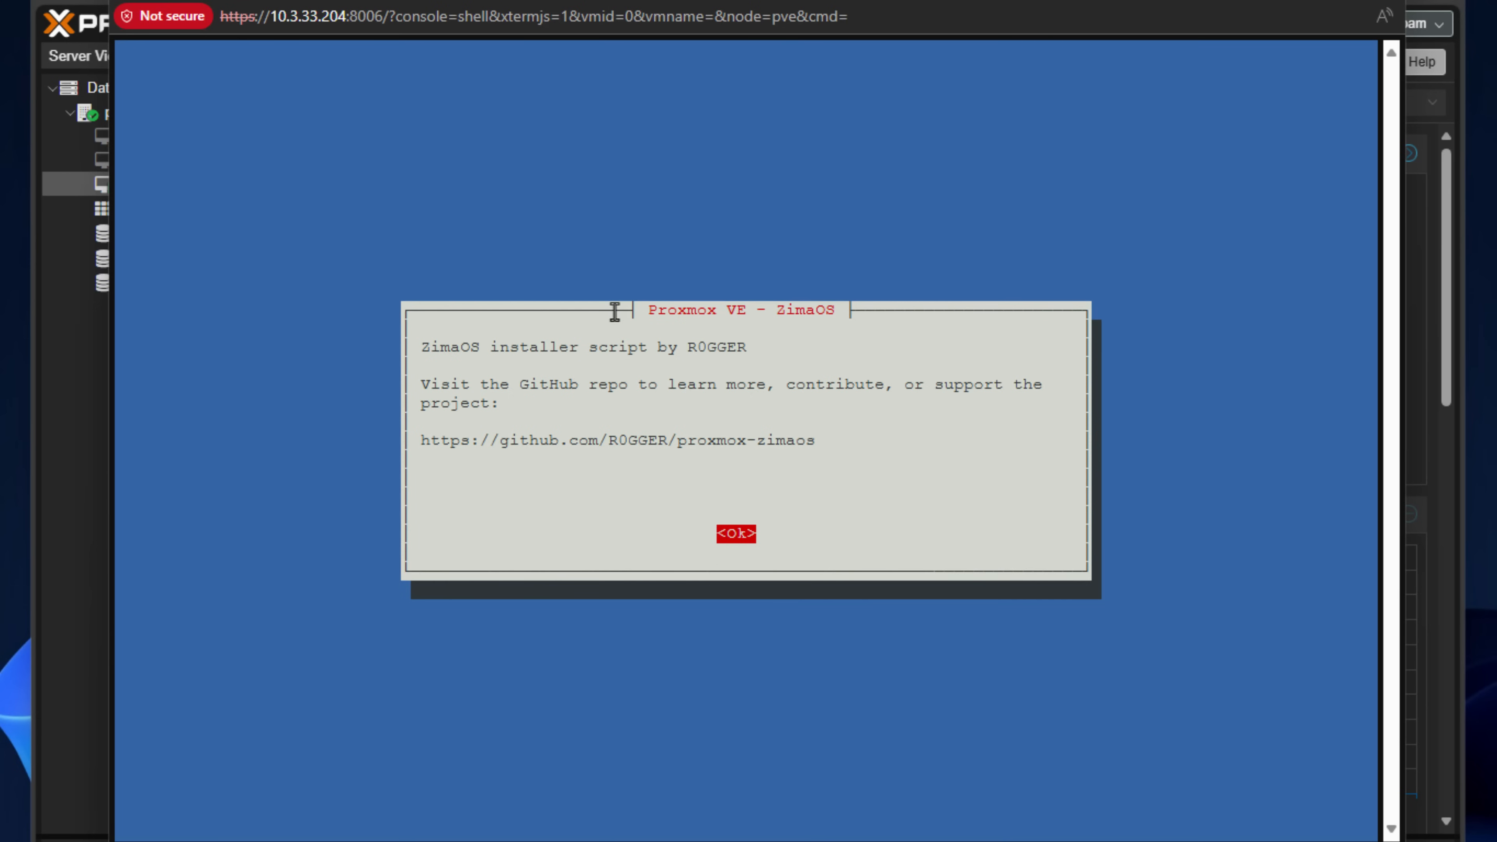
mouse_move(362, 366)
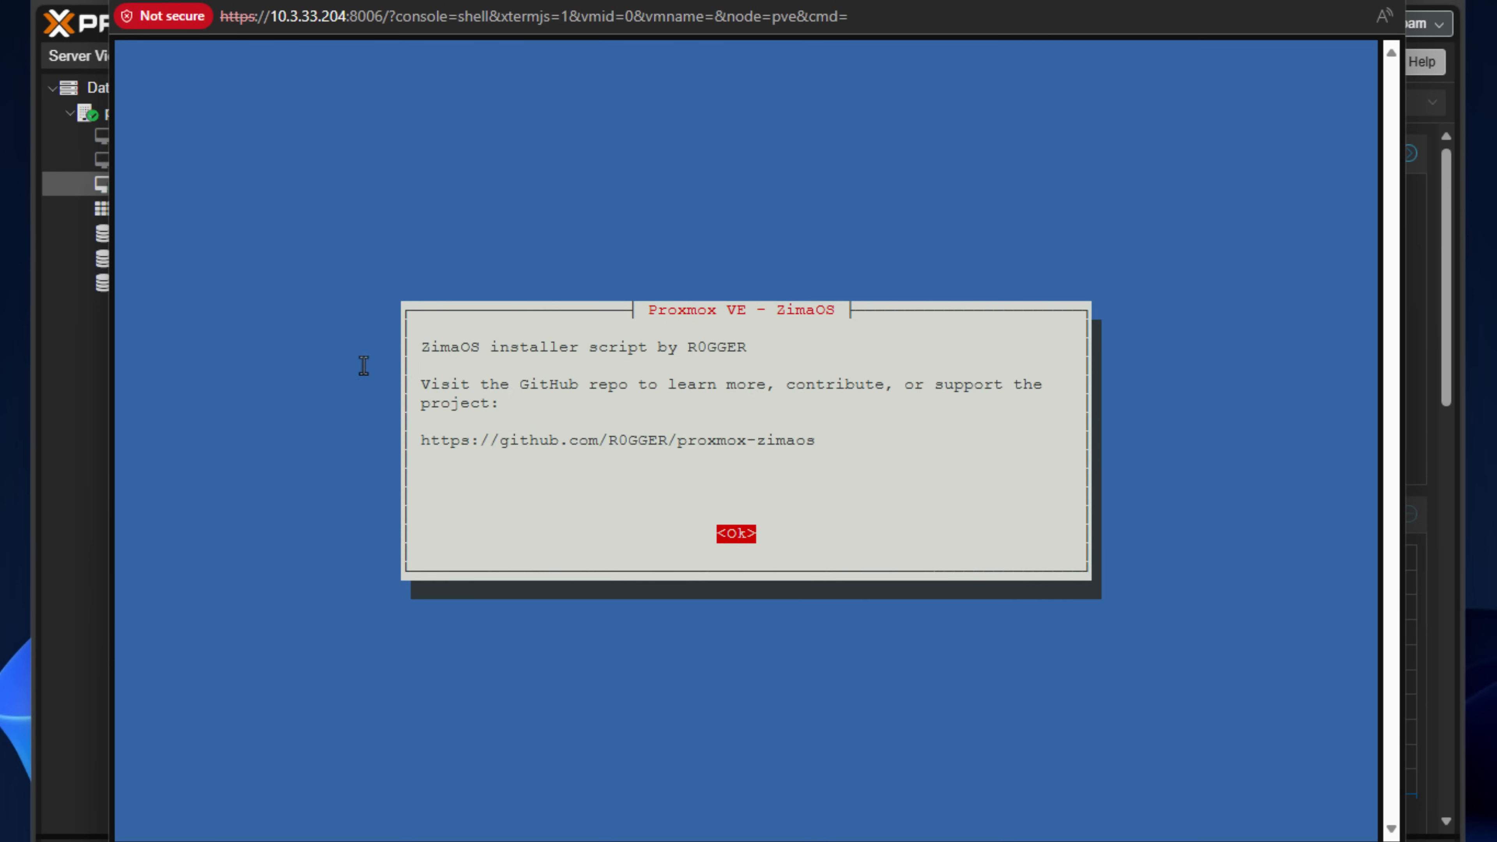
Step: Show VM 220's console and launch it in a separate noVNC window
click(734, 533)
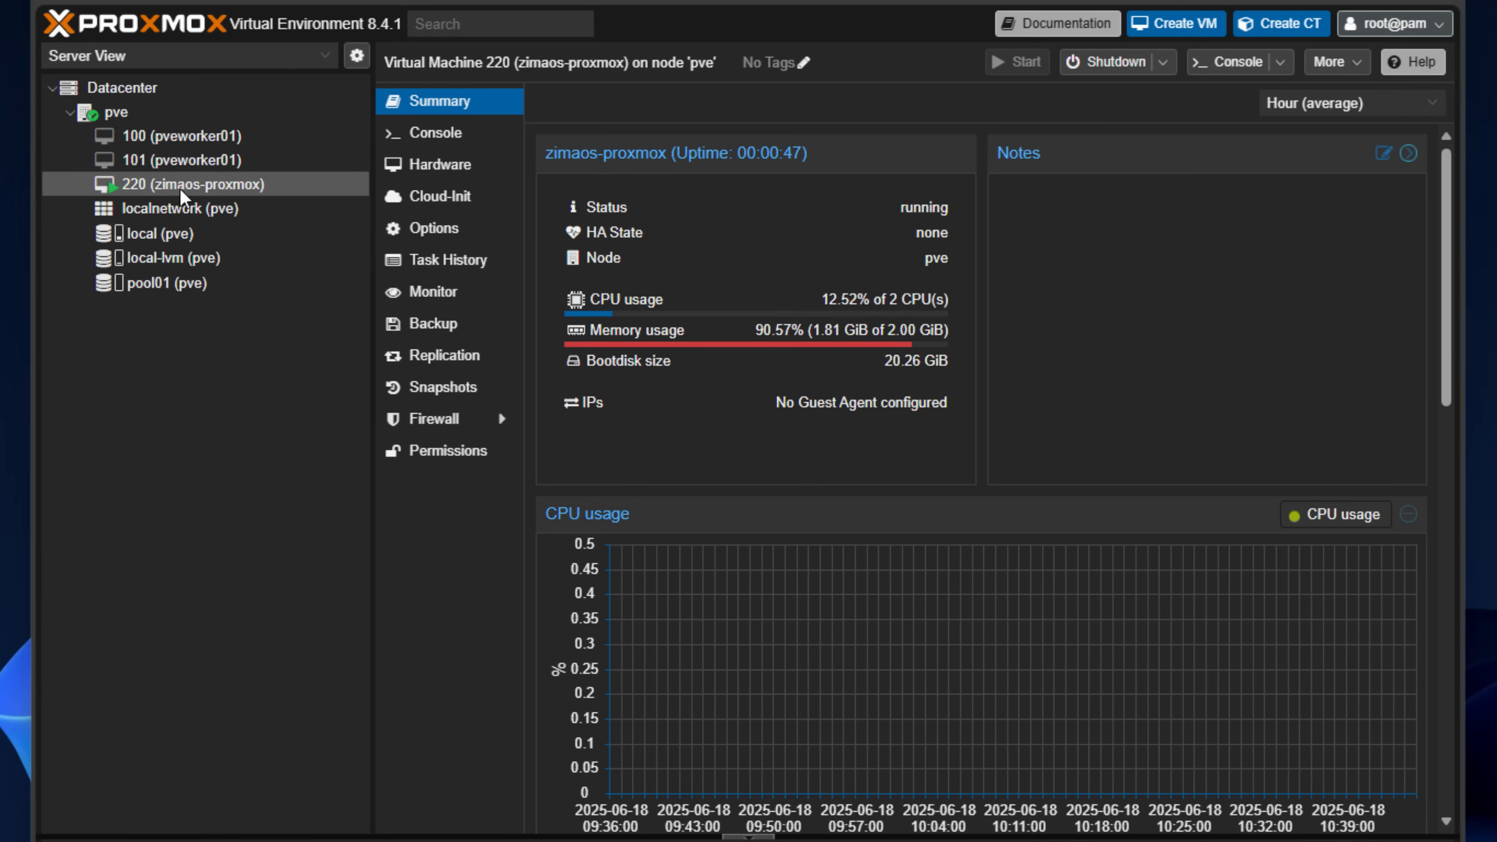
mouse_move(182, 191)
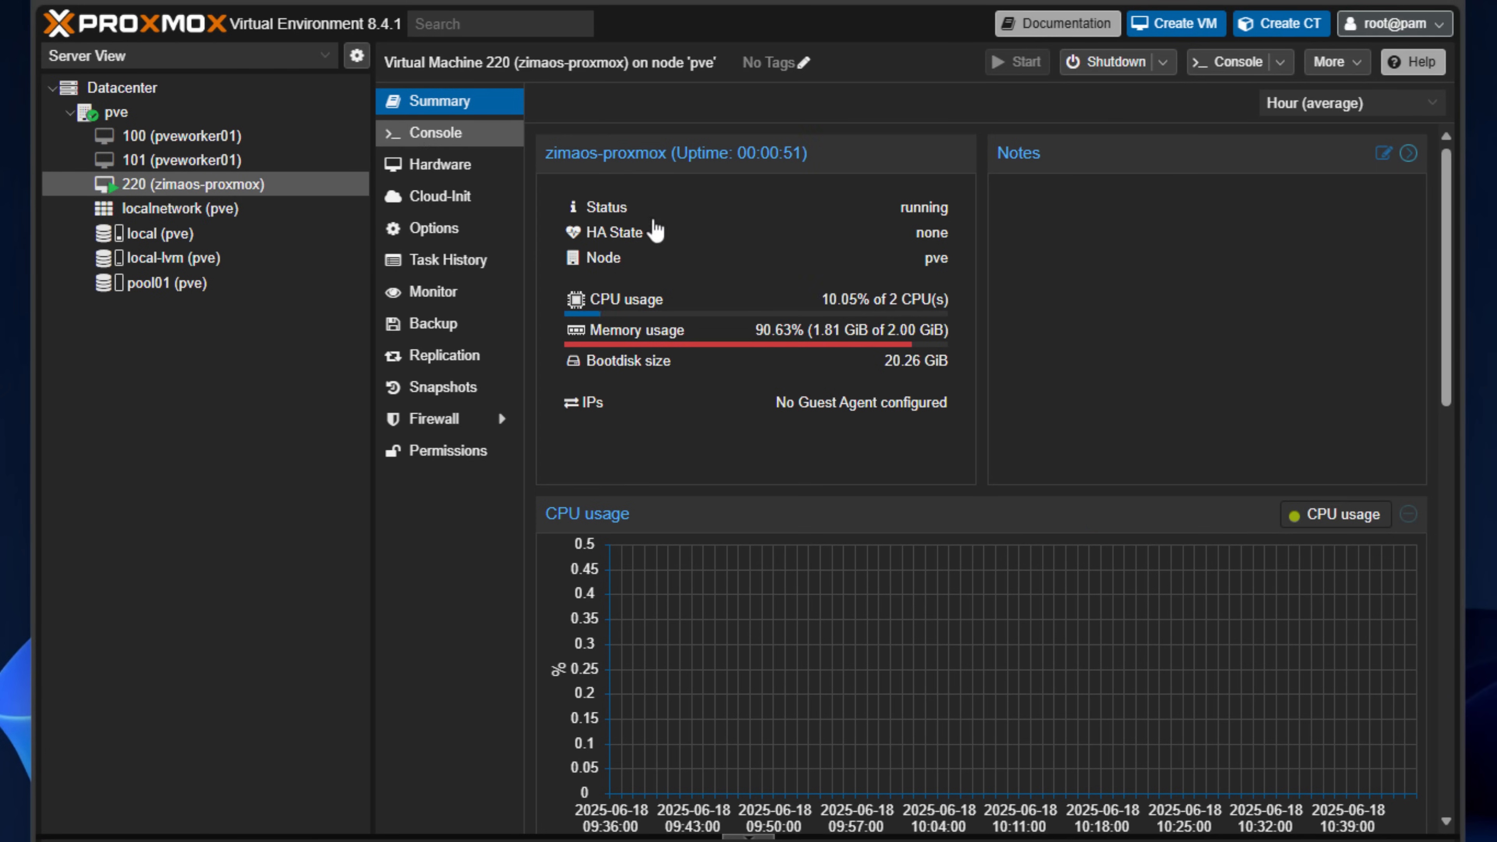
click(1230, 62)
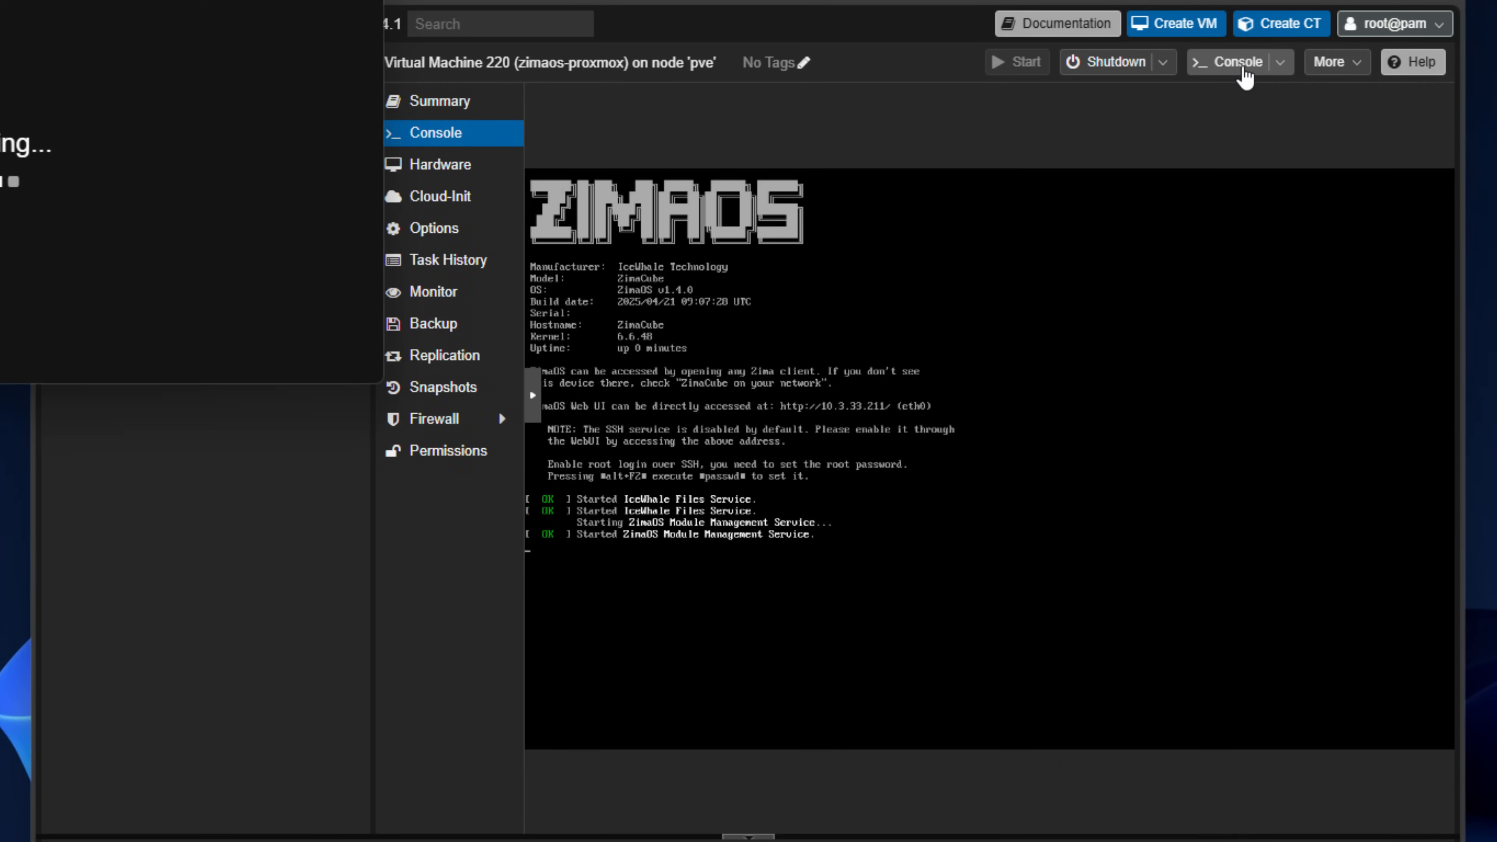
click(1237, 63)
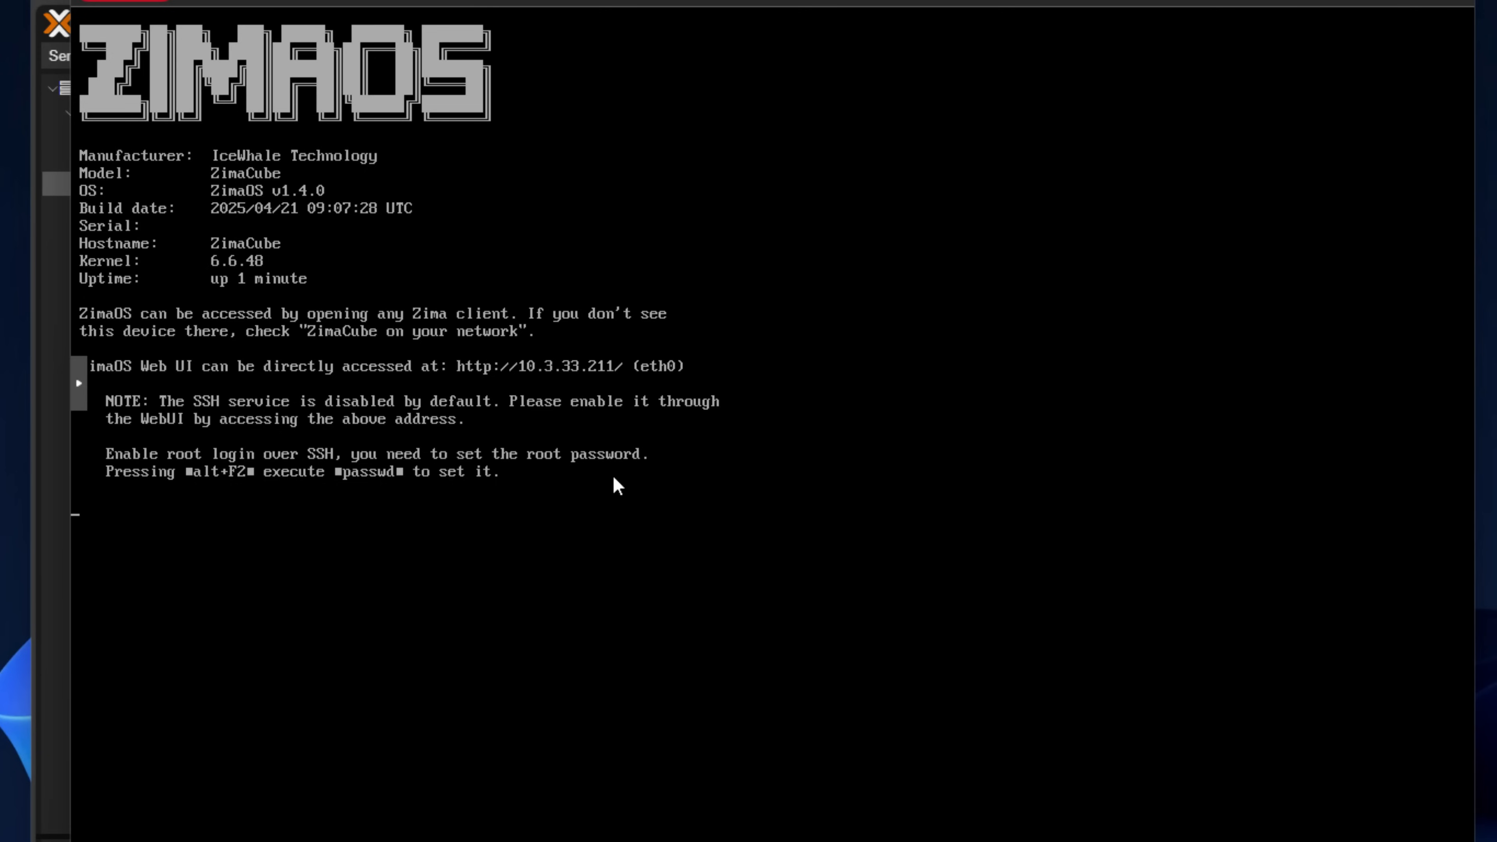
mouse_move(475, 373)
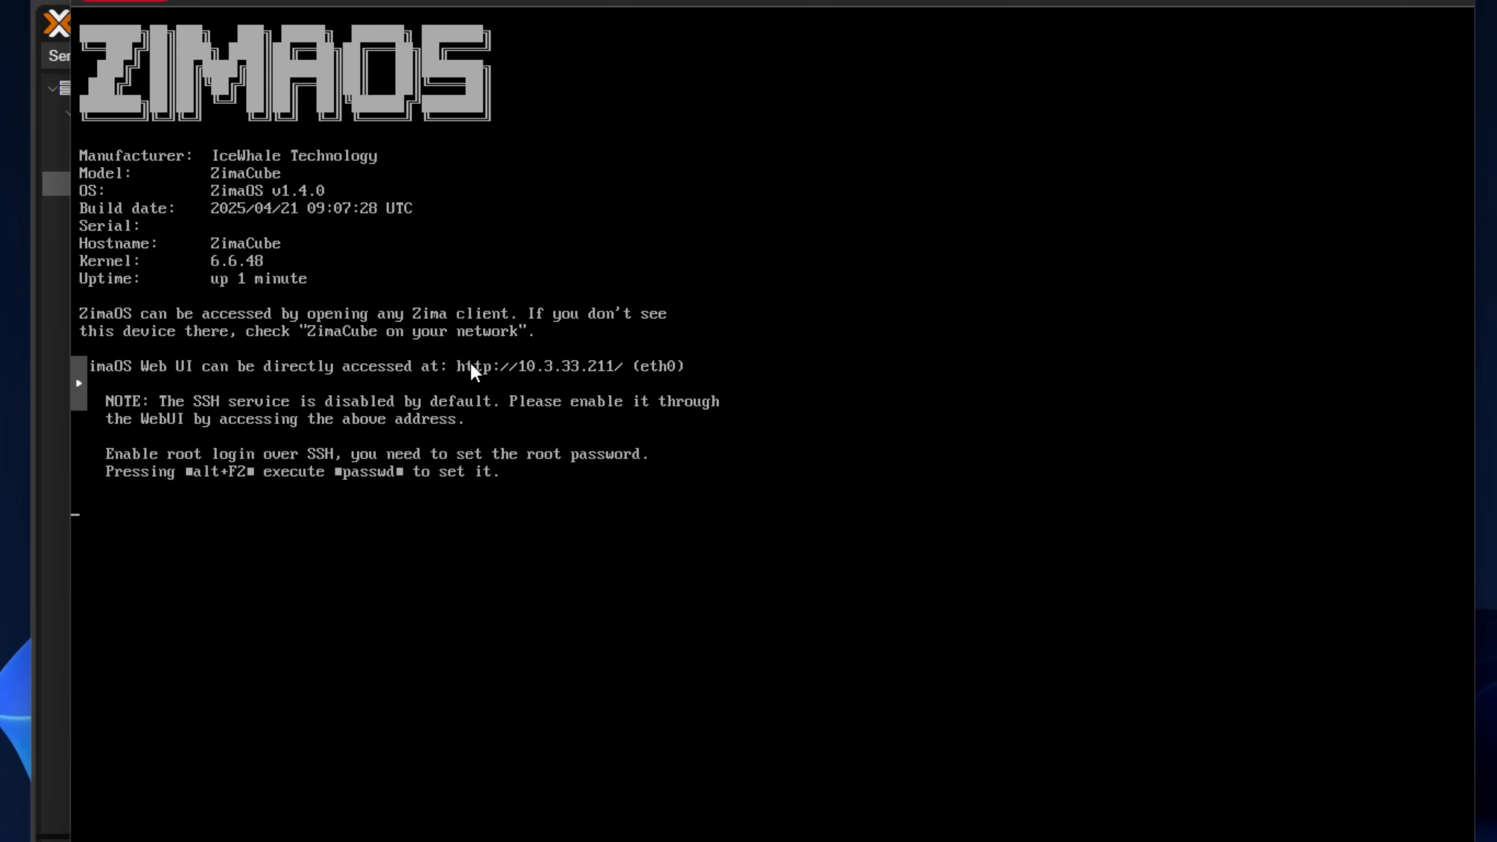
mouse_move(563, 382)
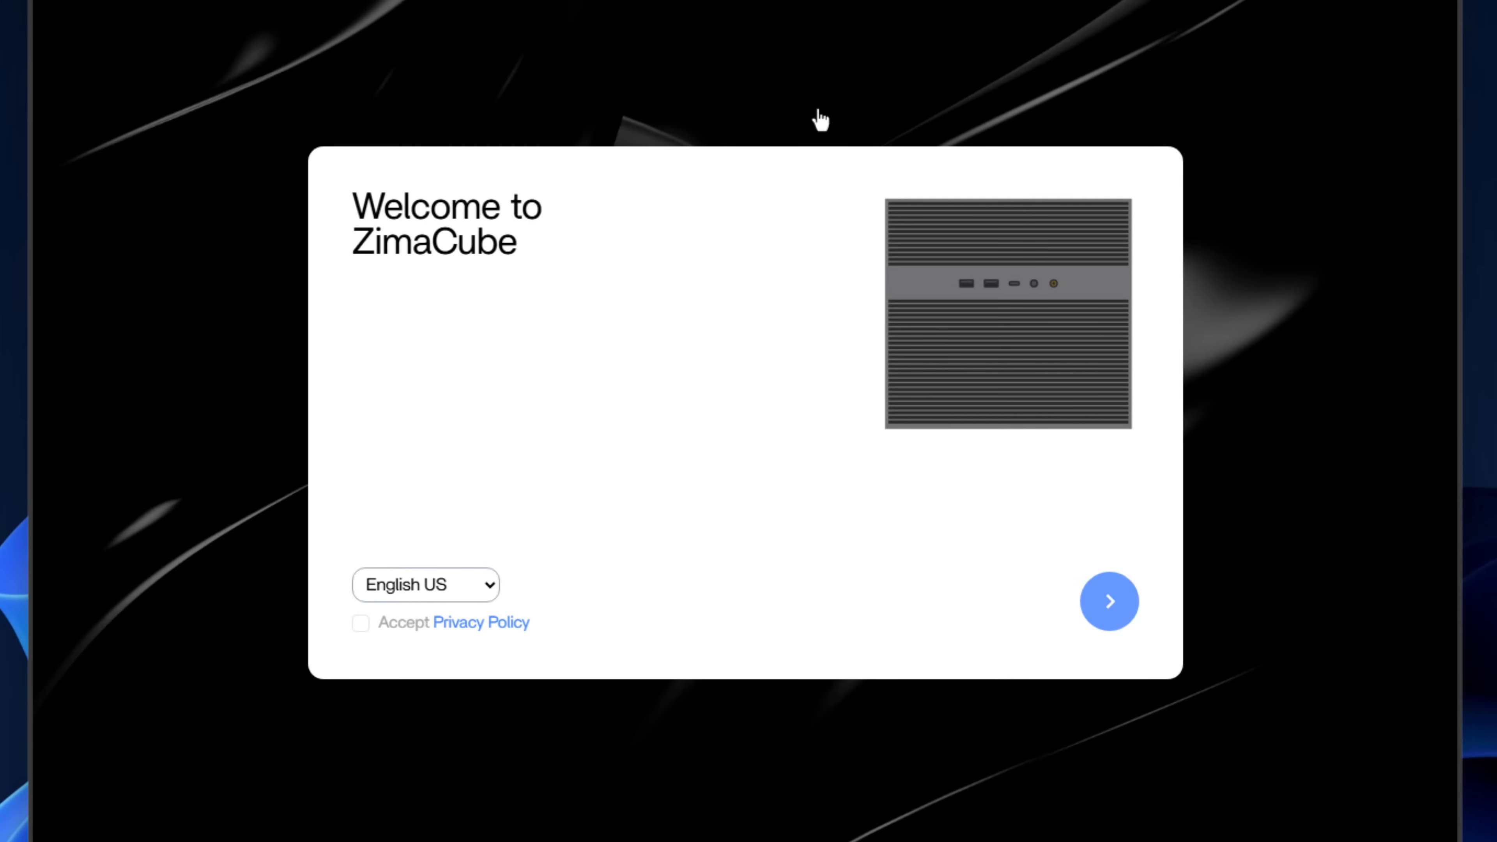
mouse_move(630, 64)
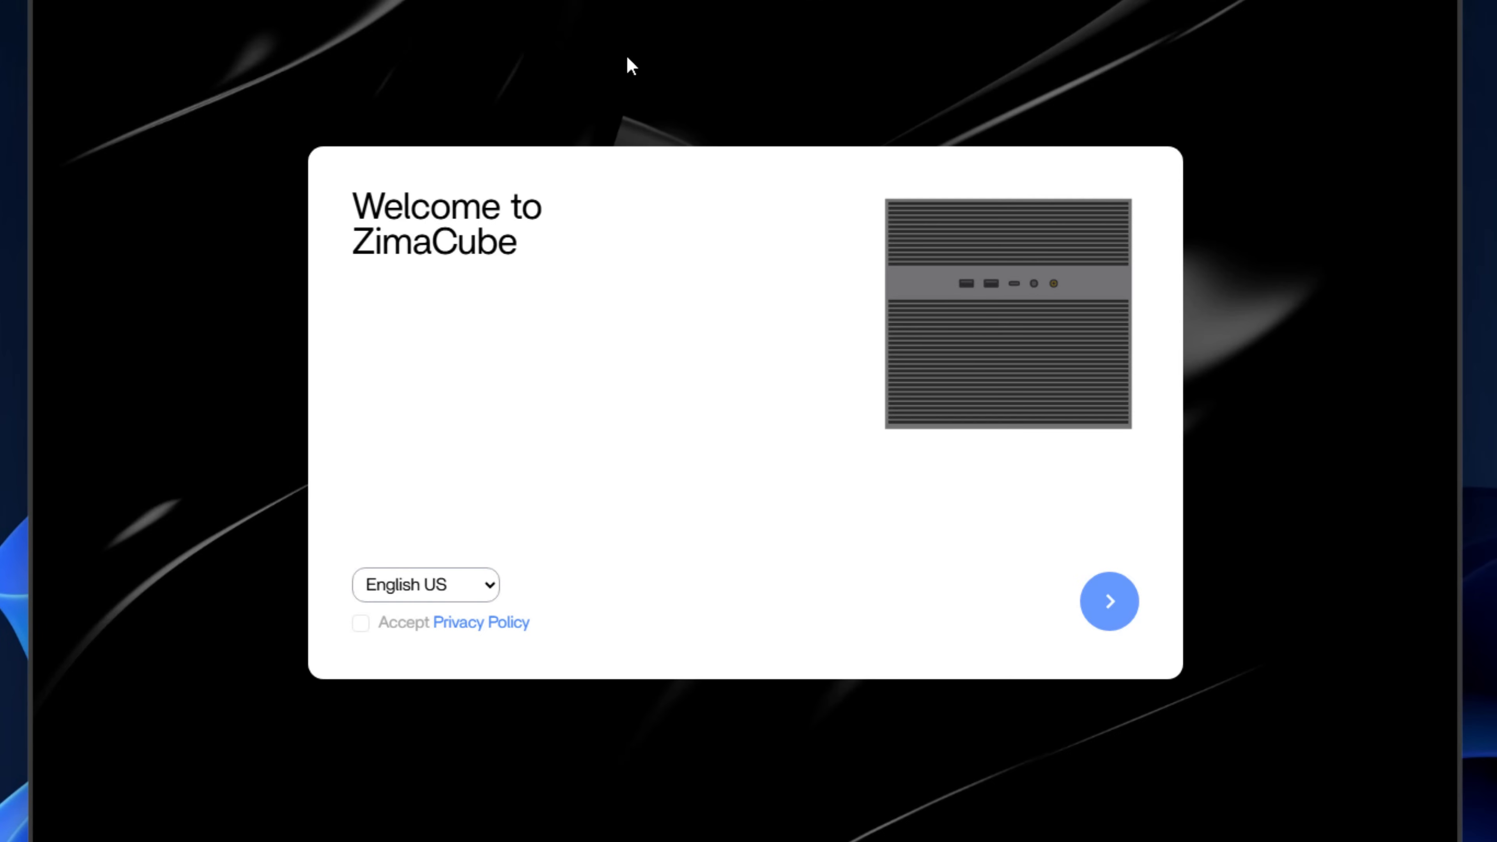
mouse_move(569, 124)
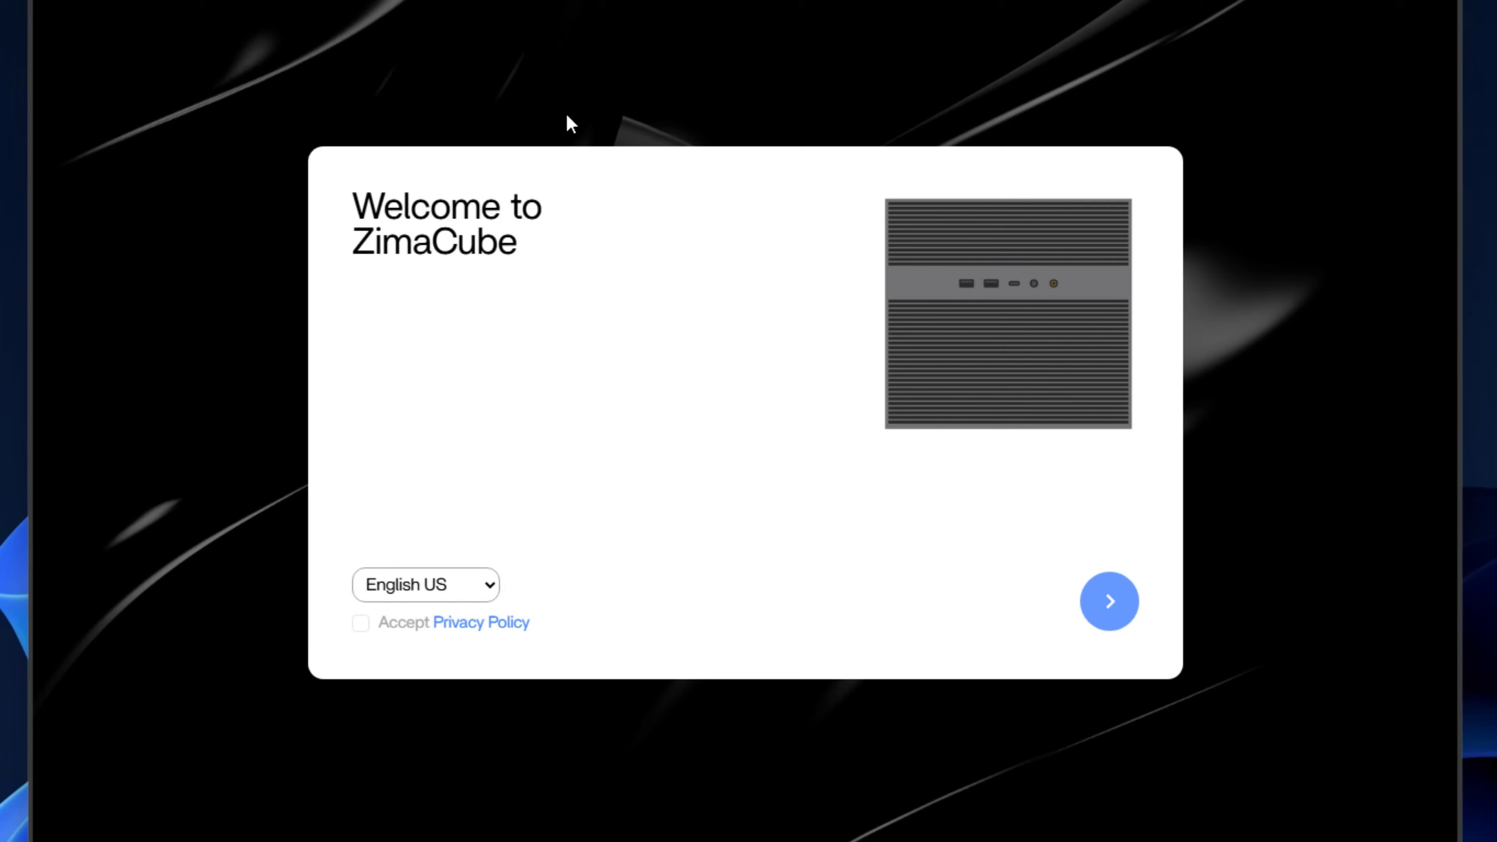
mouse_move(481, 224)
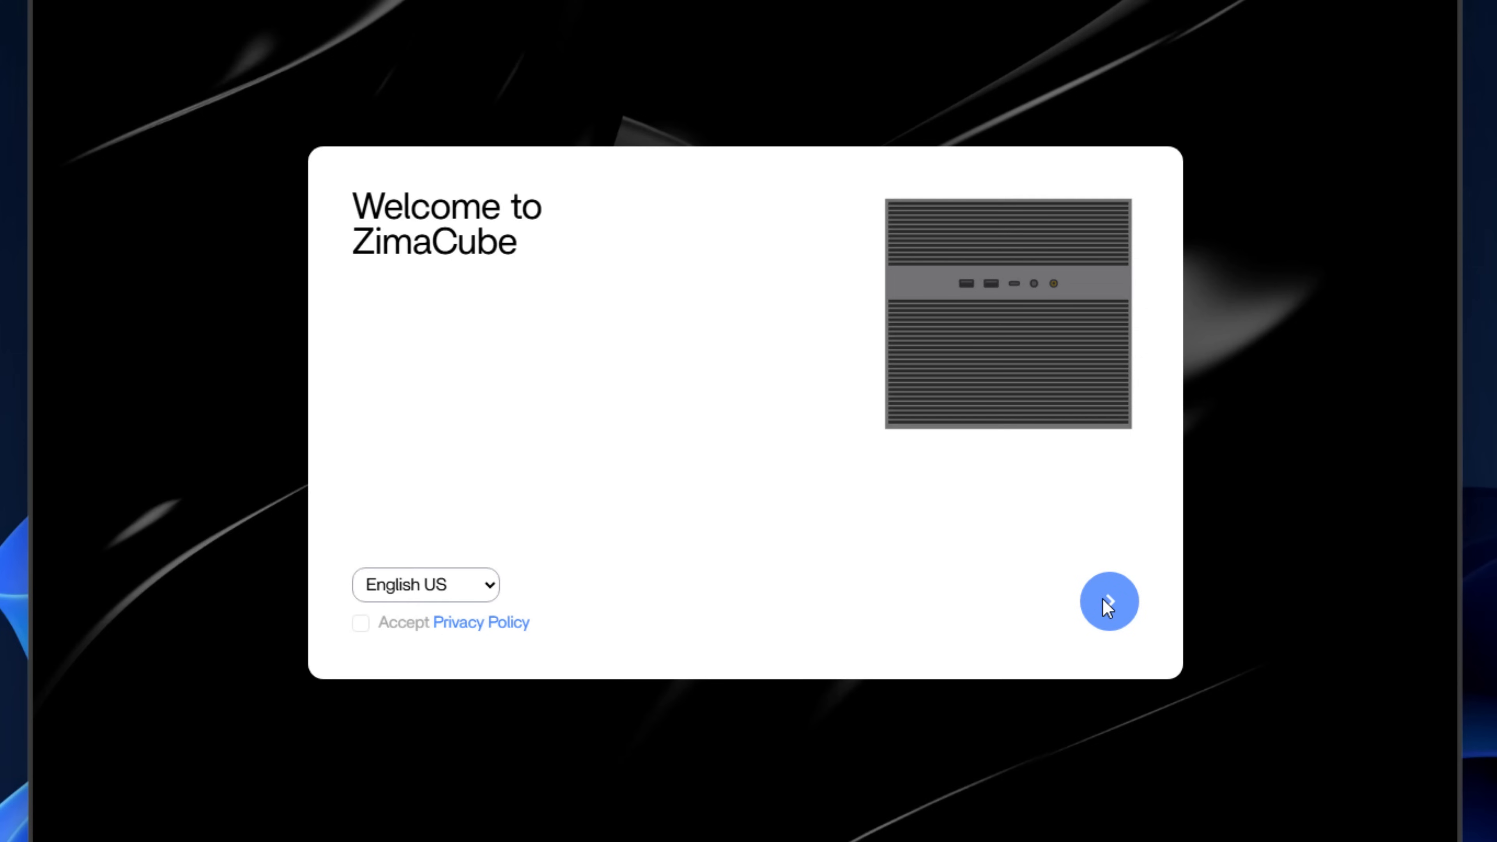
mouse_move(360, 624)
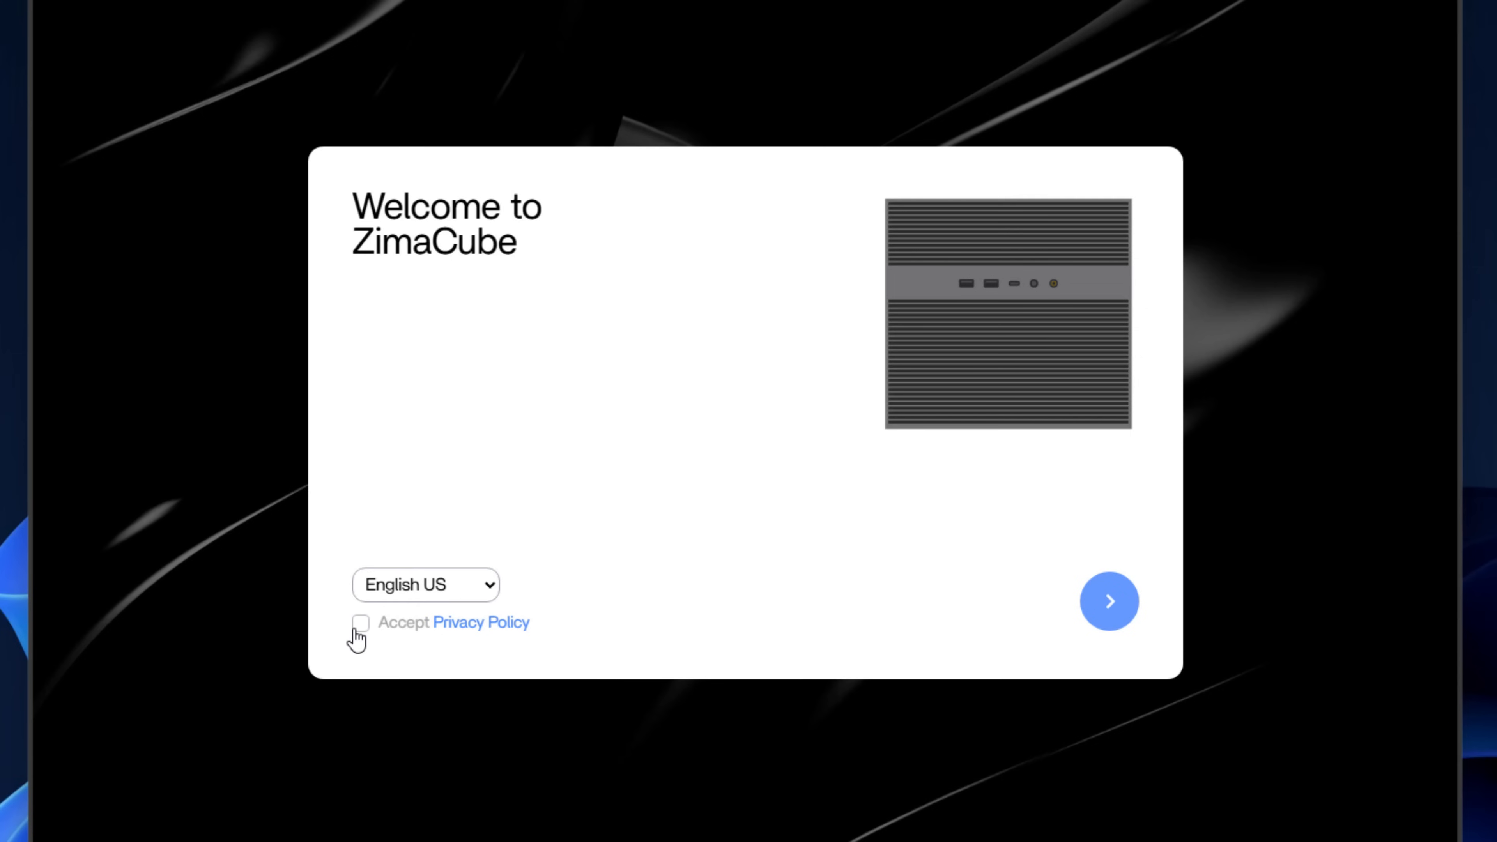
Step: Accept the privacy policy on the Welcome to ZimaCube setup page
click(1109, 600)
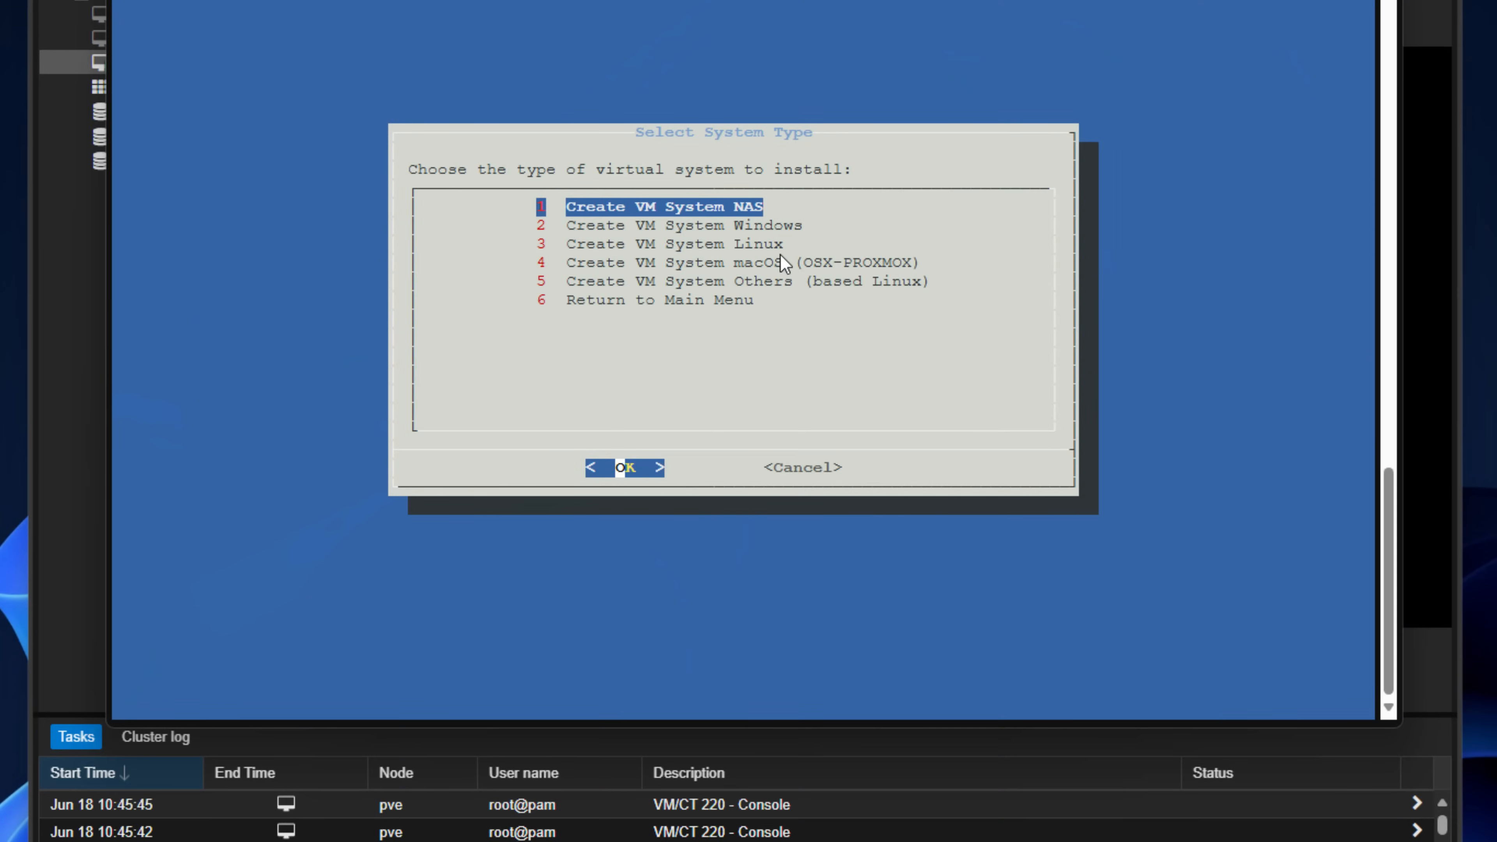
mouse_move(650, 242)
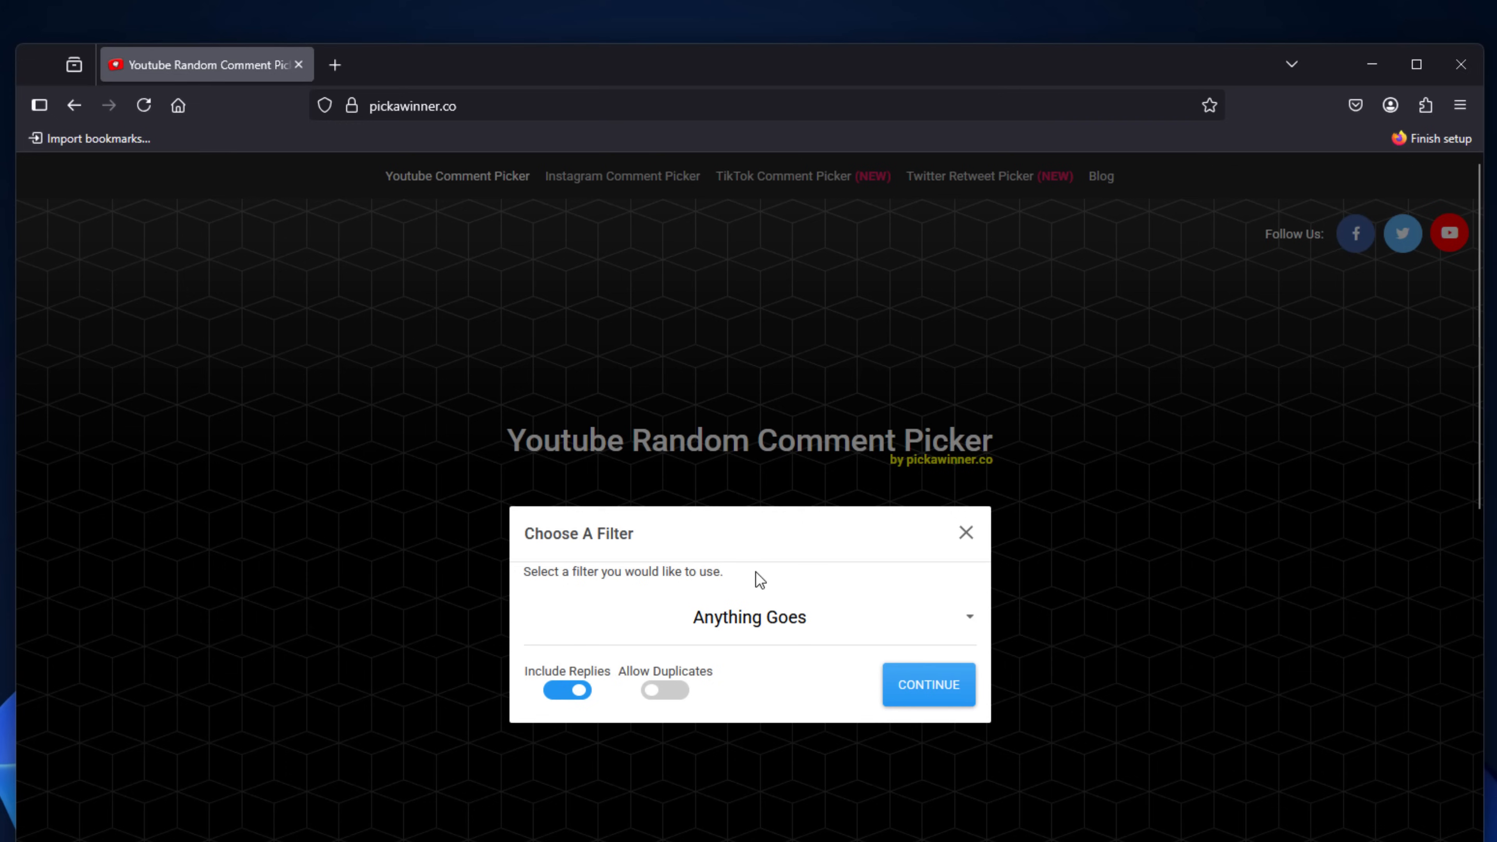
mouse_move(838, 615)
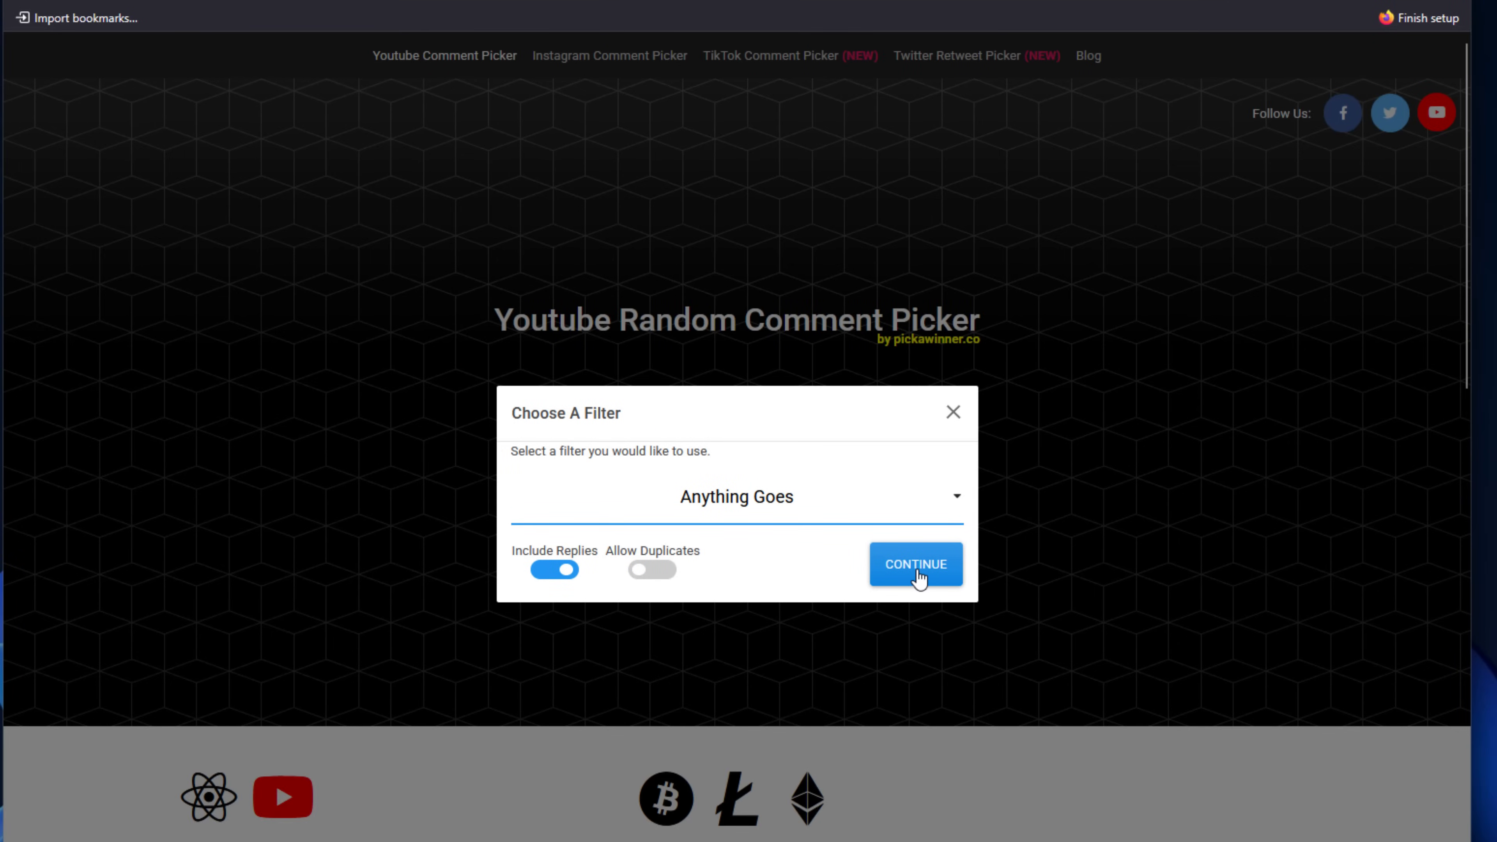
Step: Load the 257 comments with the Anything Goes filter and pick a random winner
click(914, 563)
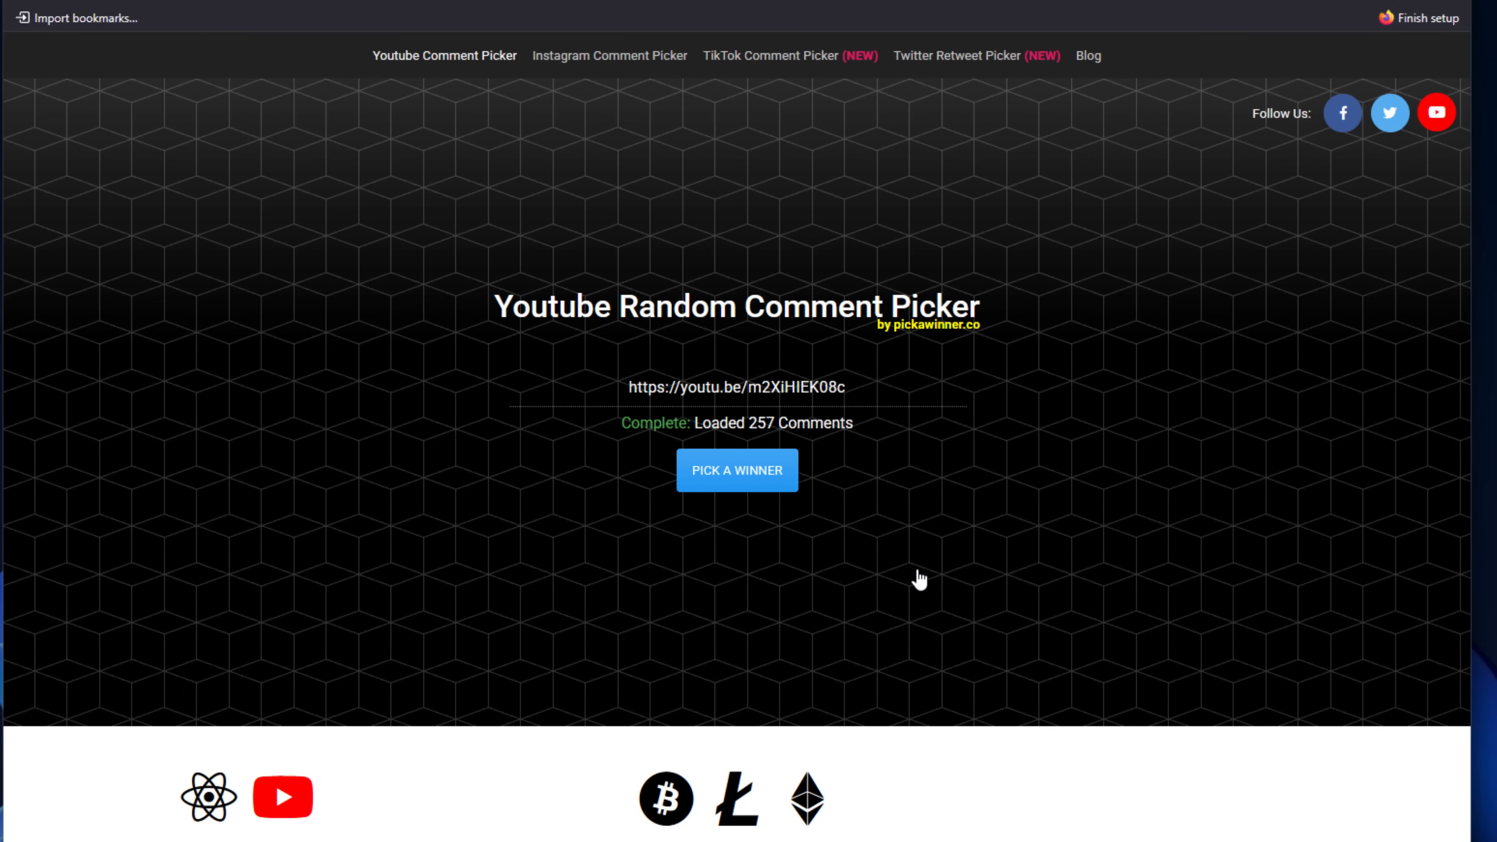
mouse_move(736, 477)
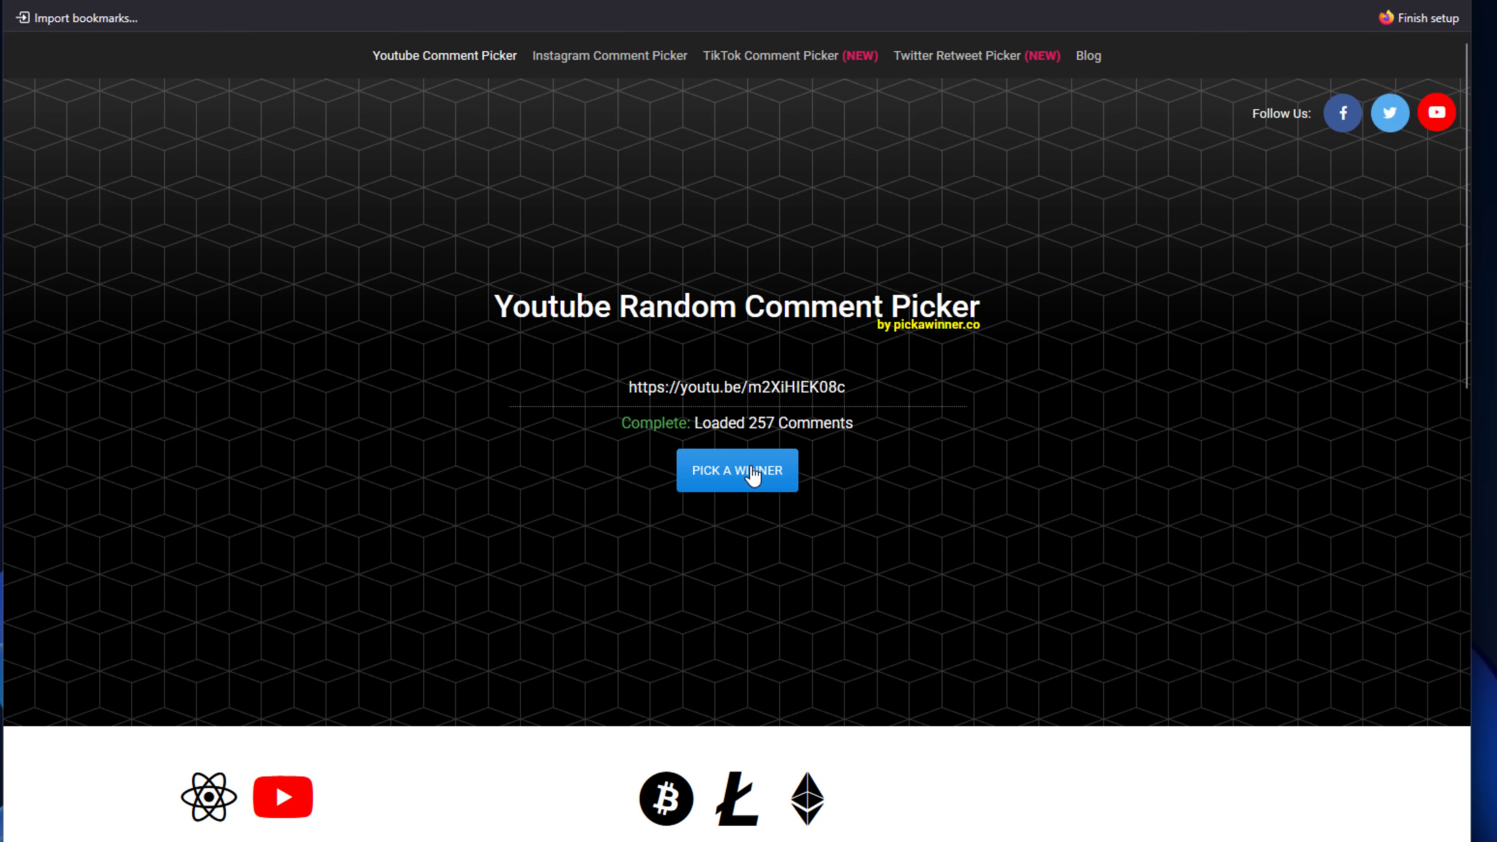
click(736, 471)
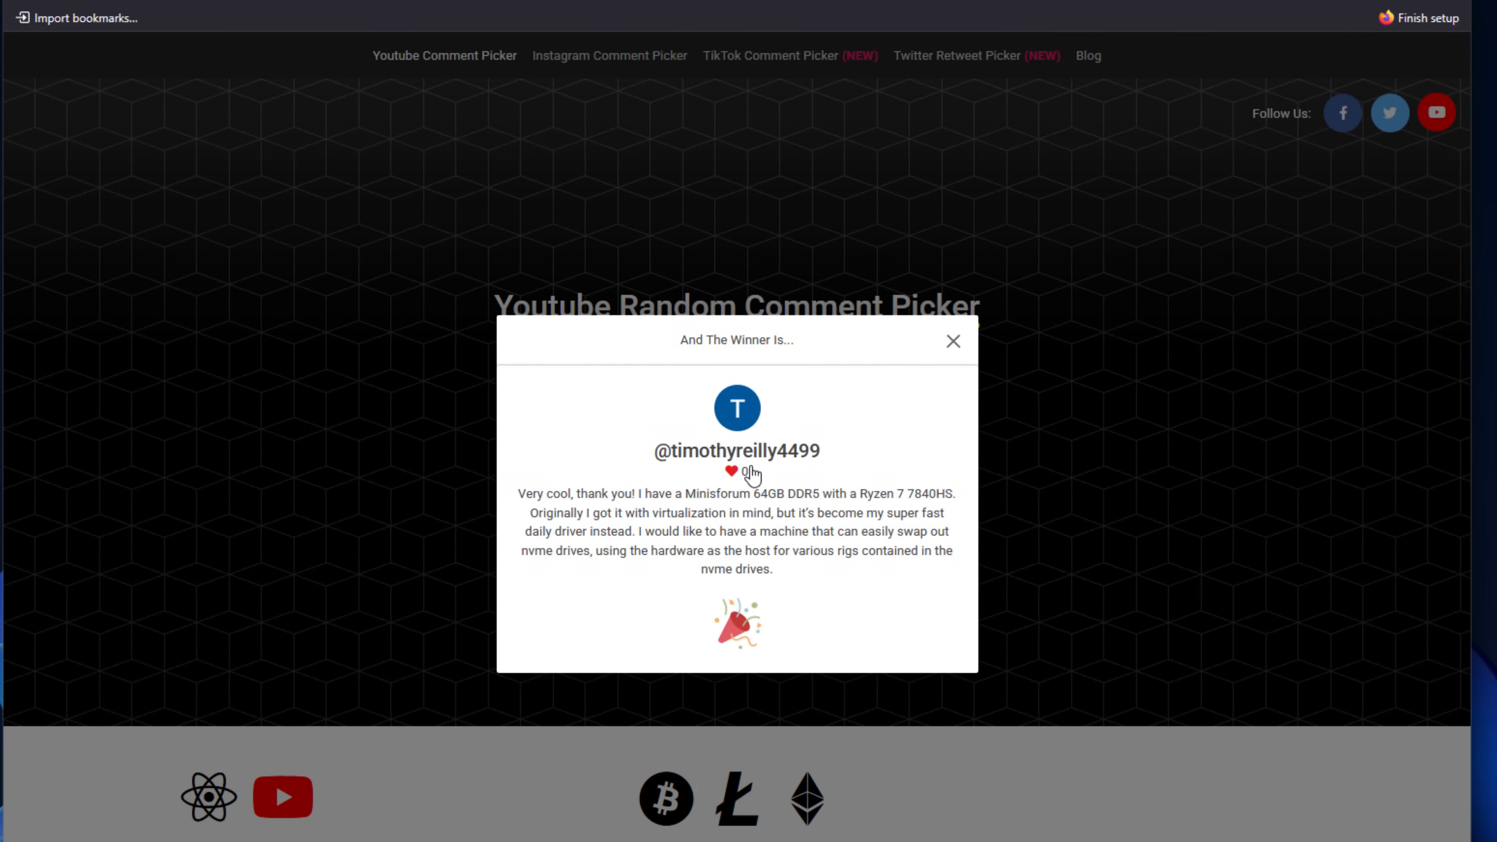